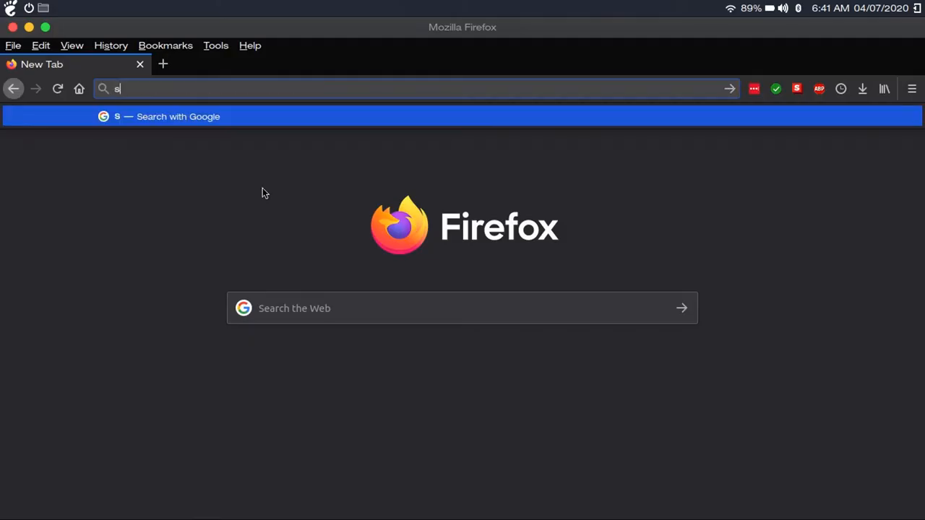
# Load the Pop!_OS page at system76.com/pop in Firefox.
pyautogui.write('ystem76.com/pop')
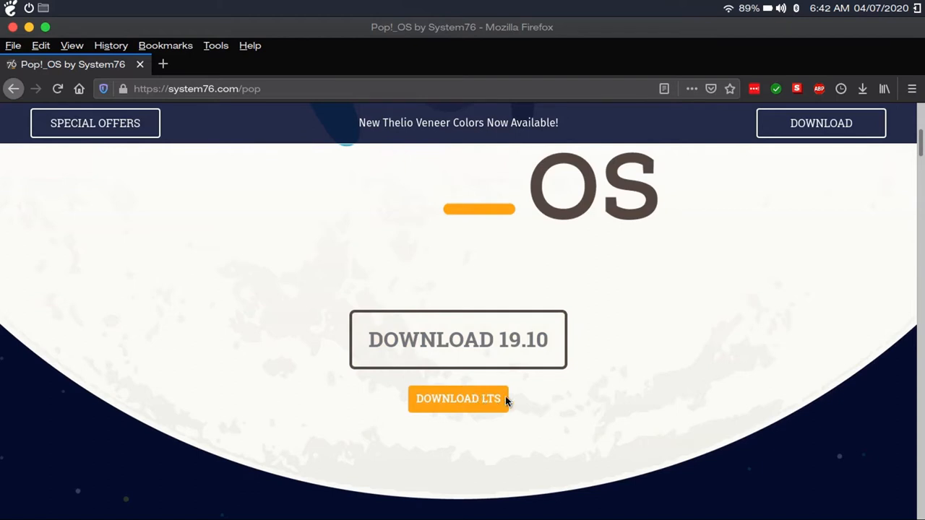
pyautogui.moveTo(575, 415)
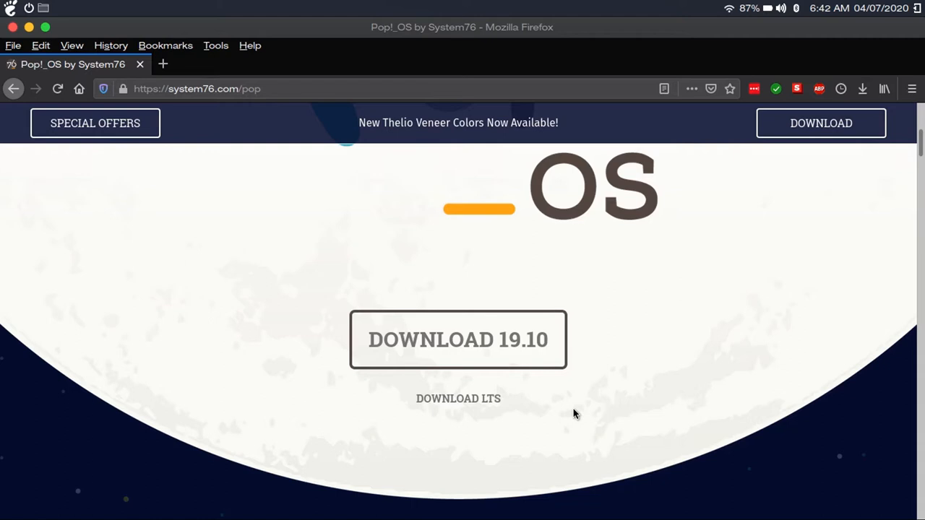
# Download the Pop!_OS 18.04 LTS Intel/AMD ISO, saving the file to disk.
pyautogui.click(457, 399)
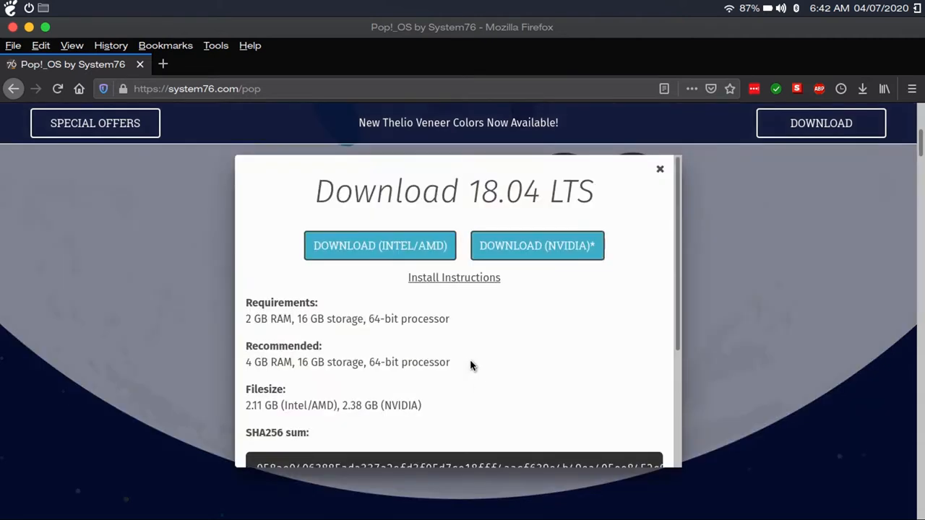
pyautogui.moveTo(295, 223)
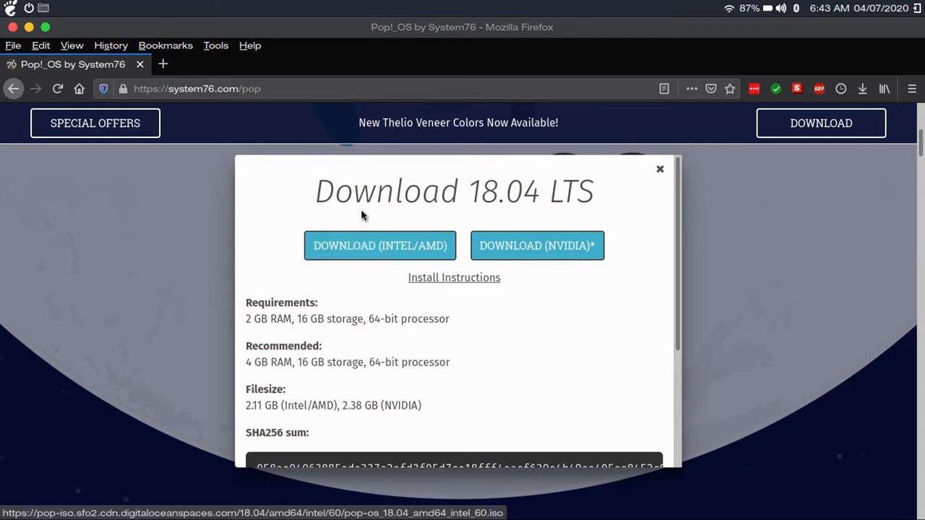
pyautogui.moveTo(381, 219)
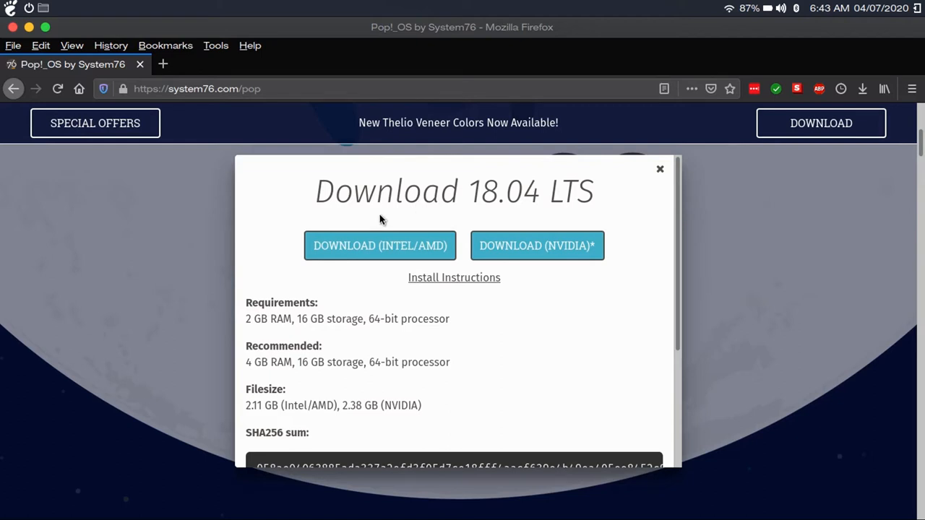
pyautogui.moveTo(375, 223)
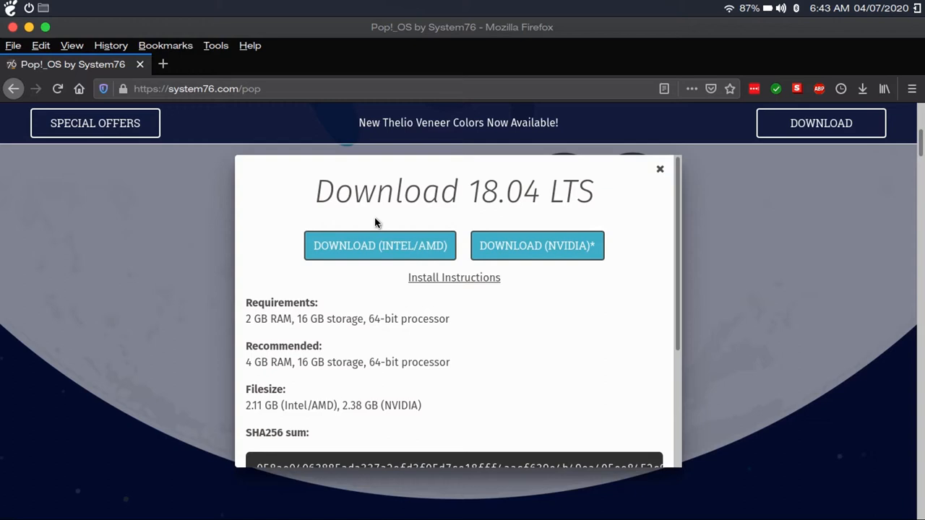
pyautogui.moveTo(367, 251)
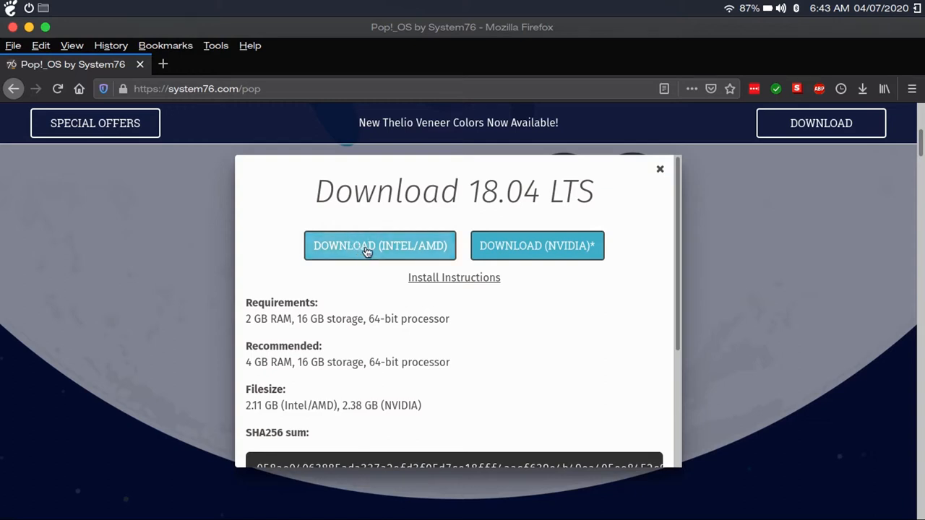
pyautogui.moveTo(503, 223)
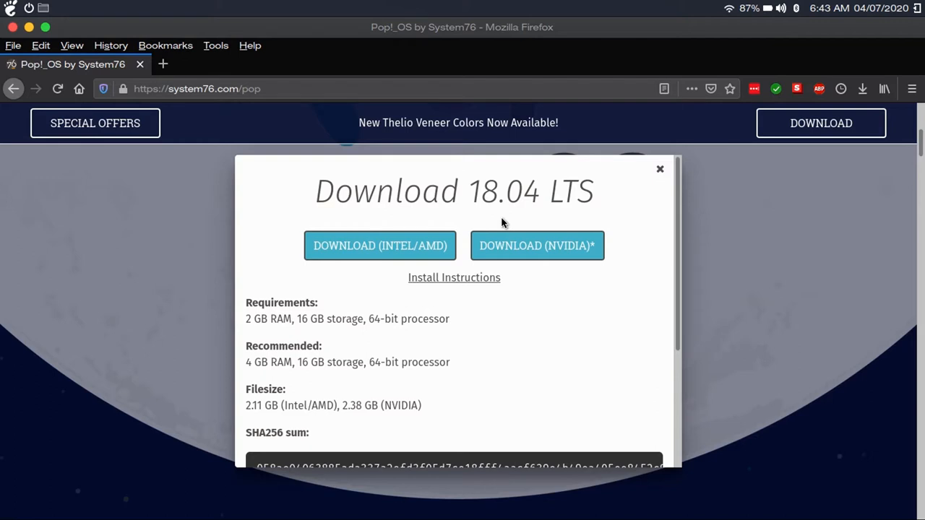
pyautogui.scroll(-3)
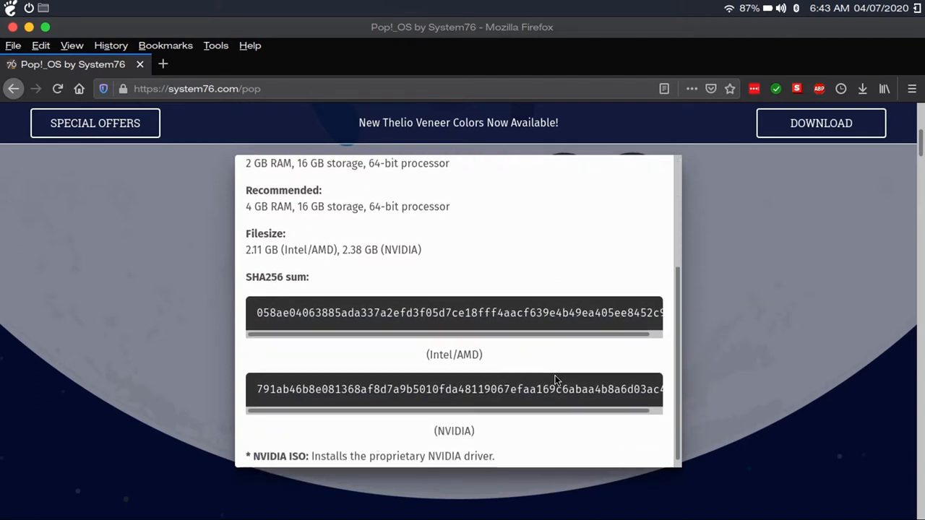
pyautogui.scroll(-3)
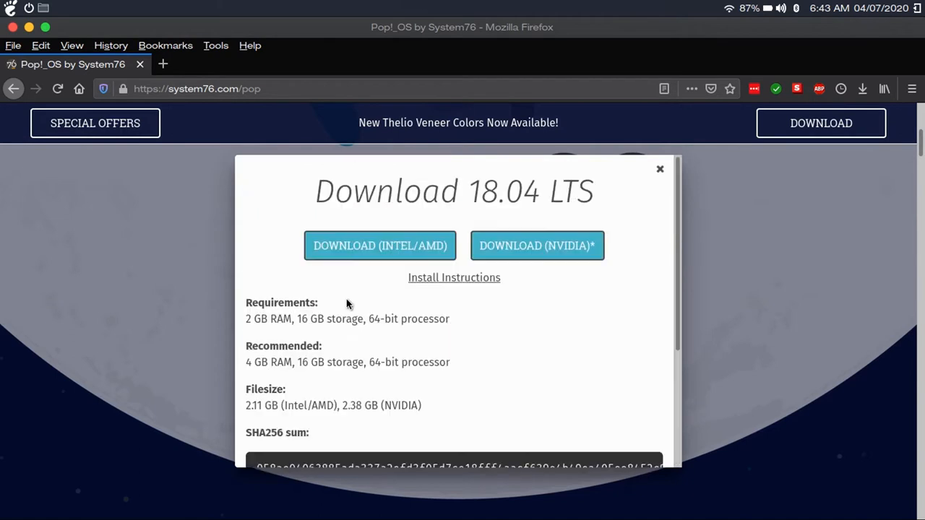
pyautogui.moveTo(272, 229)
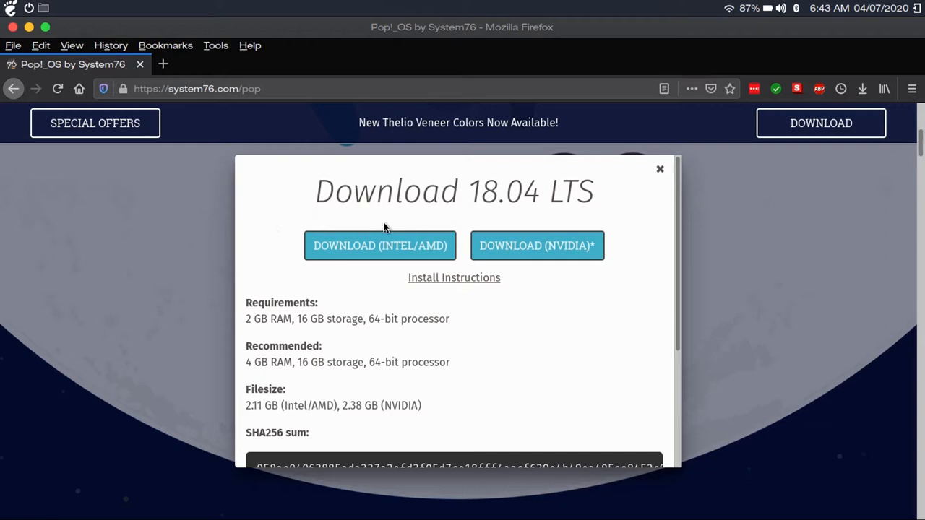
pyautogui.click(379, 246)
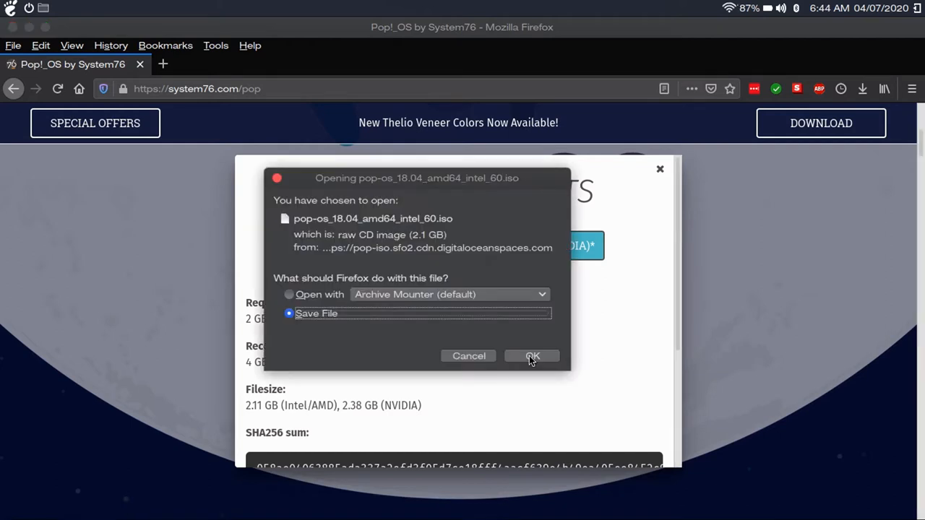
pyautogui.click(531, 355)
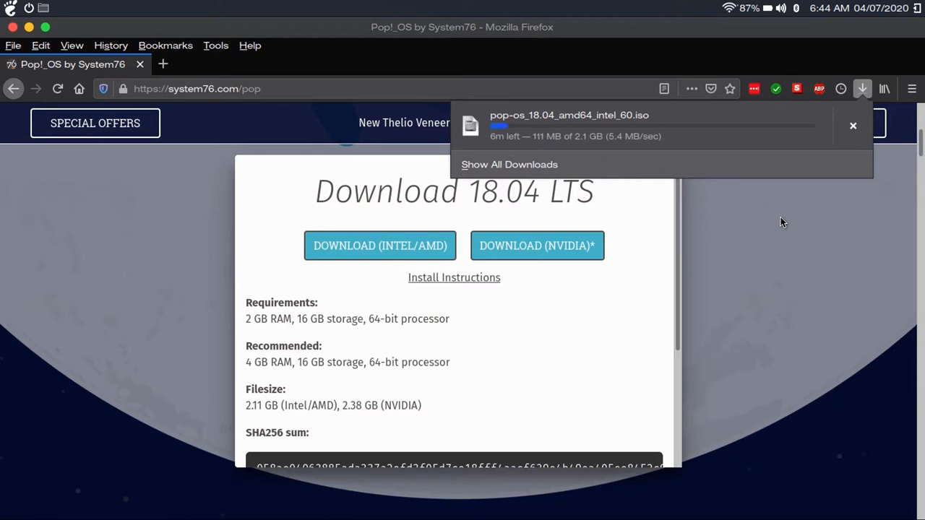
pyautogui.moveTo(779, 269)
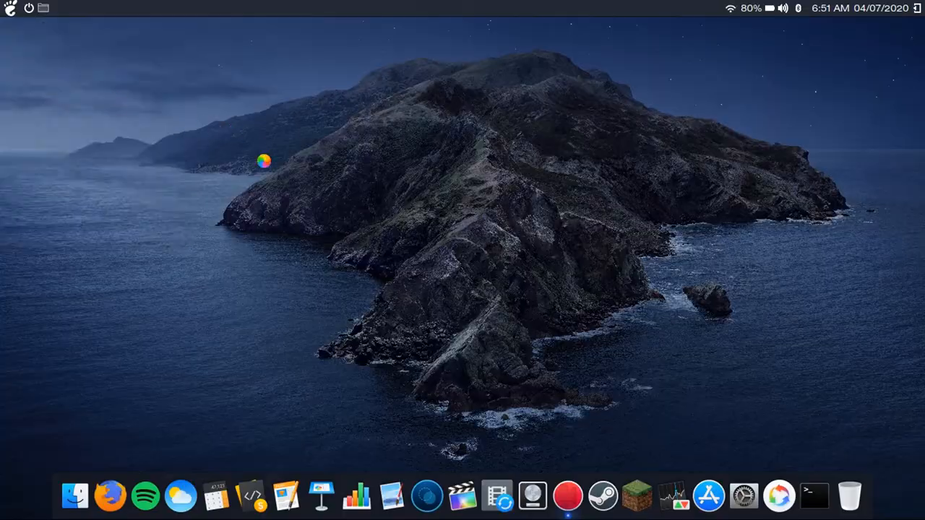
# In Files, browse the vmware folder and enter its YouTube subfolder.
pyautogui.click(70, 497)
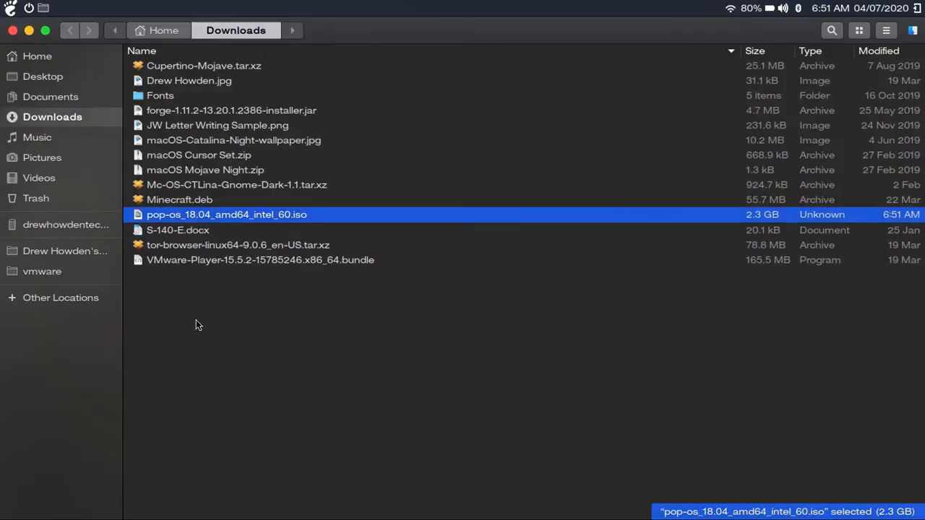
pyautogui.click(42, 271)
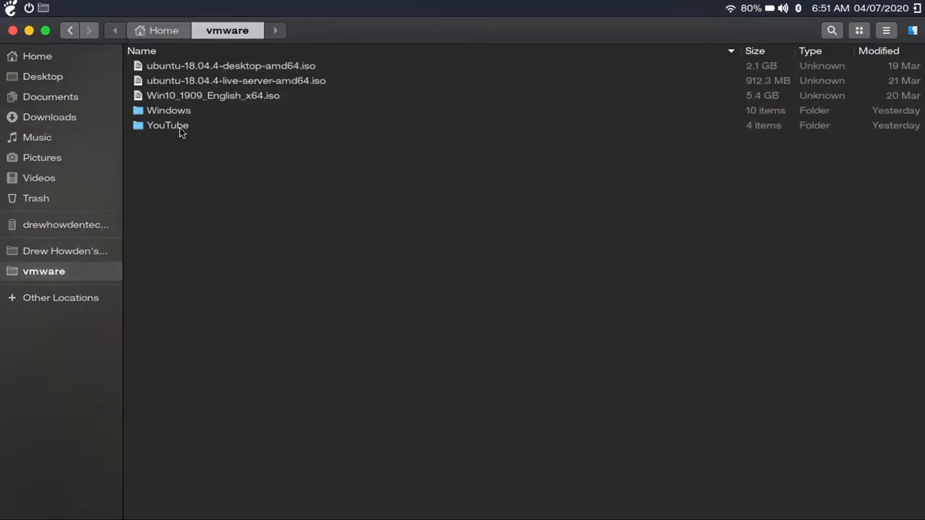
pyautogui.click(167, 109)
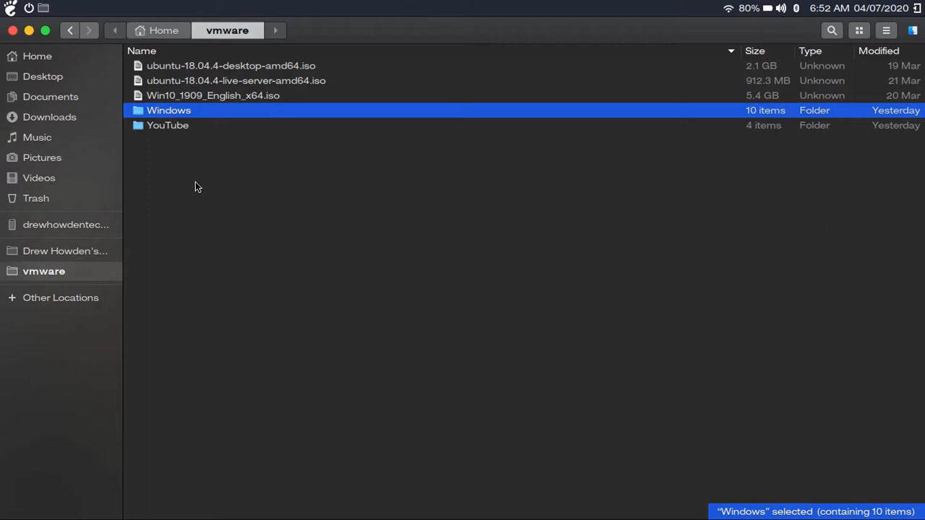
pyautogui.moveTo(182, 129)
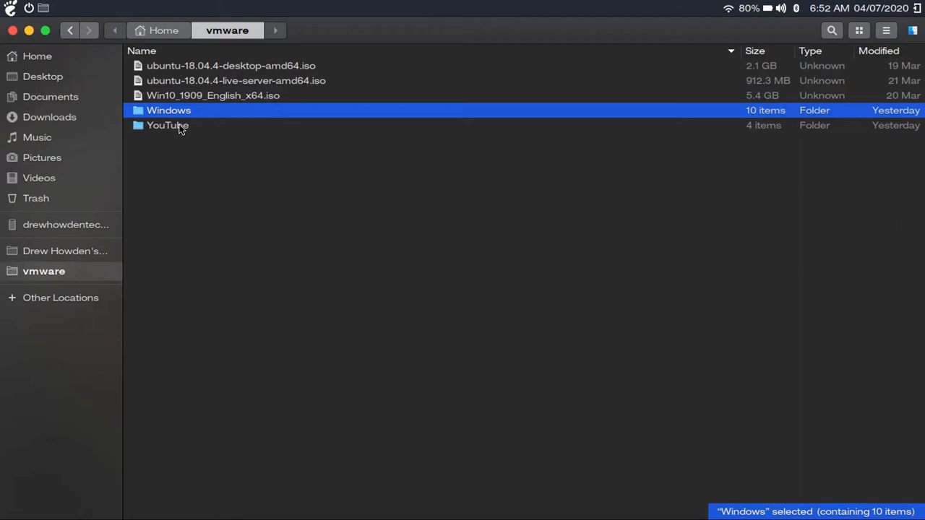
pyautogui.doubleClick(168, 124)
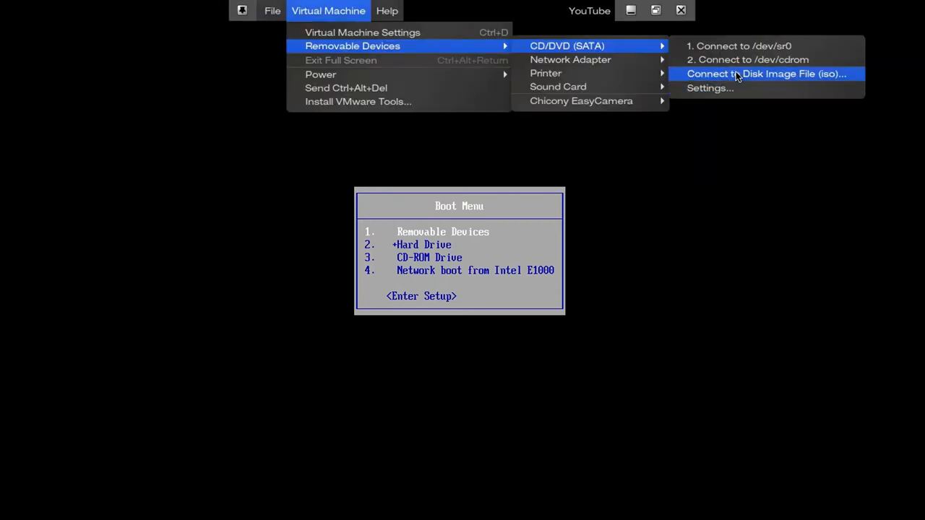
# Connect the VM's CD/DVD drive to the pop-os ISO from Downloads and boot it.
pyautogui.click(769, 74)
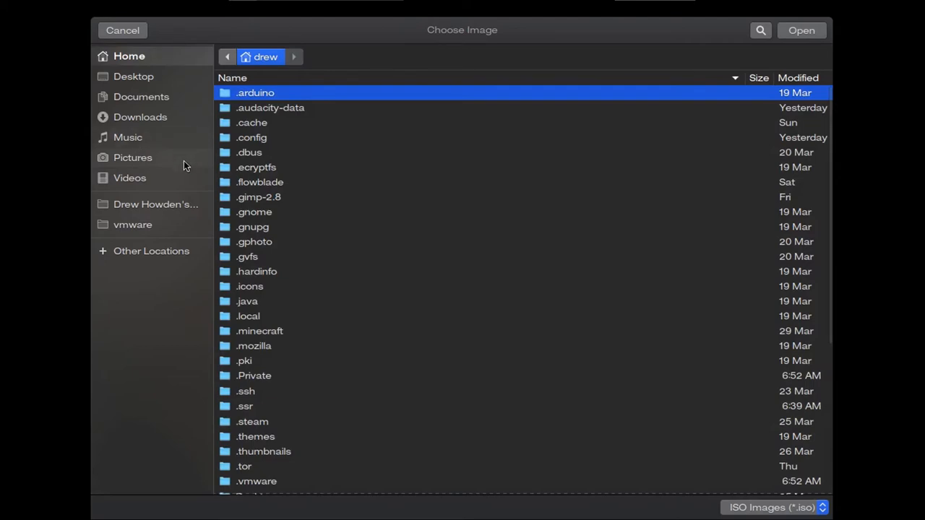
pyautogui.click(140, 116)
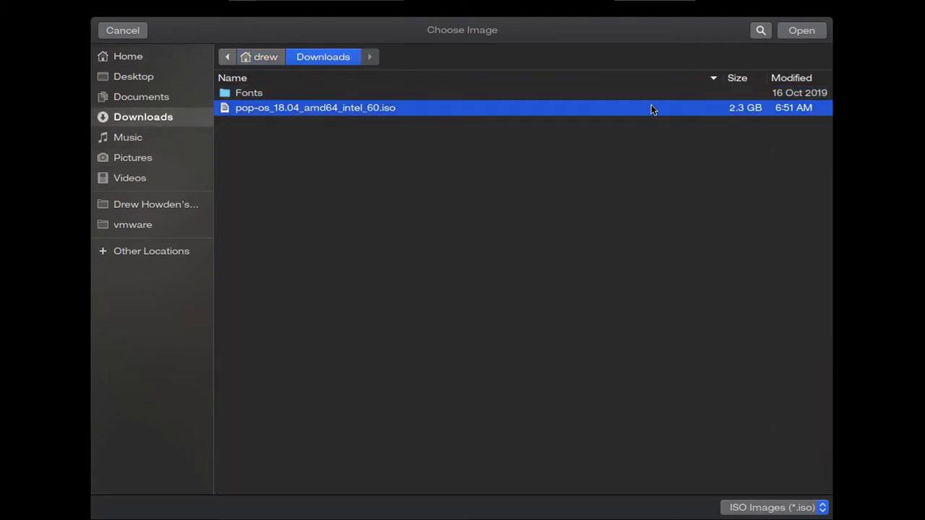
pyautogui.click(801, 29)
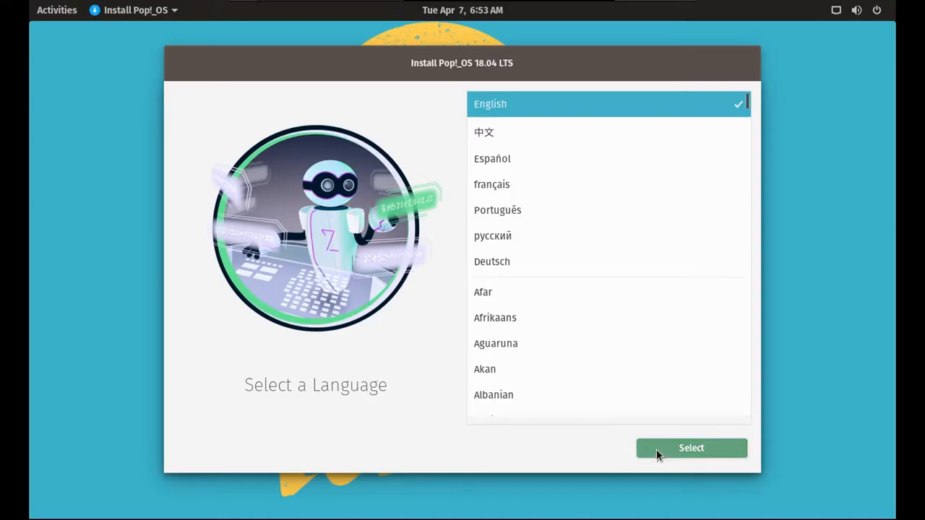
# Select English language and the English (US) keyboard layout in the installer.
pyautogui.click(690, 448)
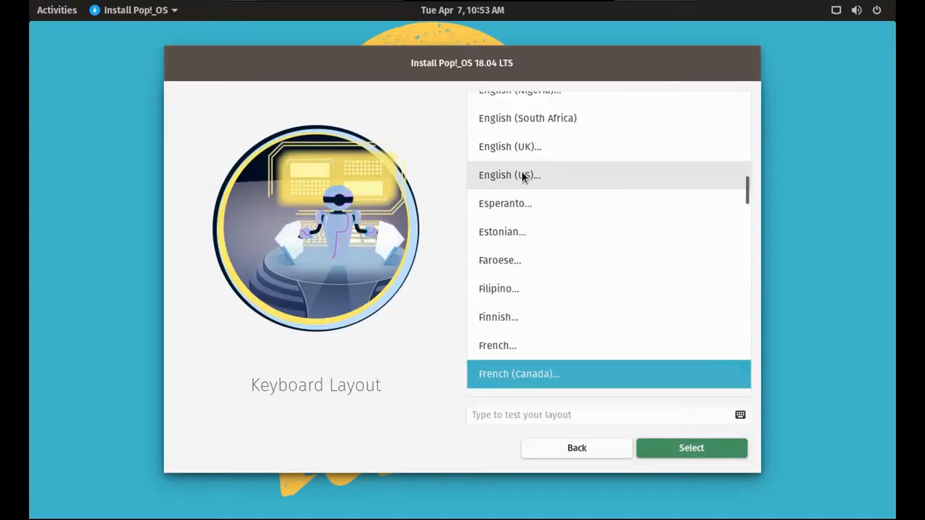
pyautogui.click(691, 448)
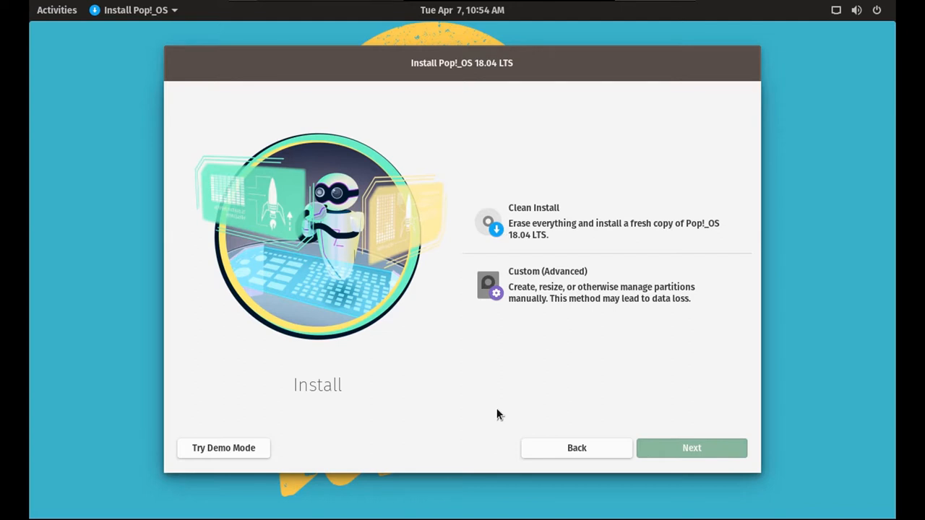
pyautogui.moveTo(536, 161)
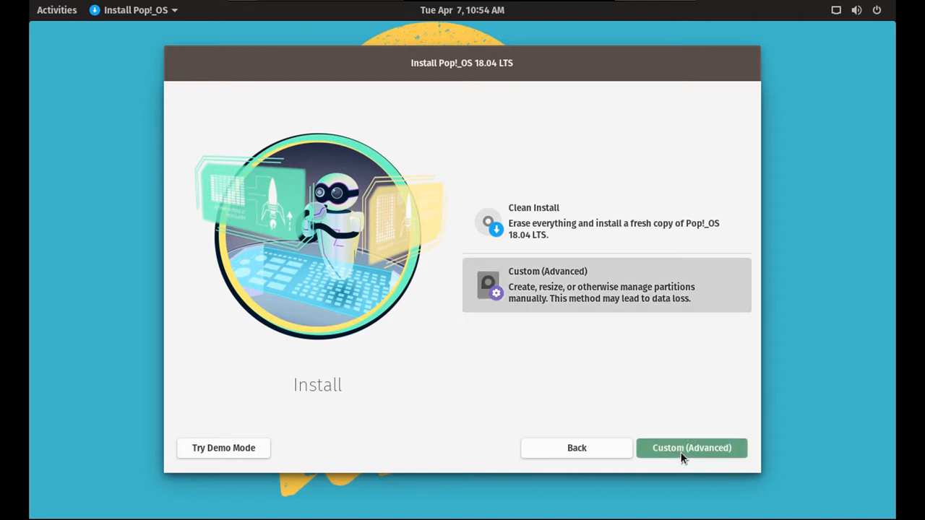
# Proceed through the Custom (Advanced) install and choose Don't Encrypt for the drive.
pyautogui.click(691, 448)
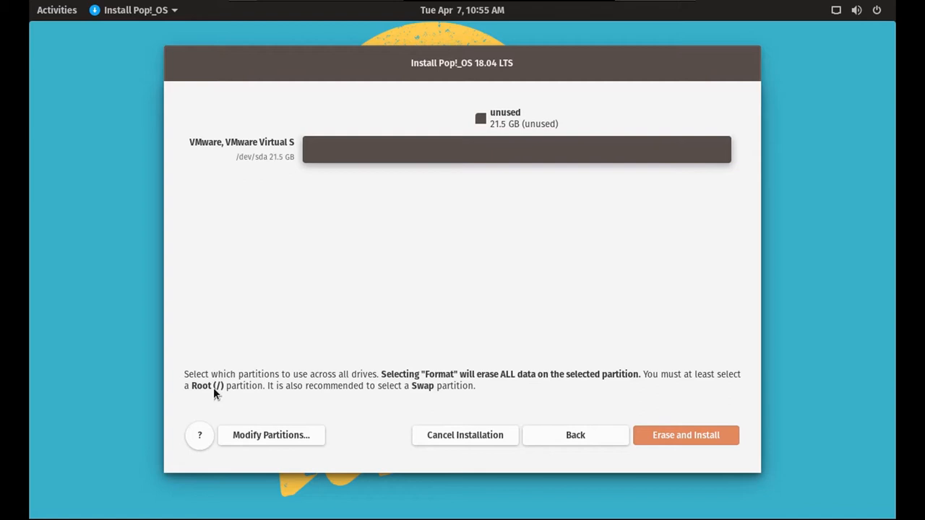
pyautogui.moveTo(356, 425)
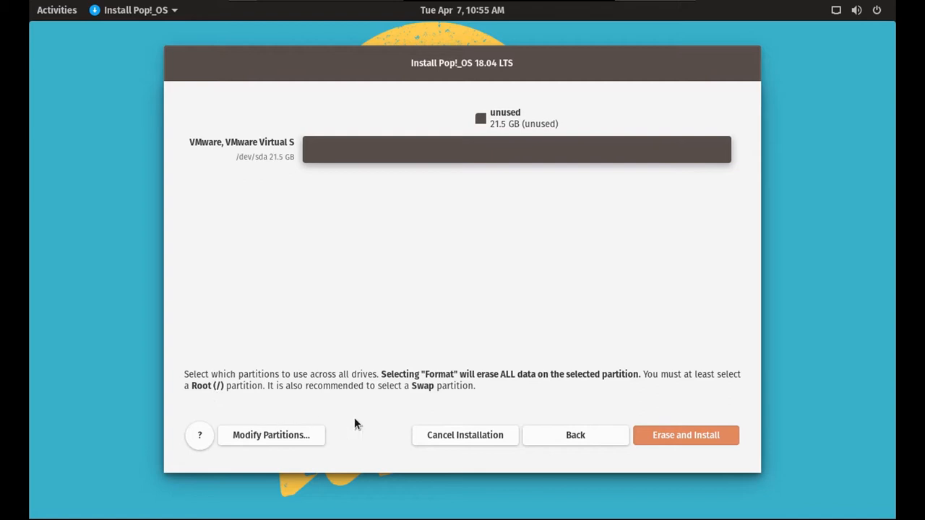
pyautogui.click(575, 435)
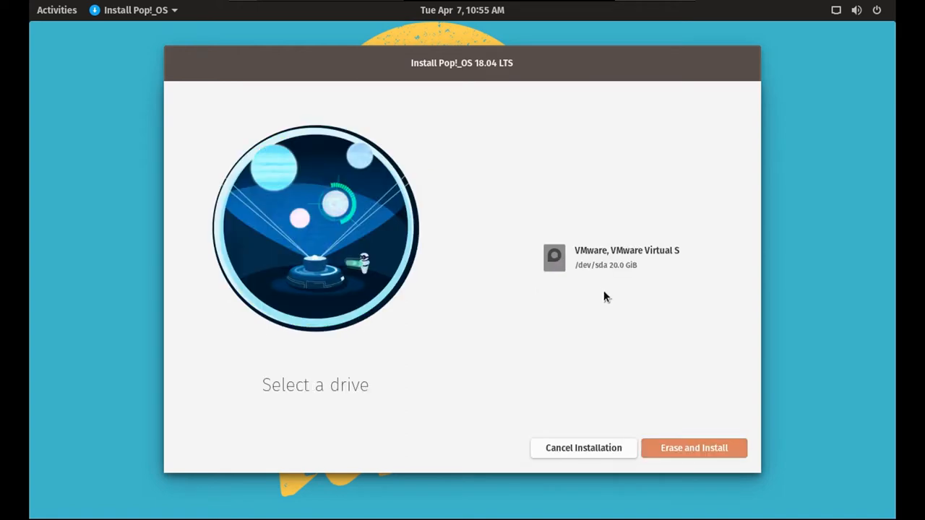
pyautogui.click(694, 448)
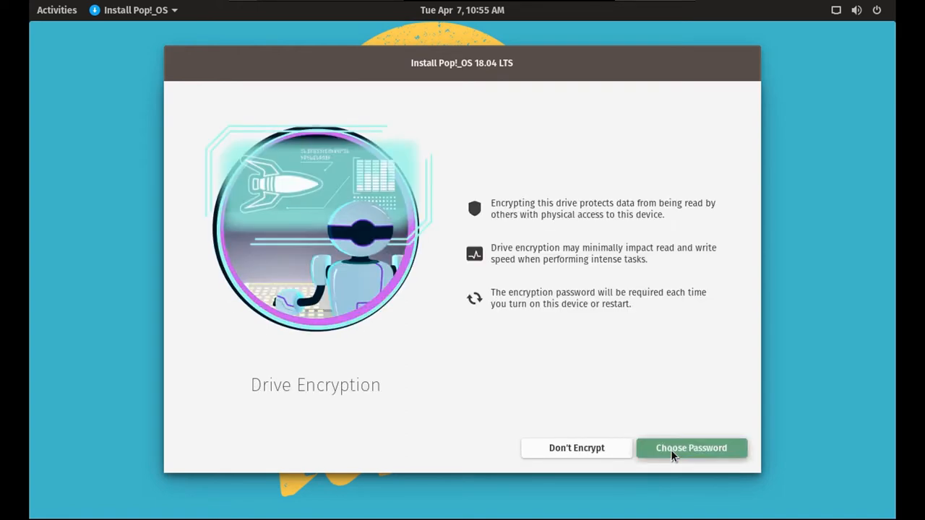
pyautogui.moveTo(553, 460)
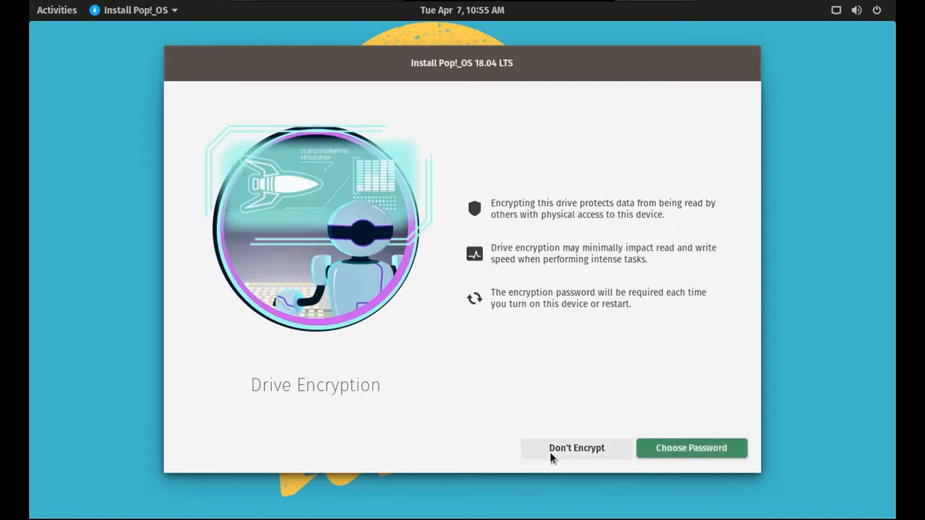
pyautogui.click(575, 448)
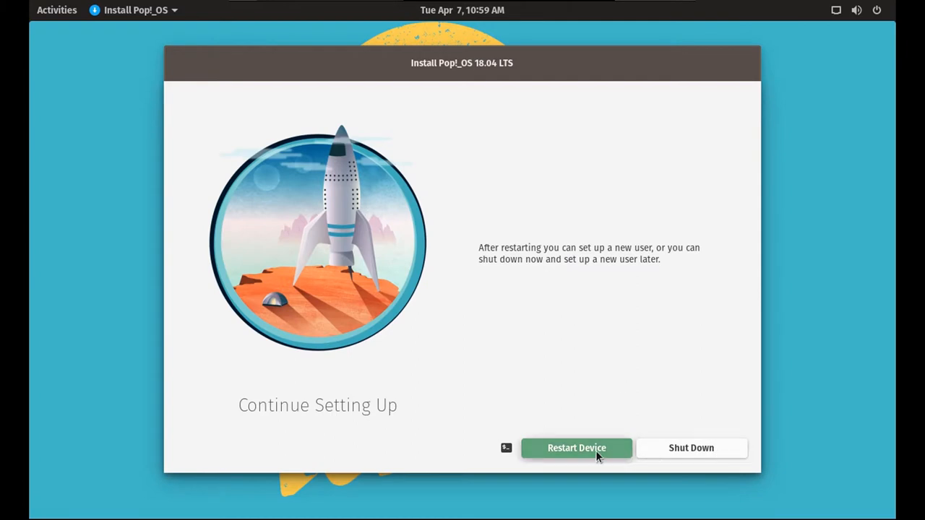
pyautogui.moveTo(592, 405)
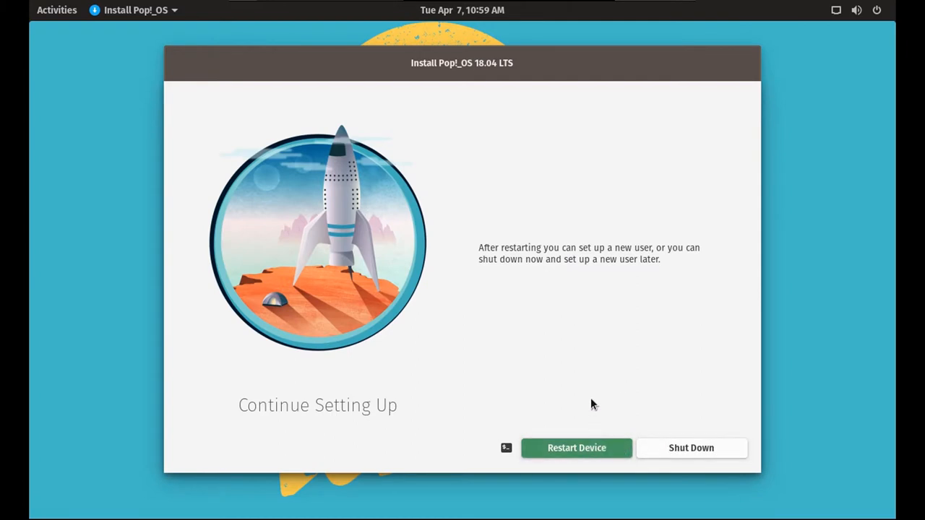
pyautogui.moveTo(596, 372)
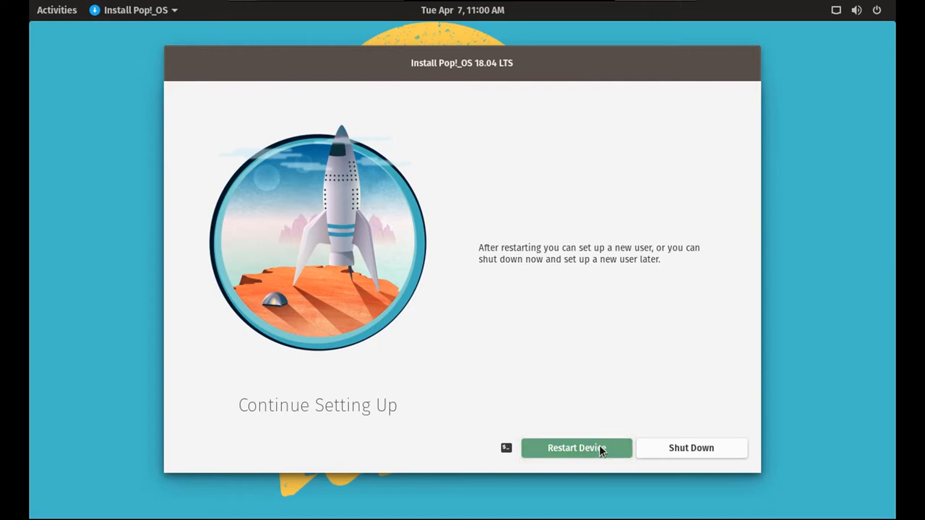
# Restart the device once installation has finished.
pyautogui.click(575, 448)
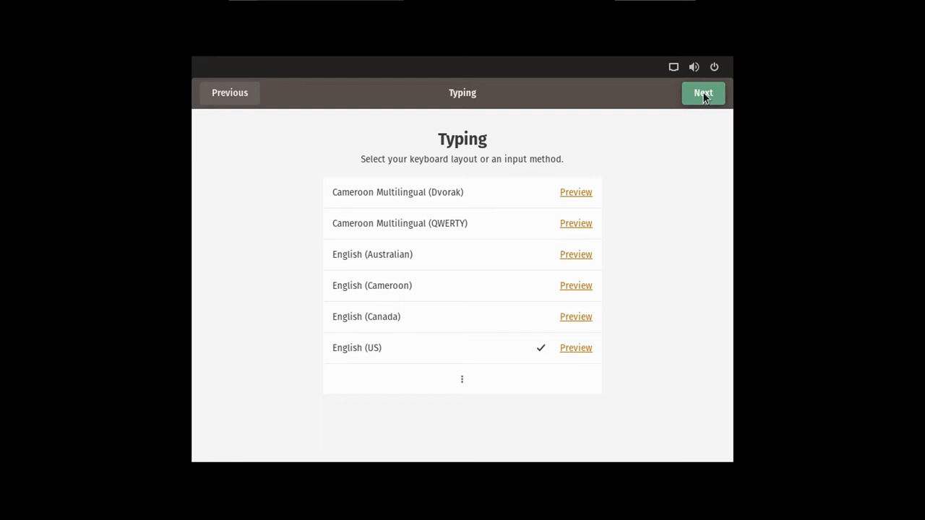
# Accept English (US) typing and Toronto time zone, then create the account with the shortest suggested username.
pyautogui.click(702, 93)
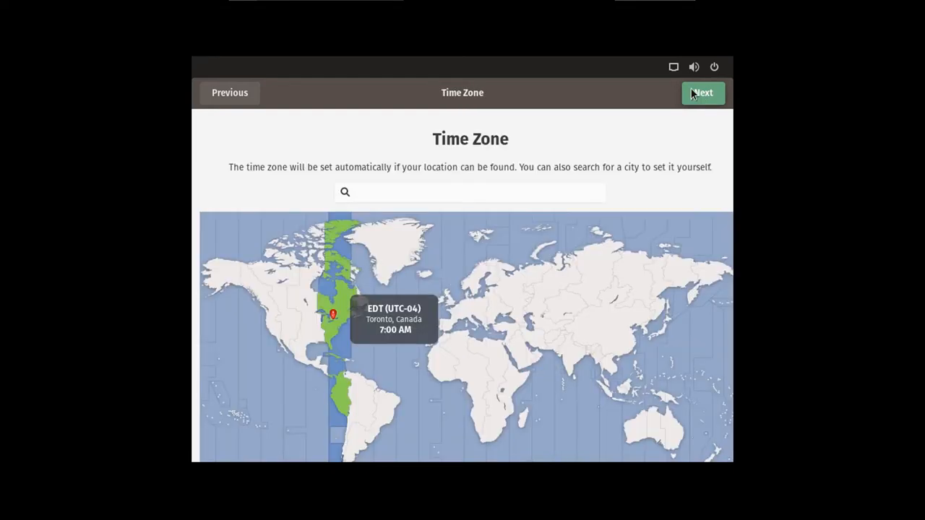
pyautogui.moveTo(707, 104)
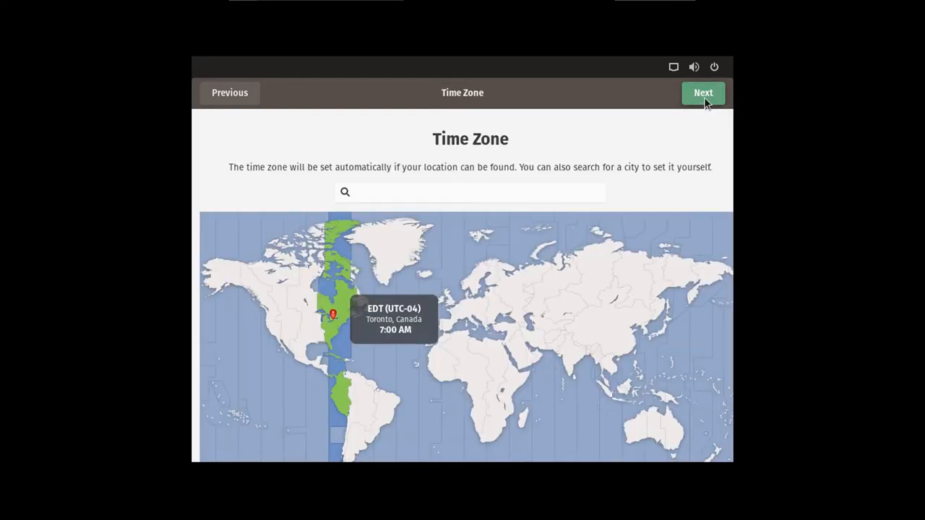
pyautogui.click(702, 92)
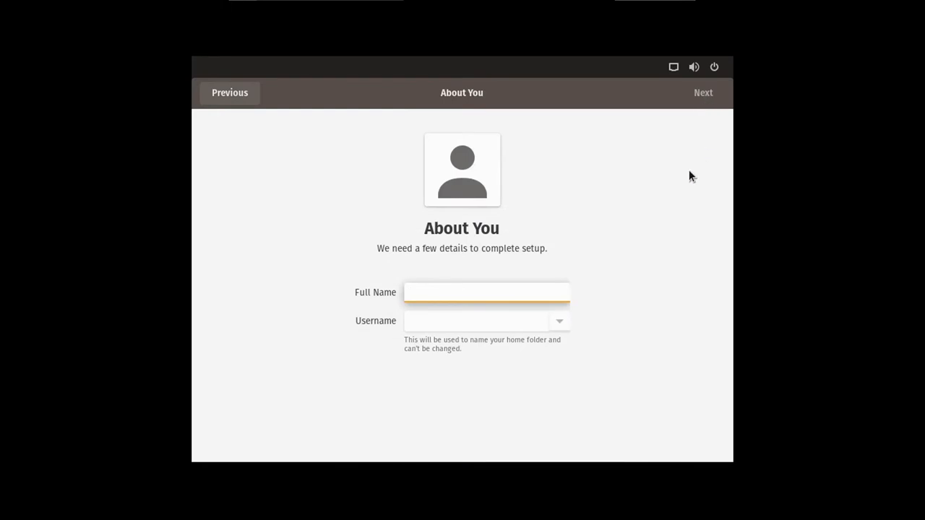
pyautogui.click(557, 321)
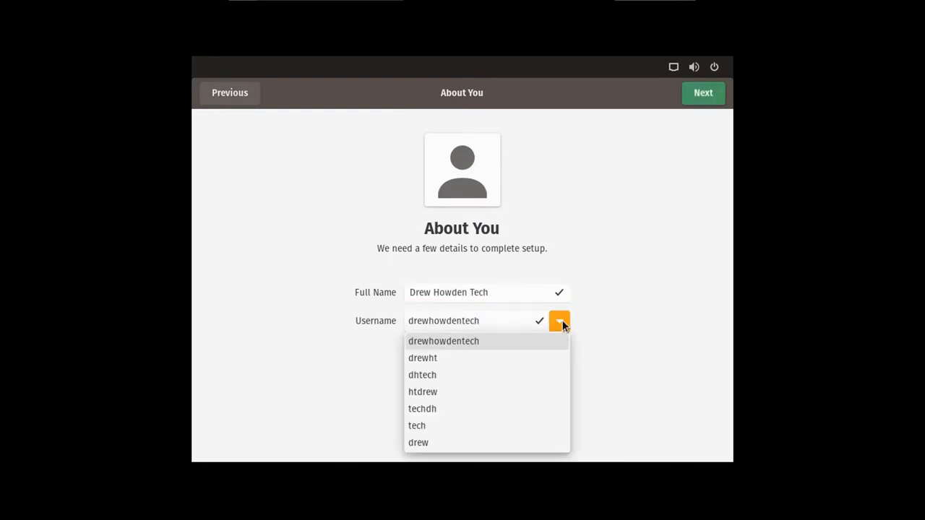
pyautogui.click(417, 442)
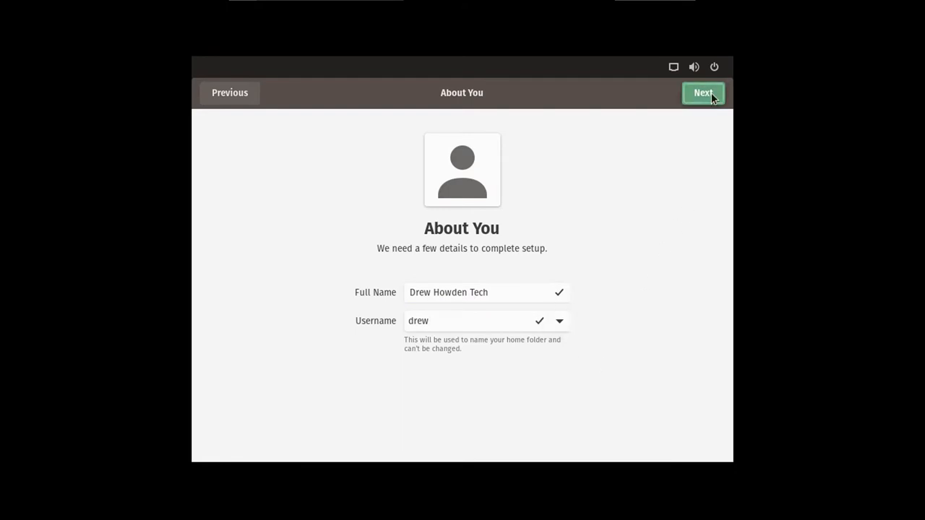
pyautogui.click(702, 92)
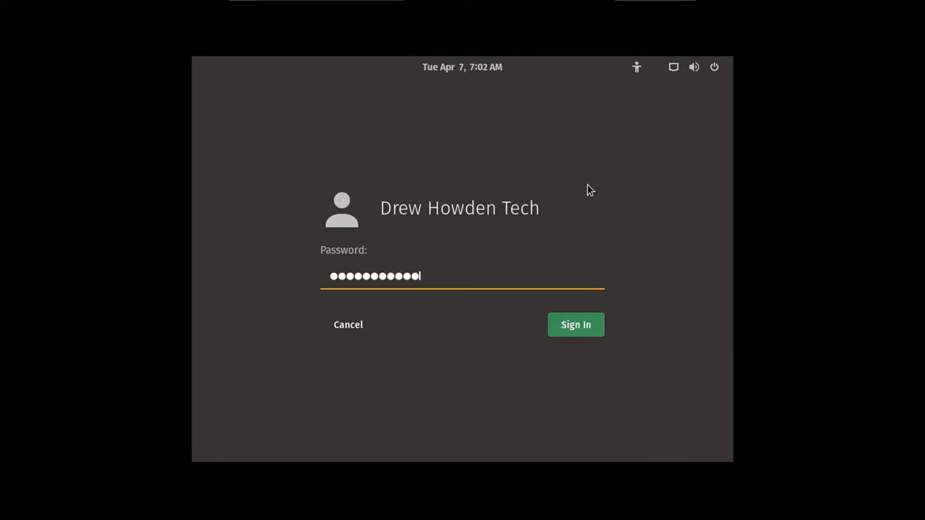
# Sign in and set the display resolution to 1360 × 768 (16:9), keeping the change.
pyautogui.click(576, 324)
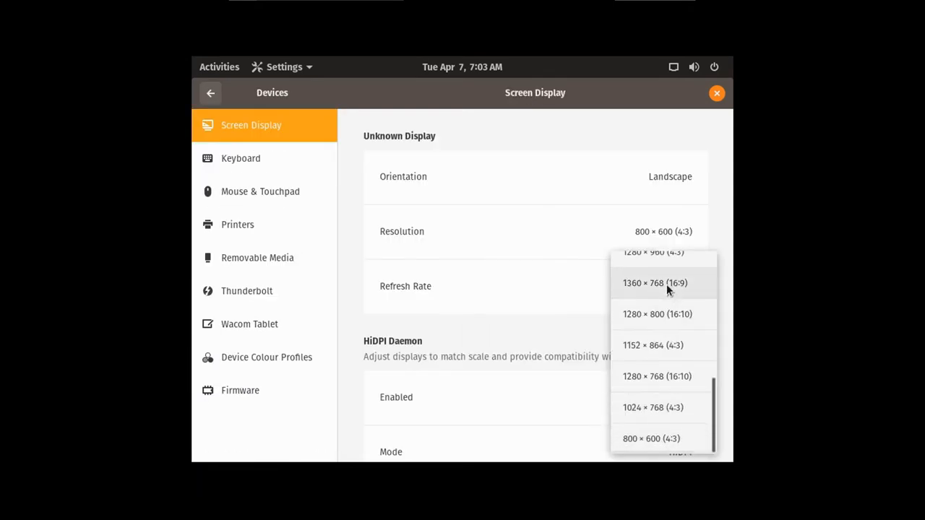
pyautogui.click(655, 281)
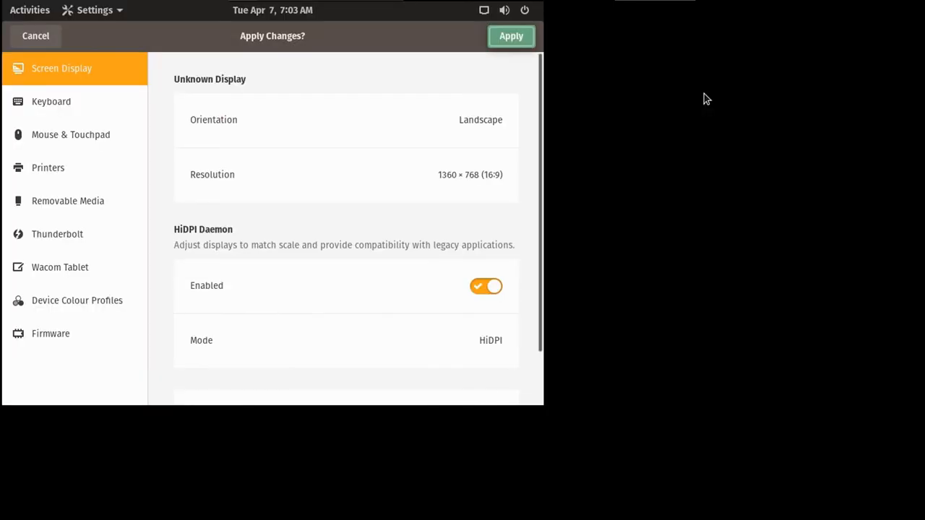
pyautogui.click(511, 36)
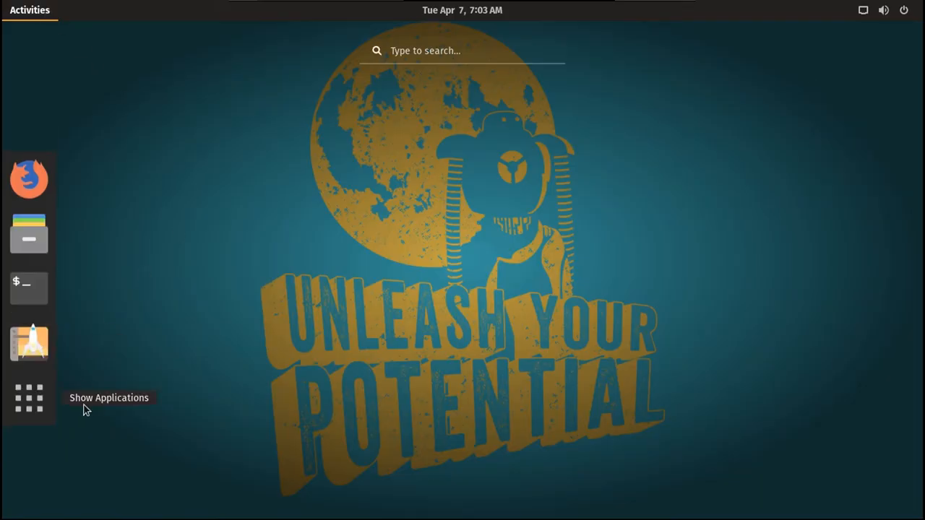
# Launch Pop!_Shop from Show Applications to see the two available updates.
pyautogui.click(20, 399)
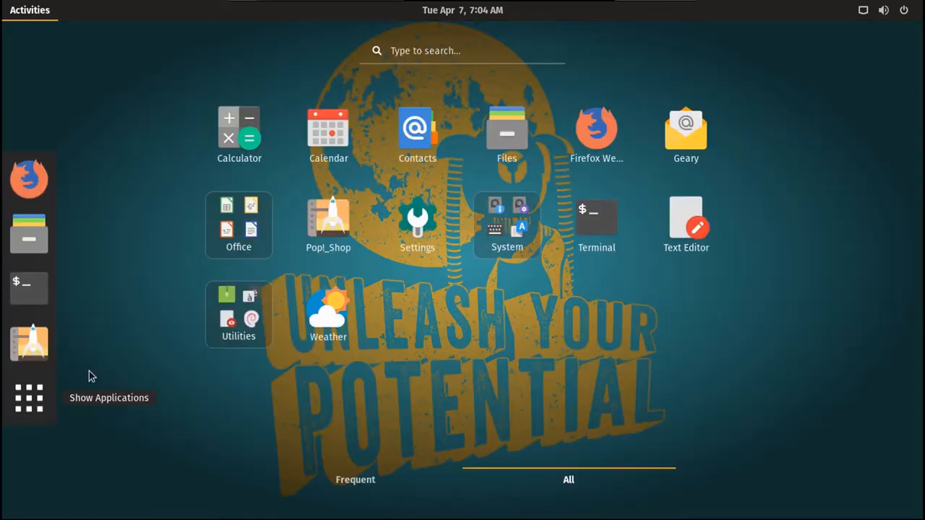
pyautogui.click(239, 225)
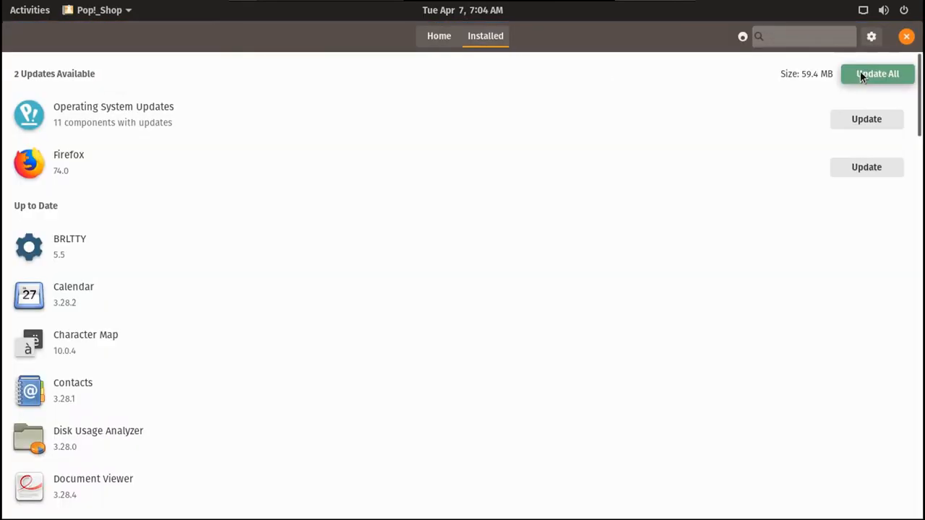
# Update All in Pop!_Shop and authenticate with the password to start installing updates.
pyautogui.click(877, 75)
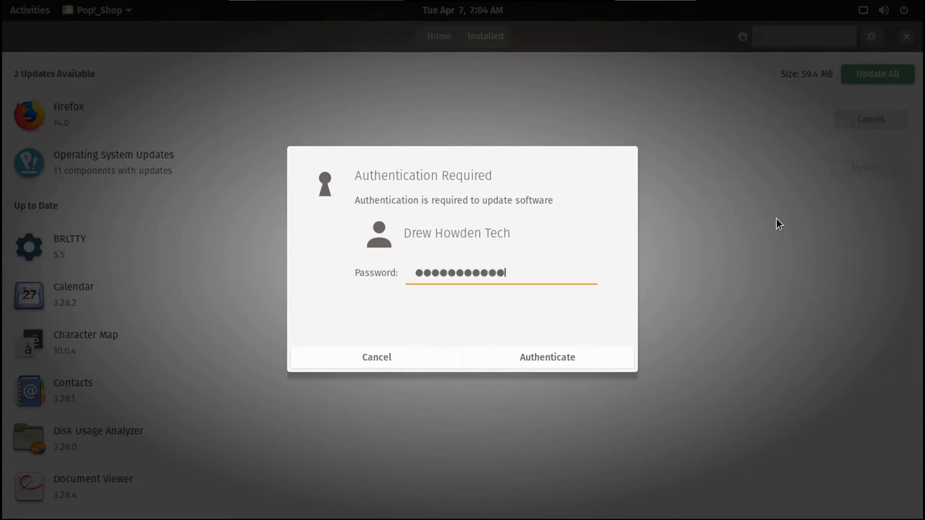
pyautogui.click(546, 357)
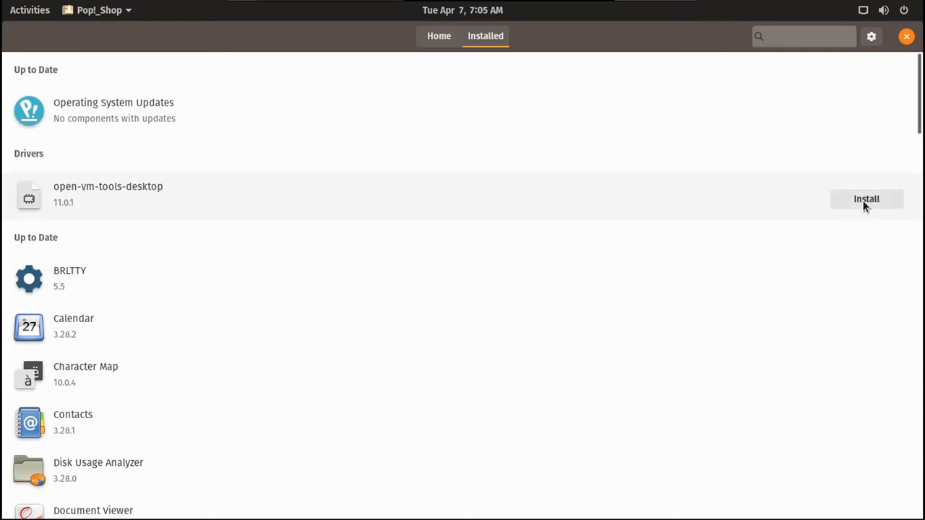
# Install the open-vm-tools-desktop driver with password authentication, then bring up Activities.
pyautogui.click(864, 198)
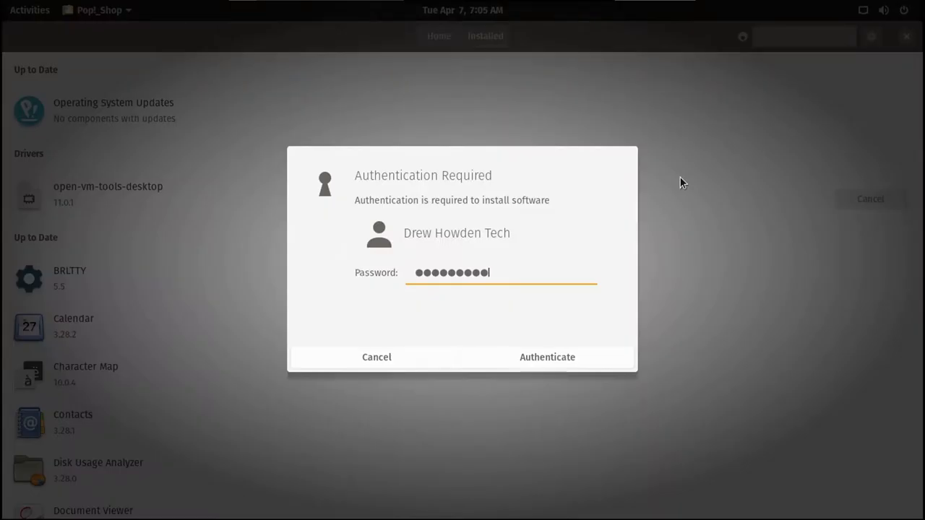
pyautogui.click(546, 357)
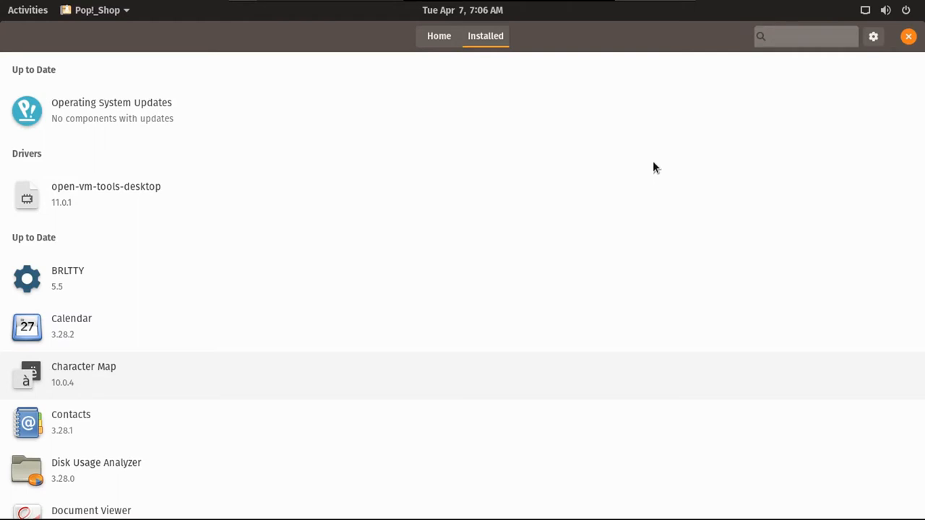
pyautogui.click(27, 9)
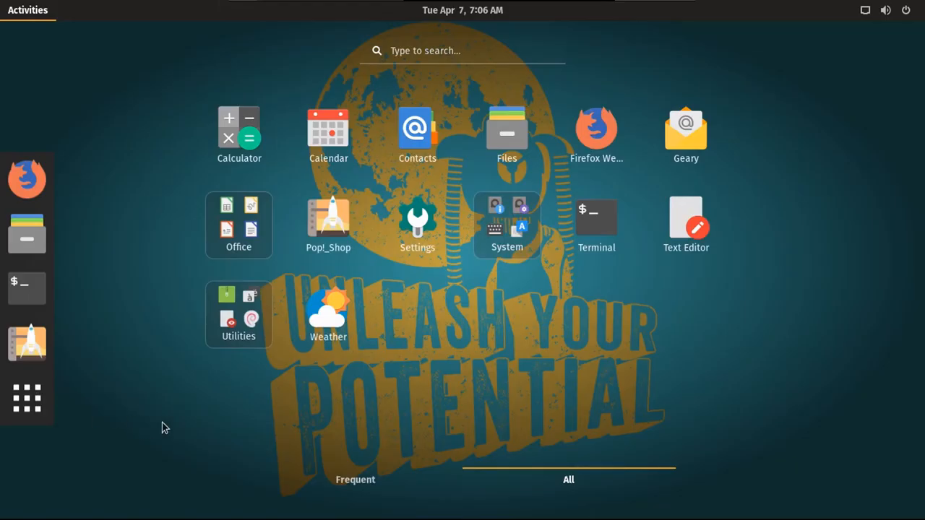
pyautogui.moveTo(414, 308)
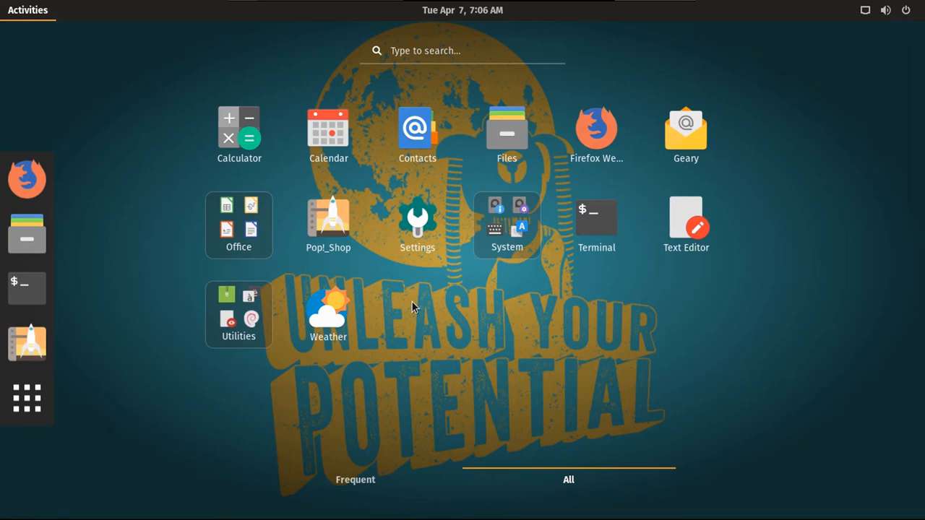
# Launch LibreOffice Writer from the Office group in the application grid.
pyautogui.click(239, 225)
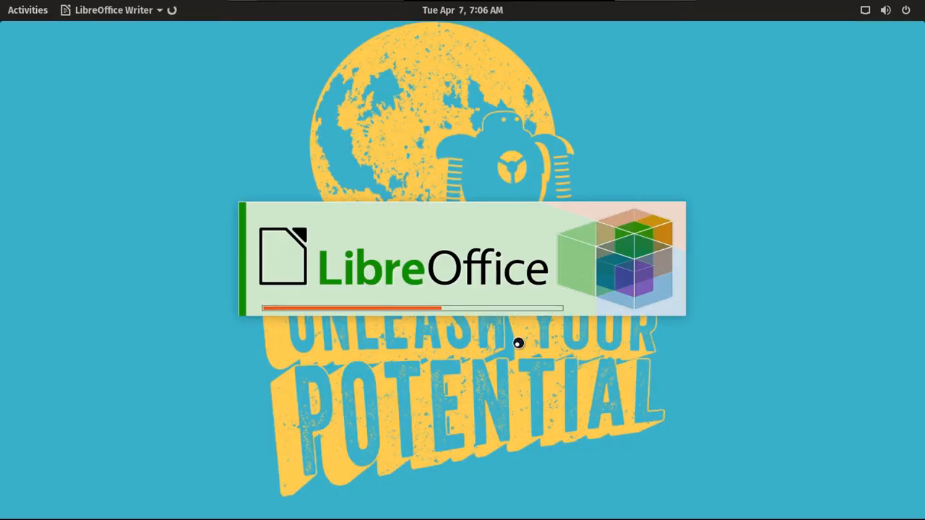
# Write 'Test file created on Pop_OS!' in the new Writer document.
pyautogui.write('Test fi')
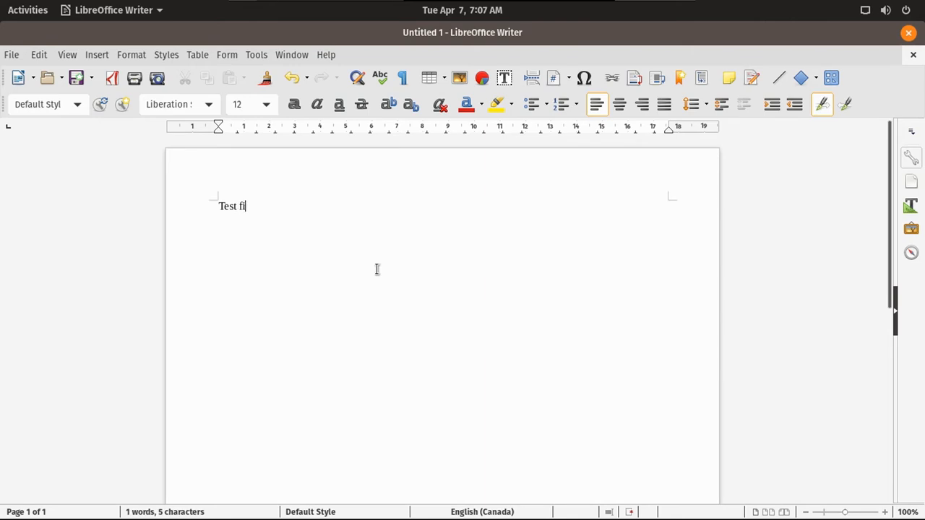
pyautogui.write('le')
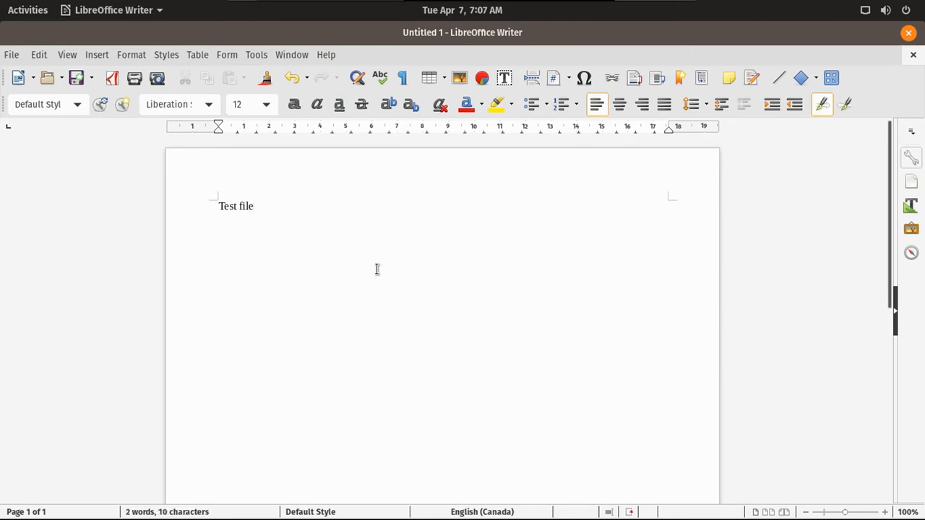
pyautogui.write('created')
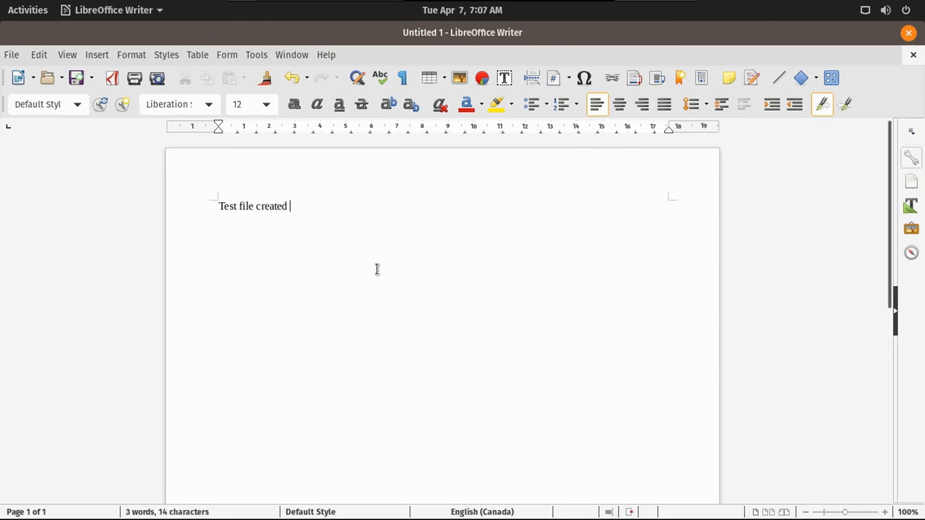
pyautogui.write('on P')
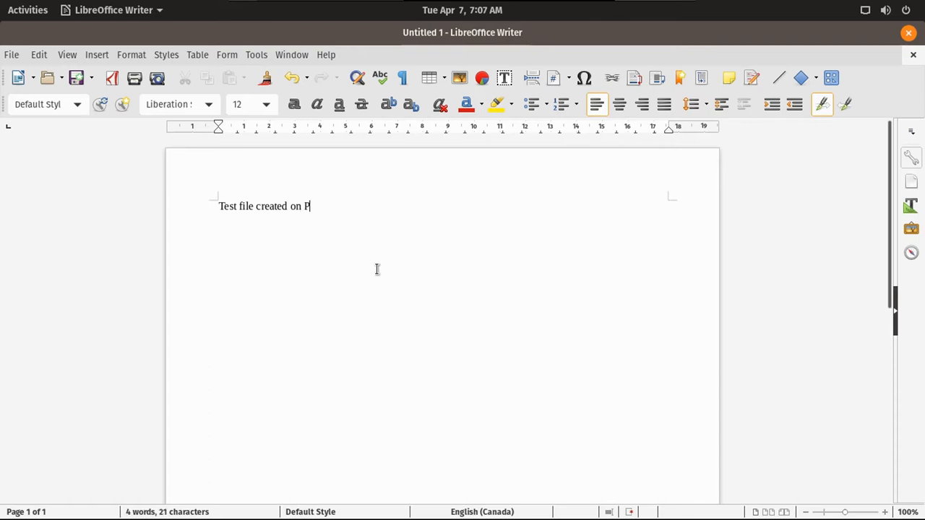
pyautogui.write('op_')
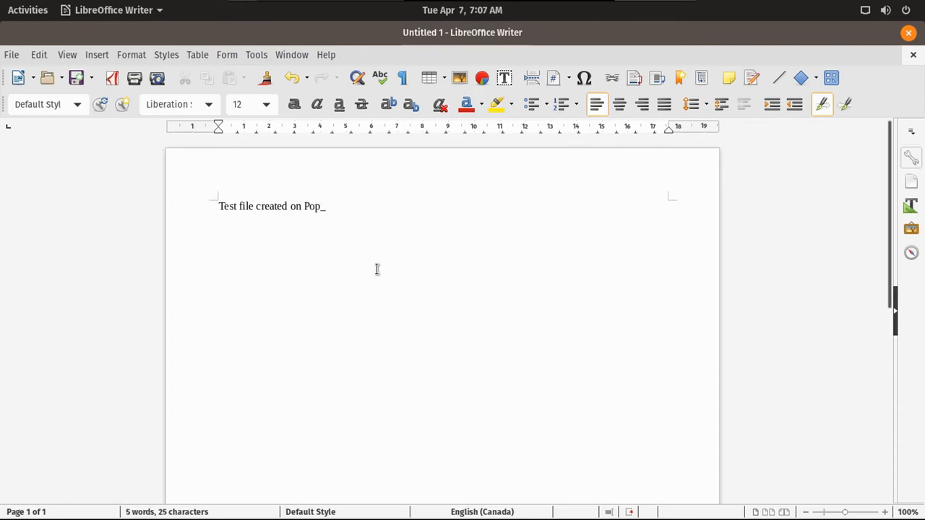
pyautogui.write('OS!')
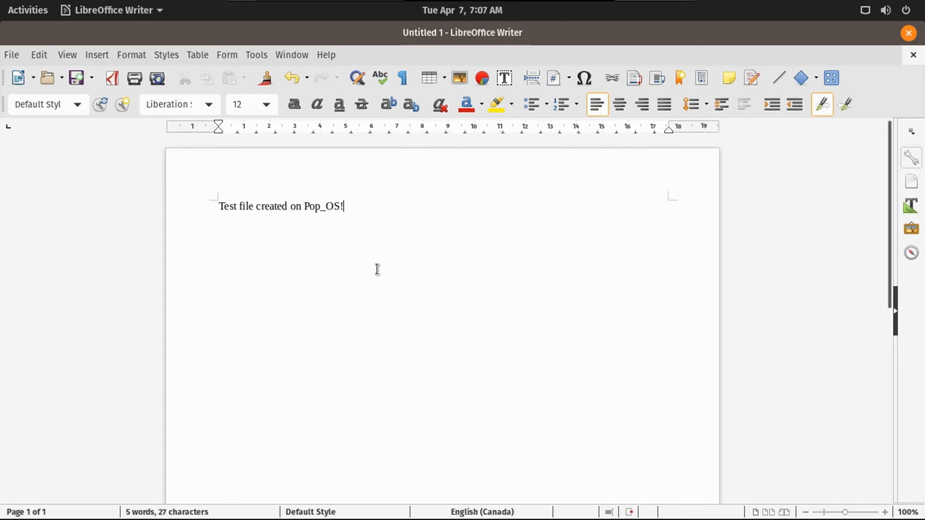
# Save the document into a new home folder named "Drew Howden's Fi..." and close Writer.
pyautogui.press('ctrl+s')
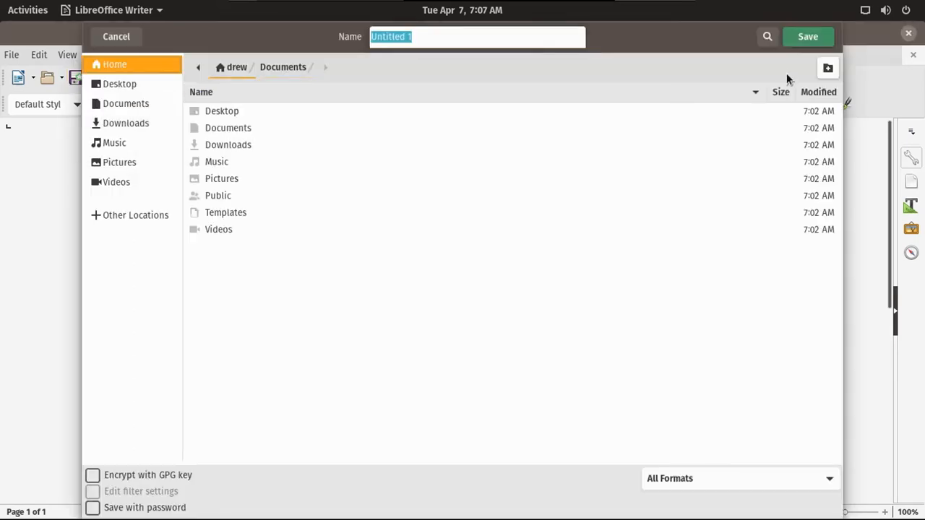
pyautogui.click(827, 68)
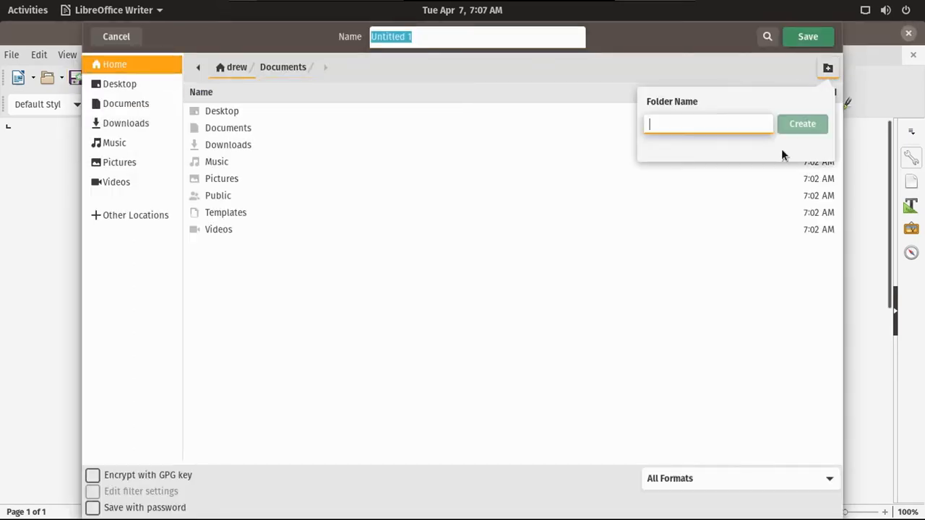
pyautogui.write('Drew')
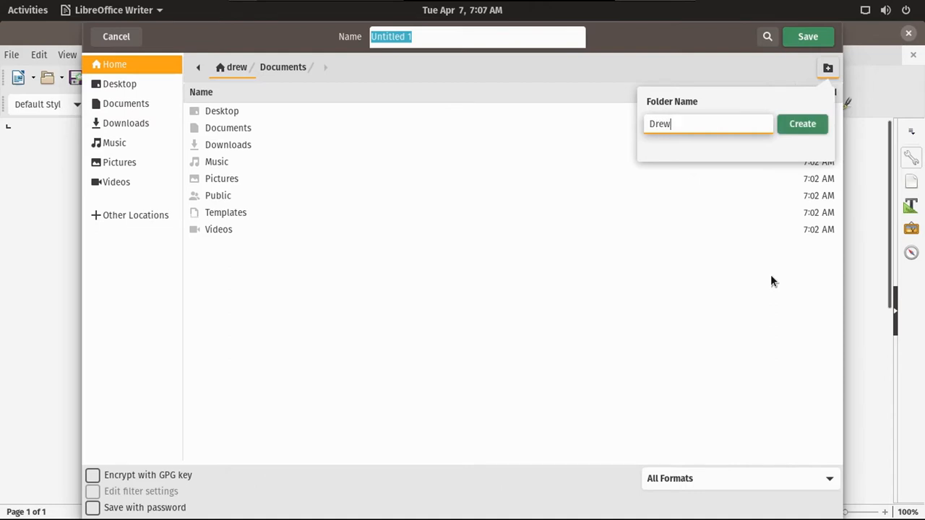
pyautogui.write('Howden')
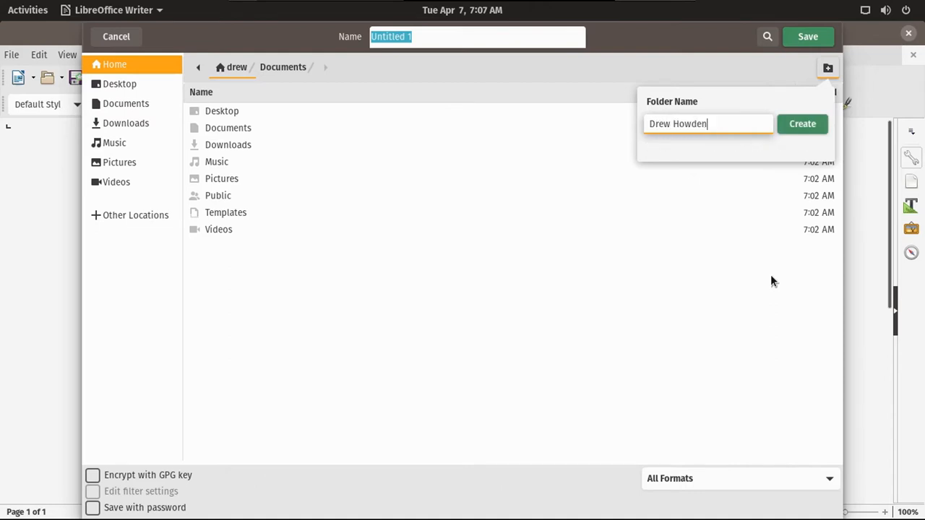
pyautogui.write("'s Fi")
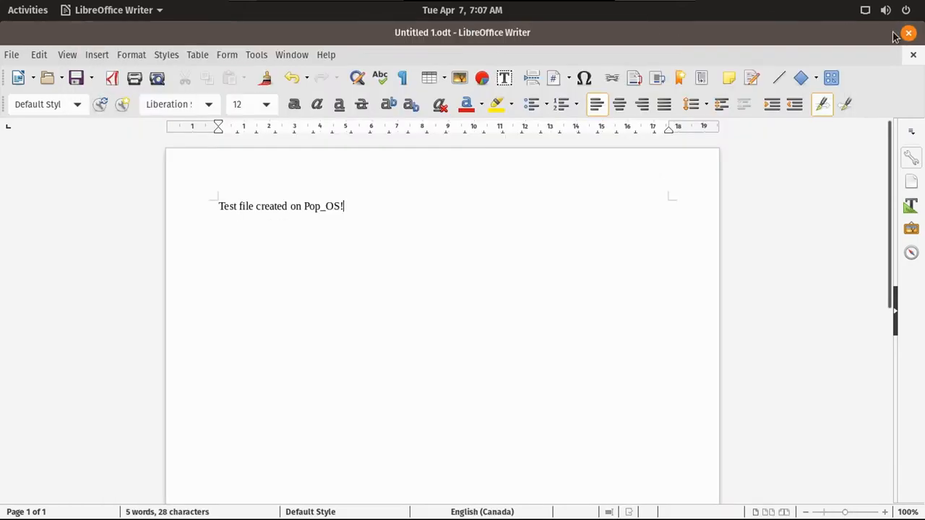
pyautogui.click(911, 31)
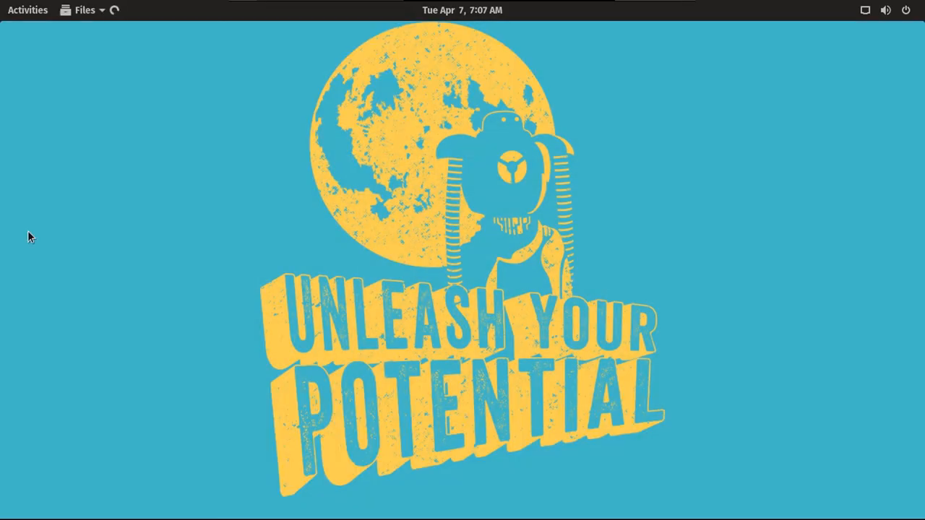
# In Files, show the home folder as a detailed list and open the new folder holding test.odt.
pyautogui.click(81, 9)
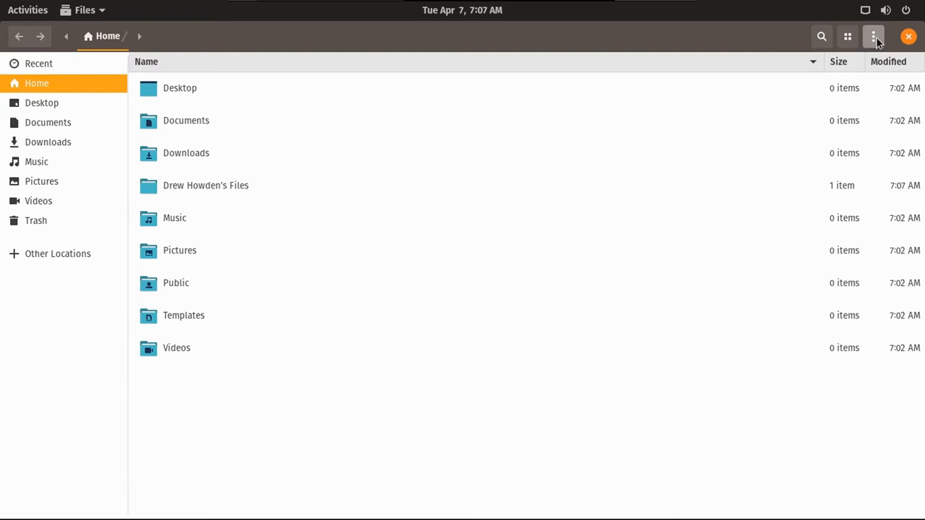
pyautogui.click(872, 36)
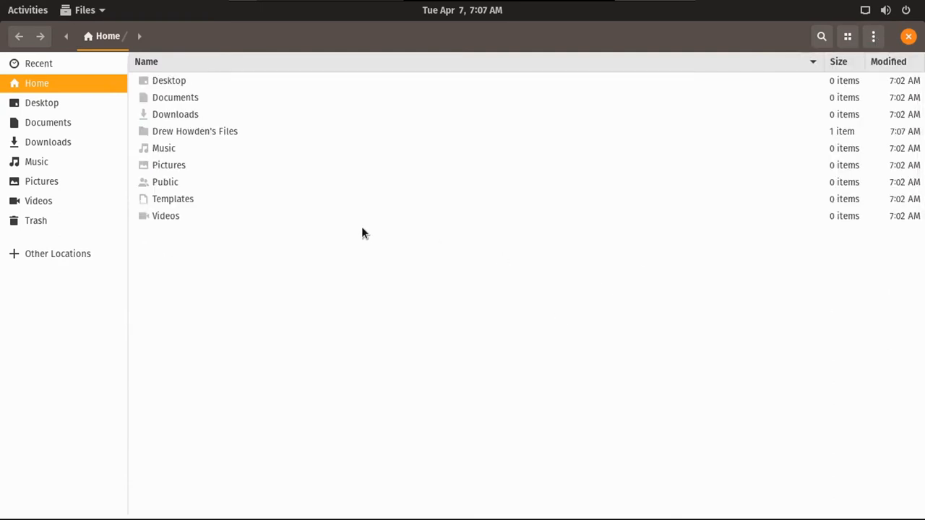
pyautogui.doubleClick(194, 130)
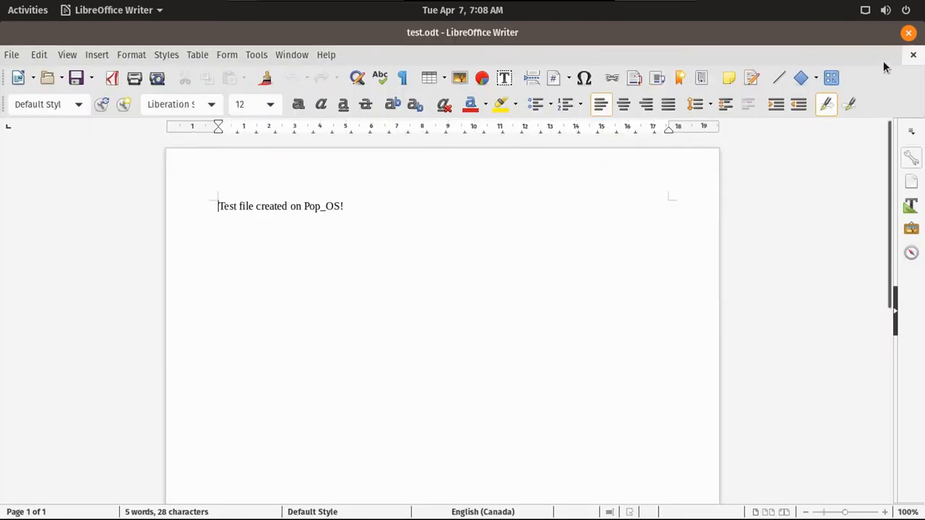
# Delete and retype the final '!' in test.odt, then close the Files window.
pyautogui.press('BackSpace')
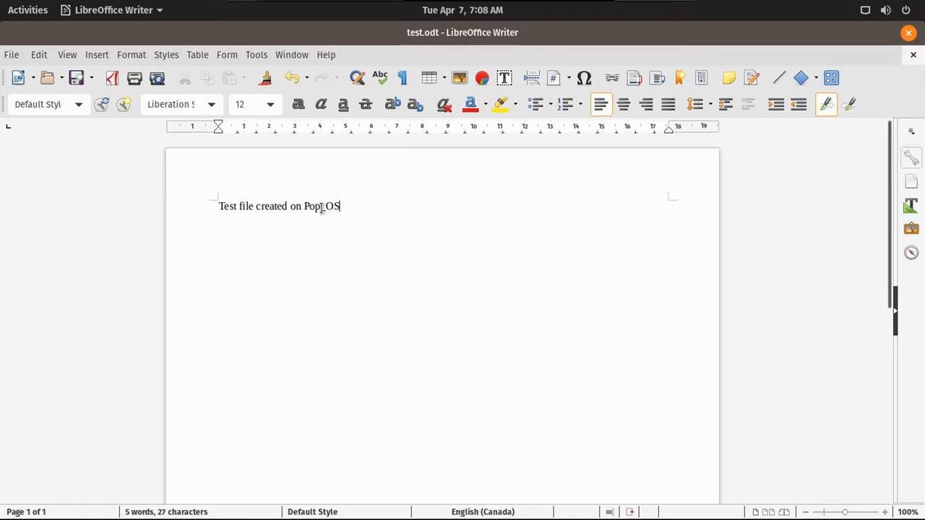
pyautogui.write('!')
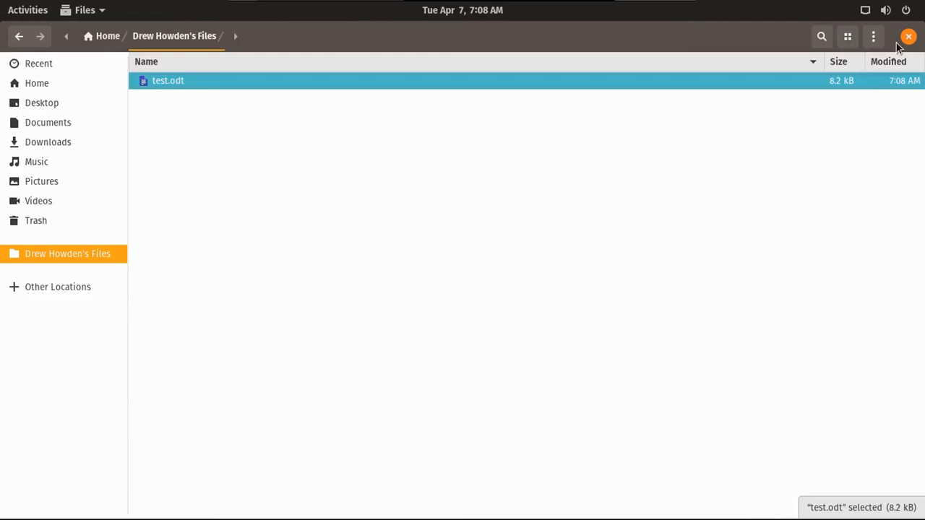
pyautogui.click(907, 36)
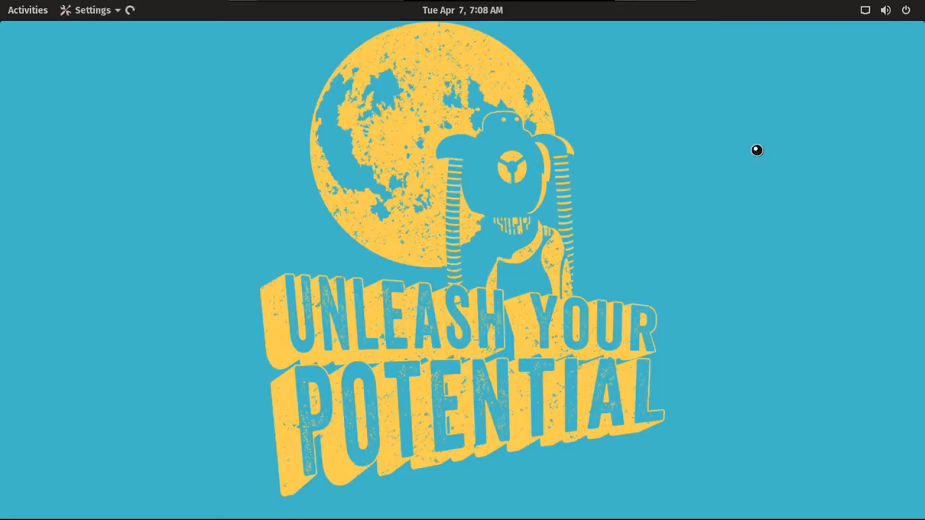
# Set the desktop background to the star-trails night sky photo in Settings' Background page.
pyautogui.click(93, 9)
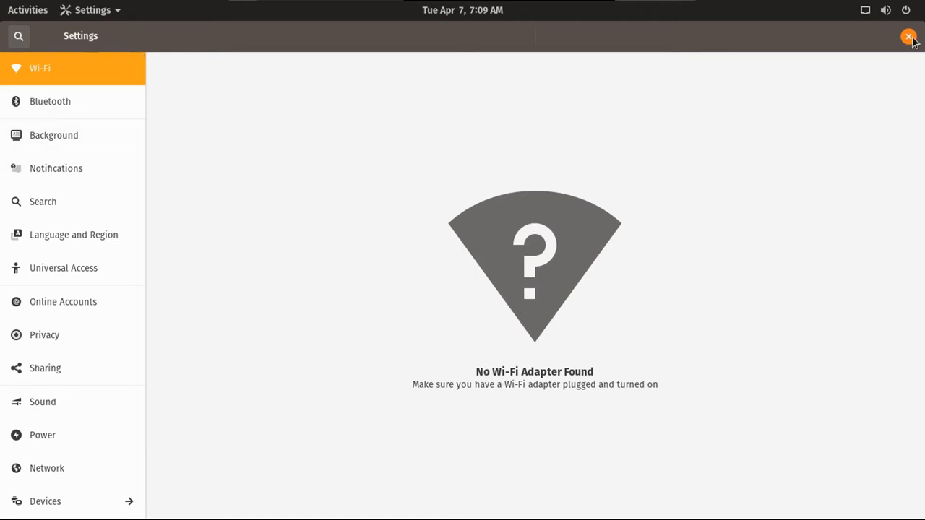
pyautogui.click(53, 136)
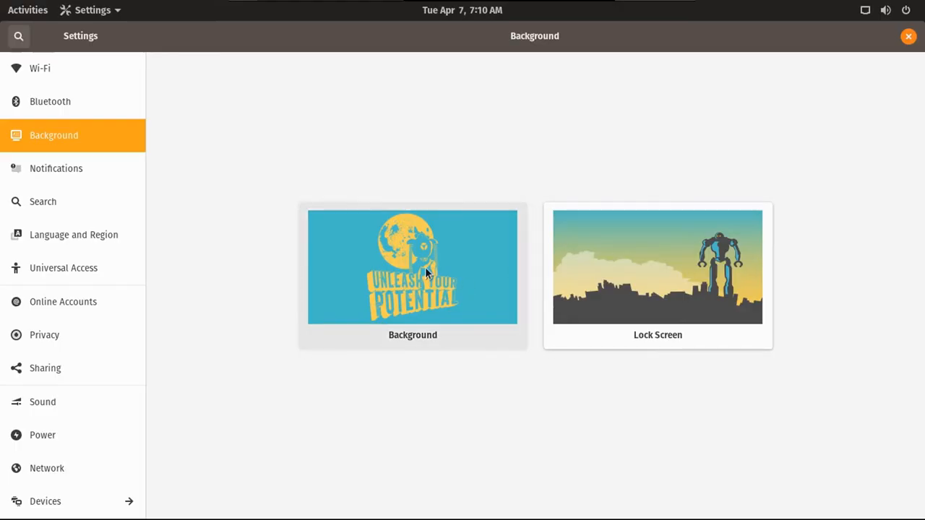
pyautogui.click(411, 267)
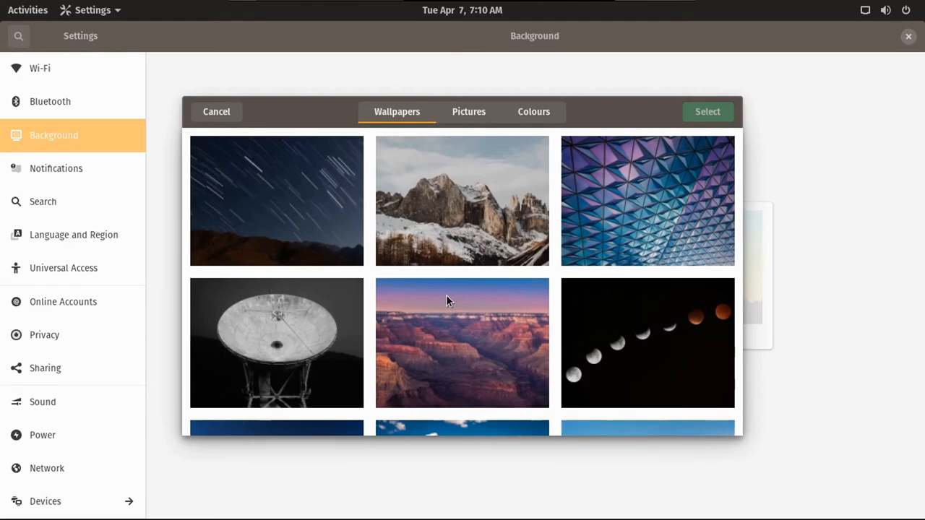
pyautogui.scroll(-3)
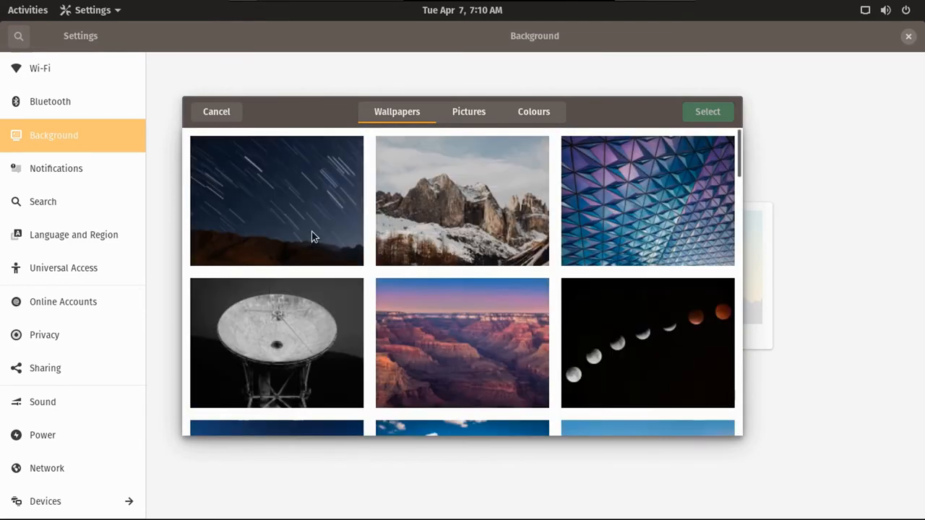
pyautogui.click(276, 200)
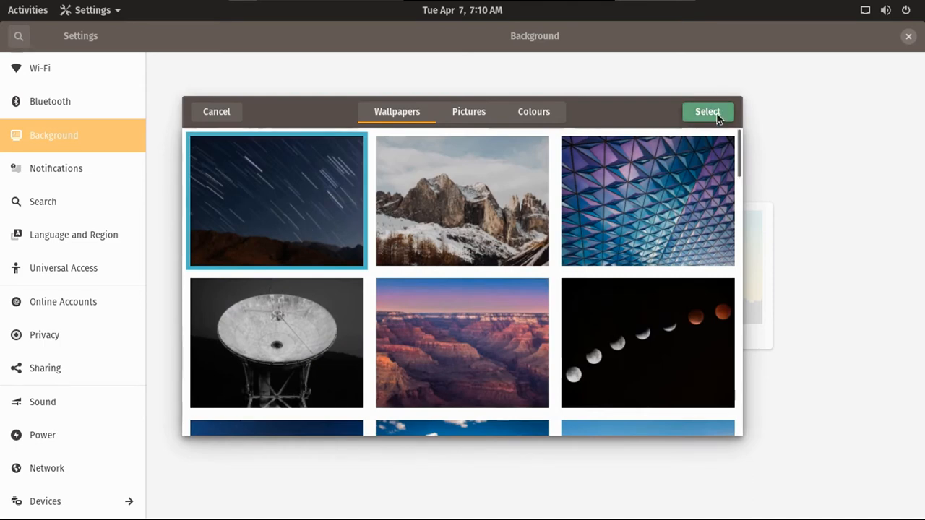
pyautogui.click(707, 112)
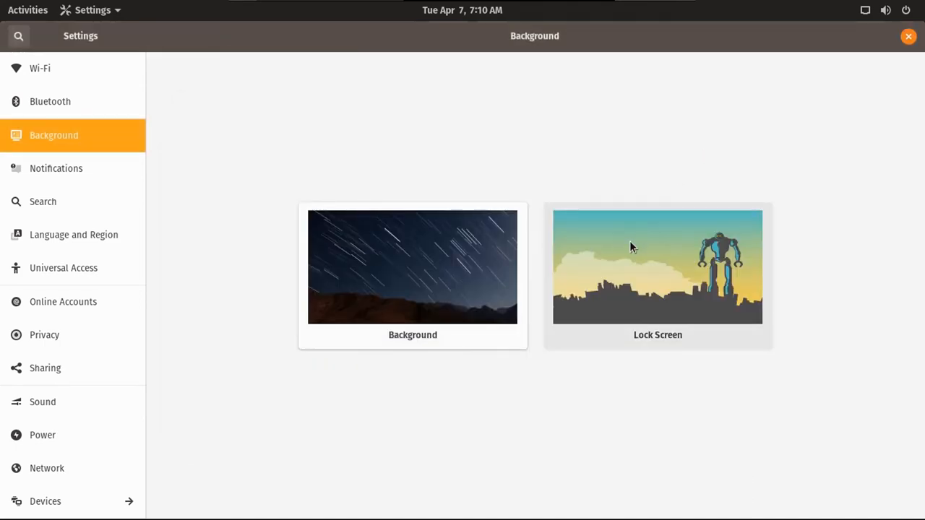
pyautogui.click(412, 266)
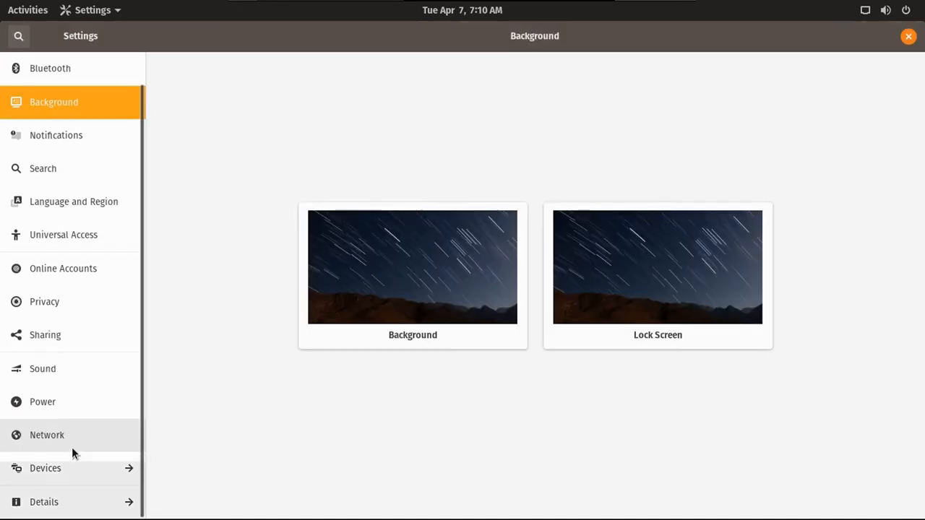
# Visit Notifications, close the Firmware app's notification options, and go to the Search settings.
pyautogui.click(55, 135)
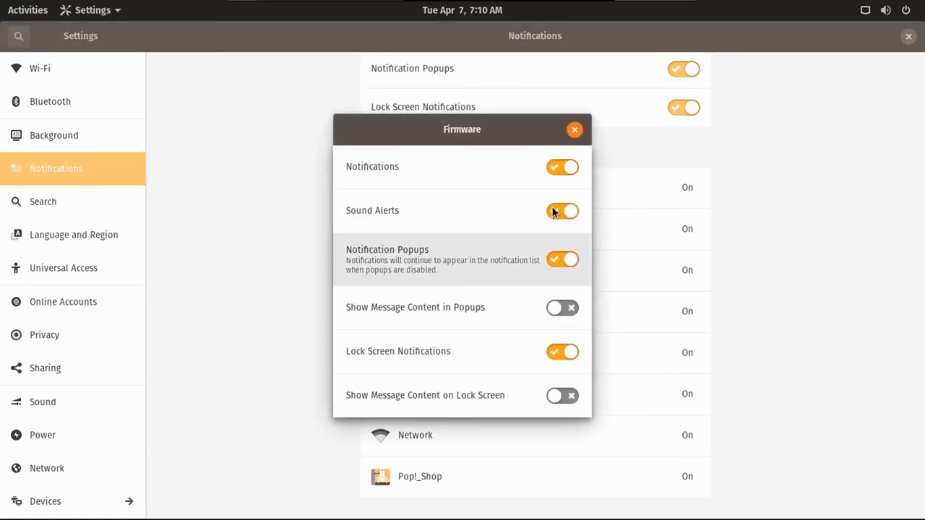
pyautogui.click(575, 130)
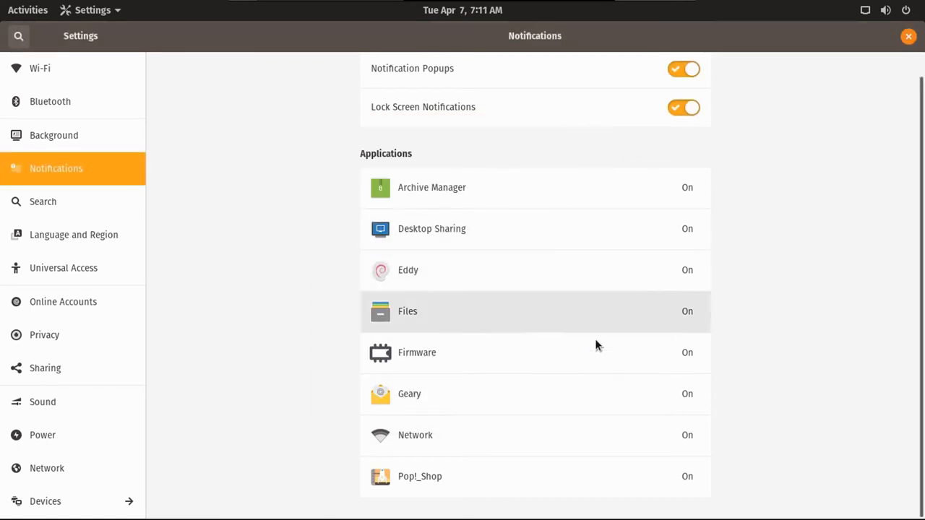
pyautogui.moveTo(83, 211)
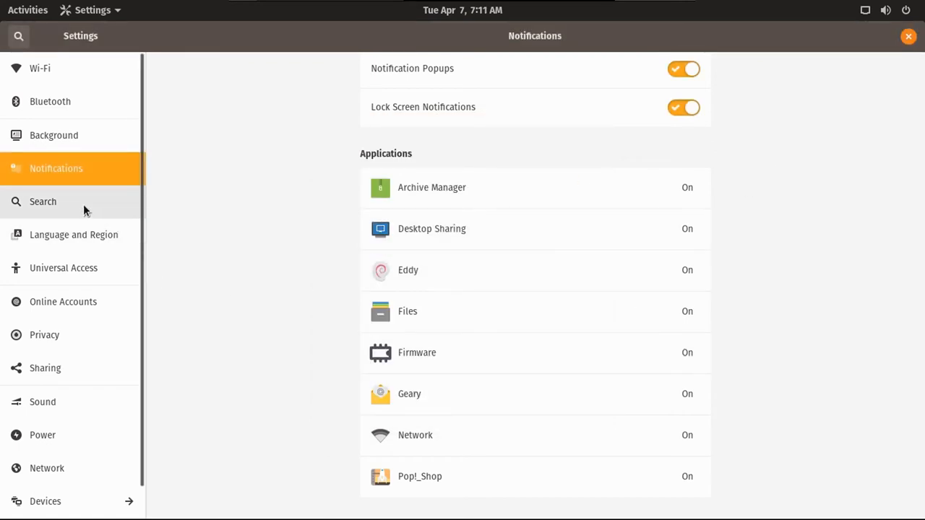
pyautogui.click(43, 203)
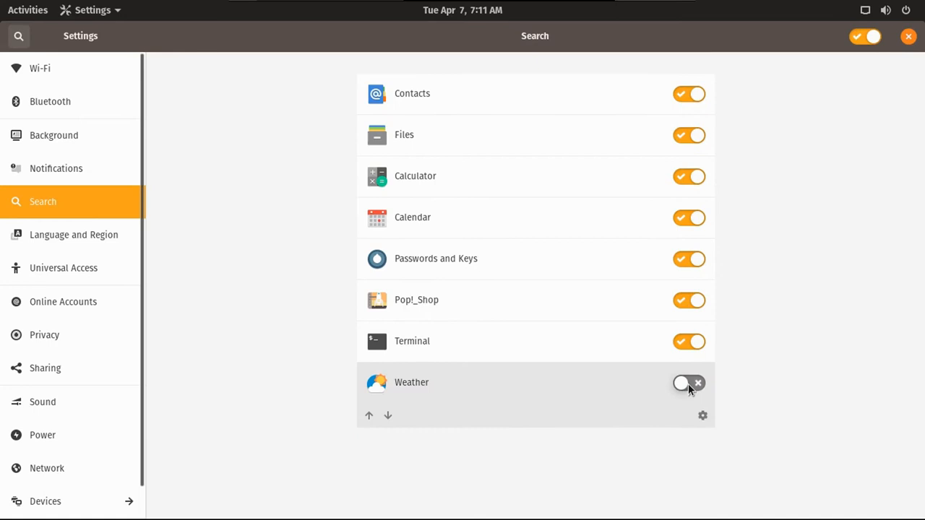
# Visit Language and Region, close its Language Support window, and go to Universal Access.
pyautogui.click(73, 234)
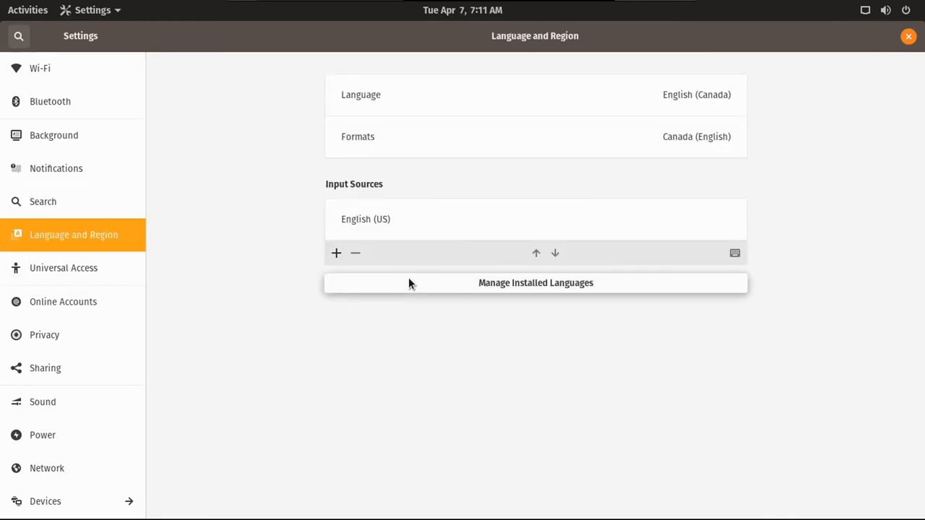
pyautogui.click(535, 282)
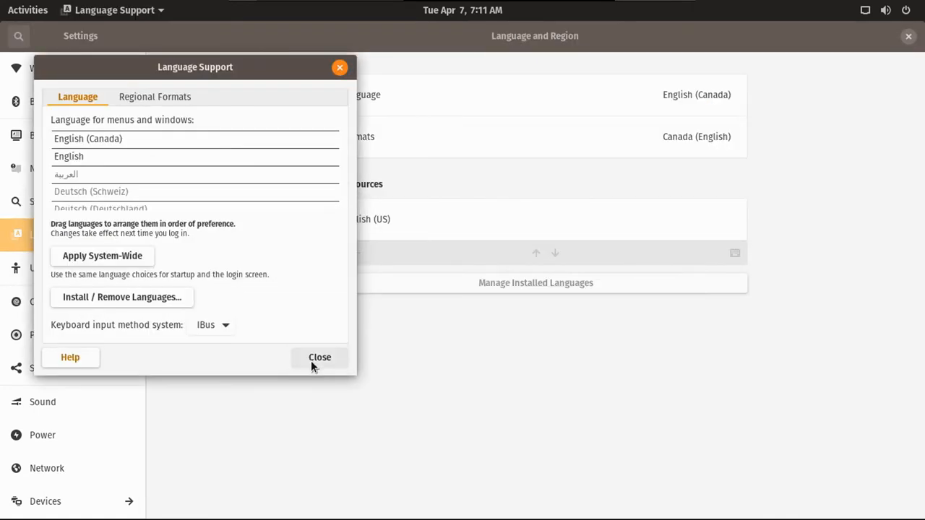
pyautogui.click(320, 358)
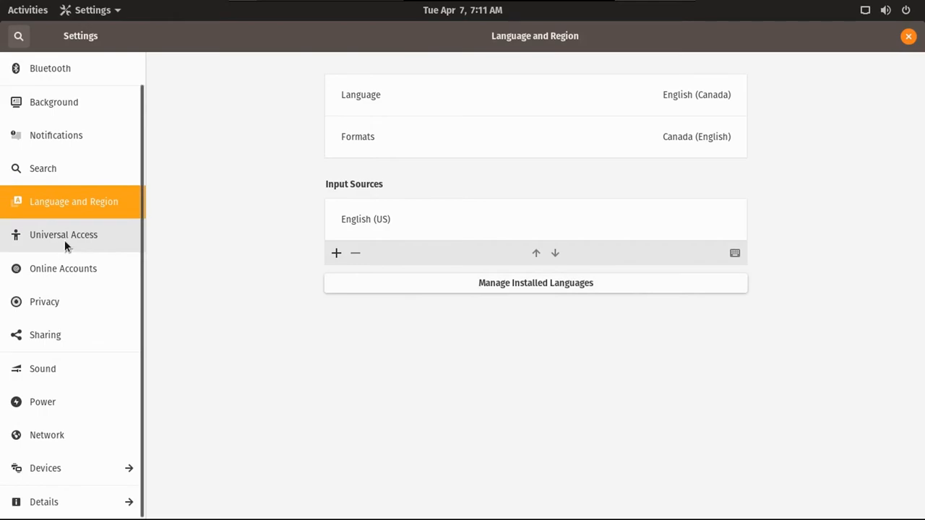
pyautogui.click(64, 234)
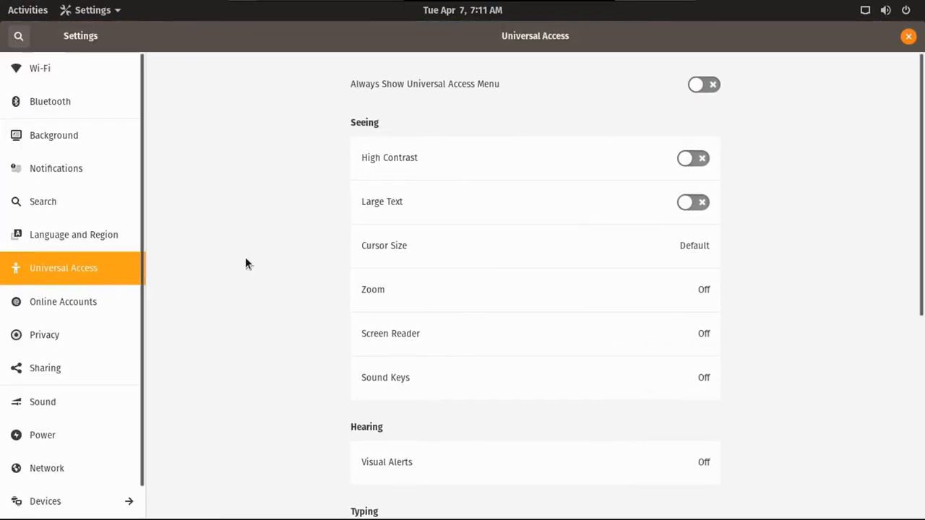
pyautogui.moveTo(92, 280)
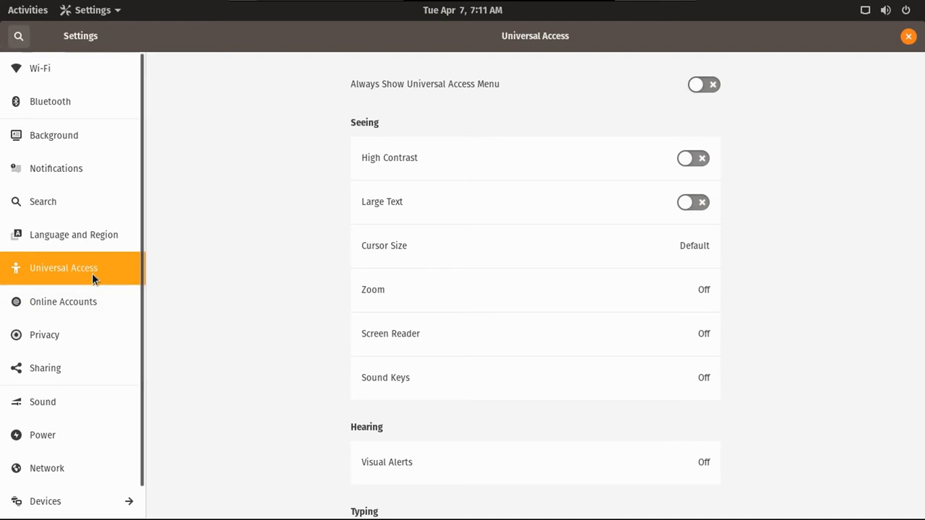
# Scroll Universal Access down to its Hearing, Typing and Pointing & Clicking options.
pyautogui.scroll(-3)
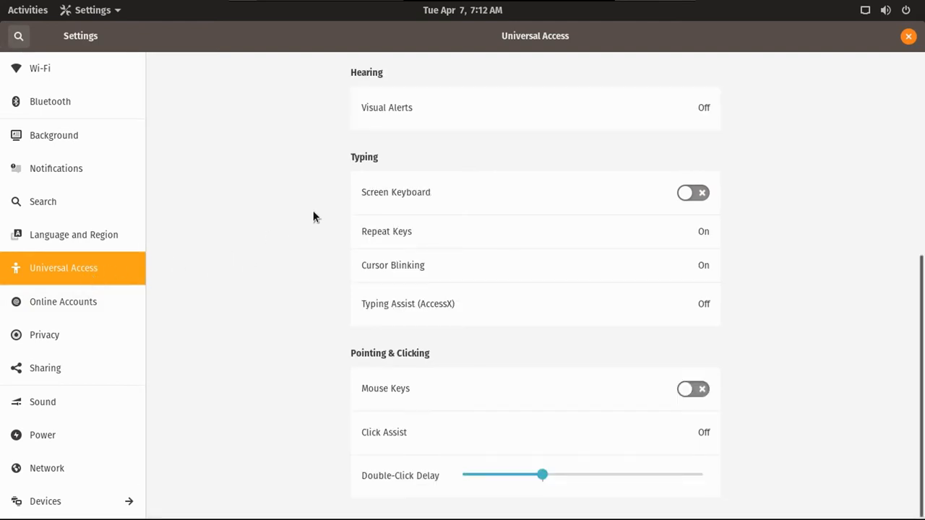
pyautogui.moveTo(49, 345)
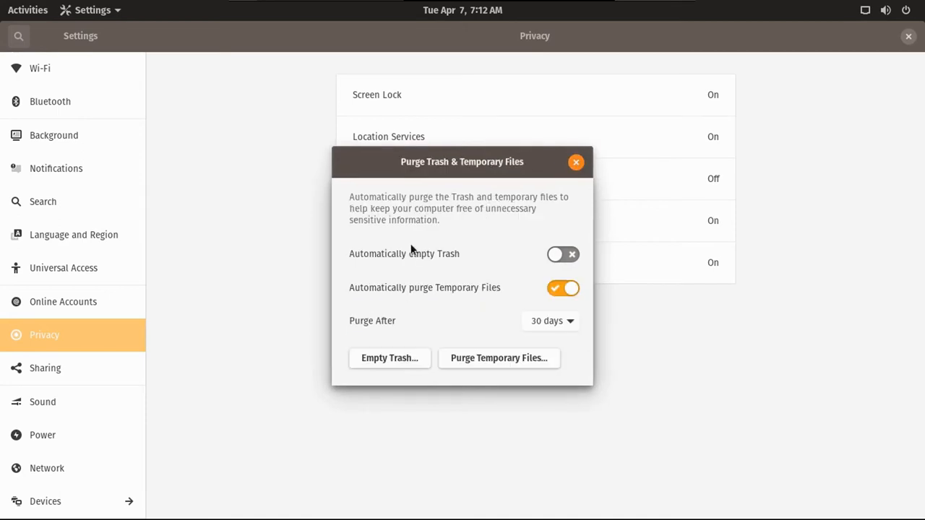
# In Power settings, set Blank screen to 1 minute and enable Automatic suspend when idle (1 hour).
pyautogui.click(575, 162)
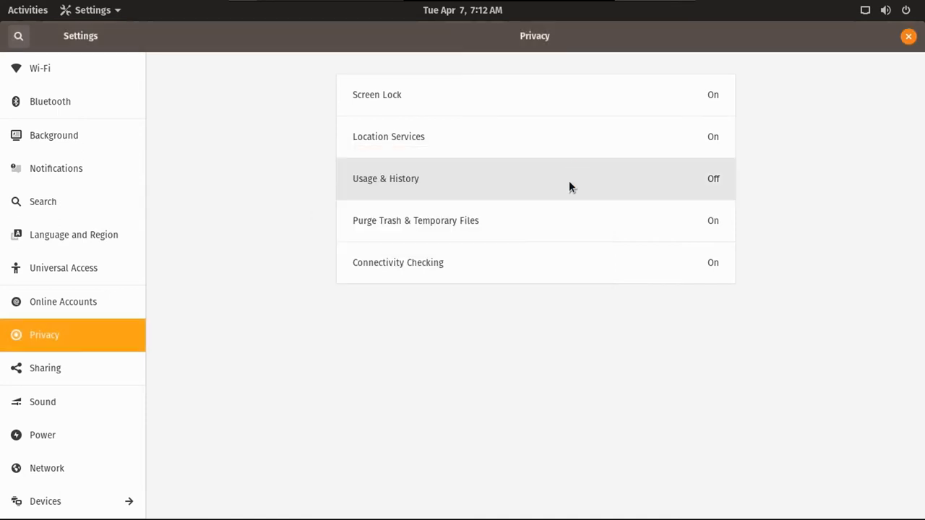
pyautogui.click(42, 435)
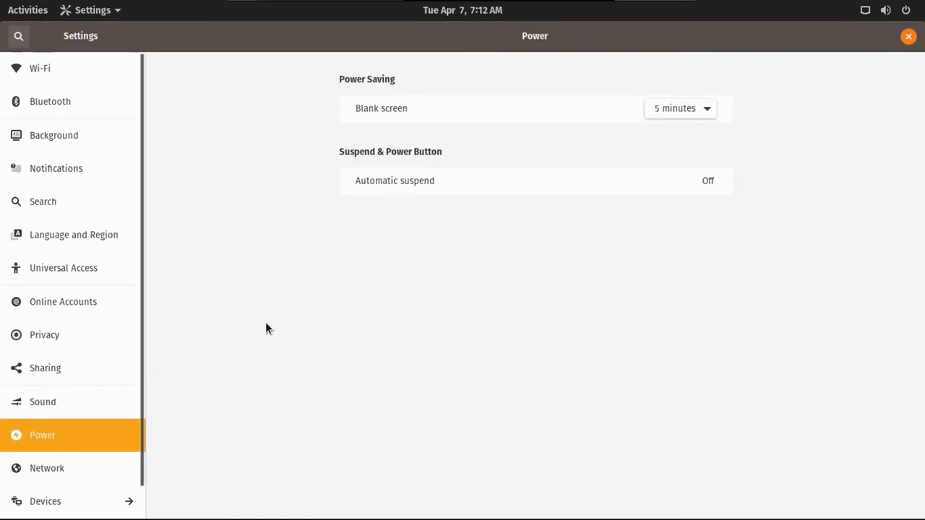
pyautogui.click(679, 107)
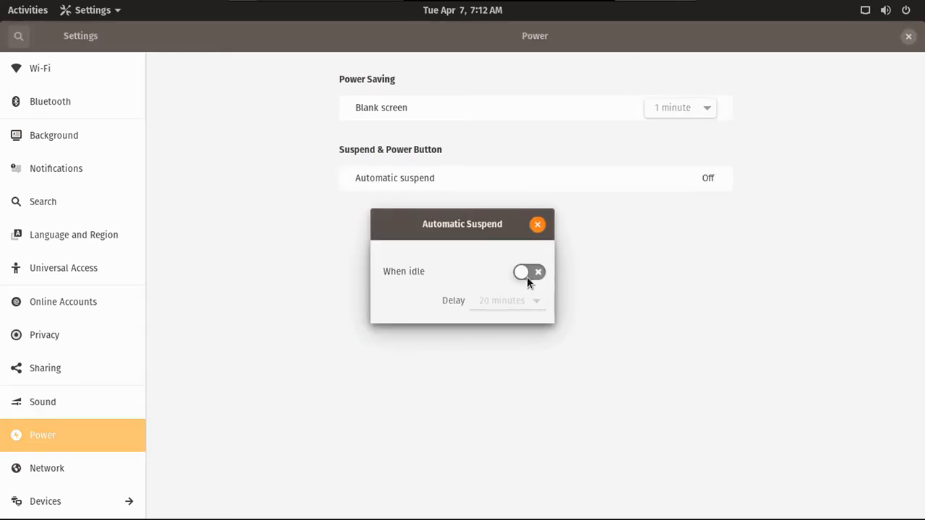
pyautogui.click(527, 272)
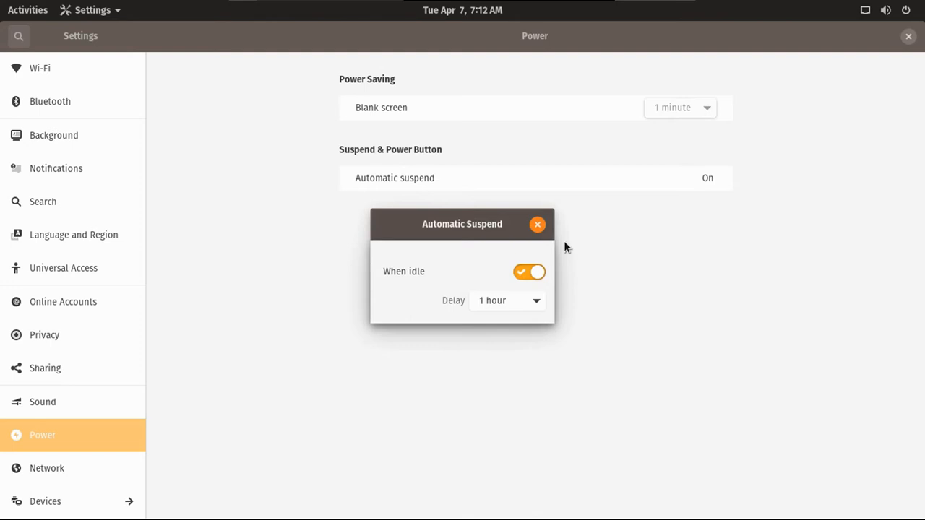
pyautogui.click(538, 224)
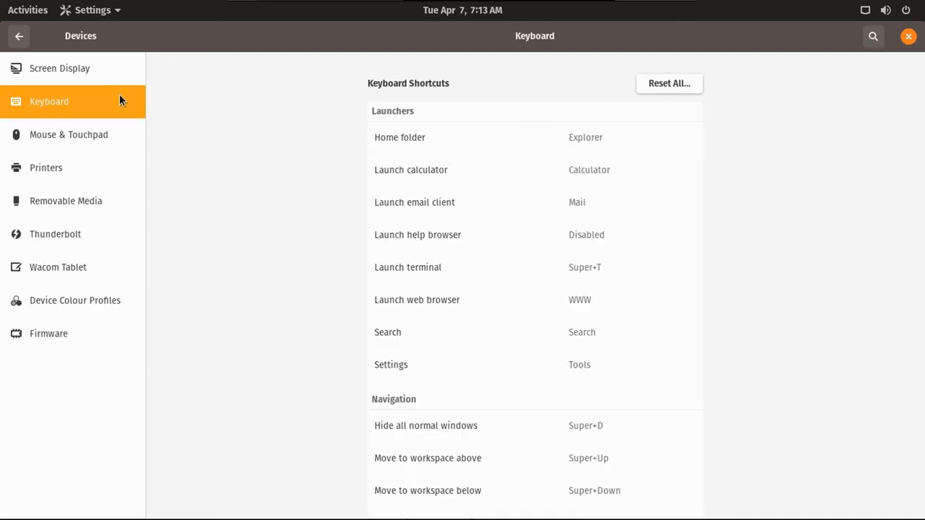
# Browse the Mouse & Touchpad and Firmware device pages, then close Settings.
pyautogui.click(70, 134)
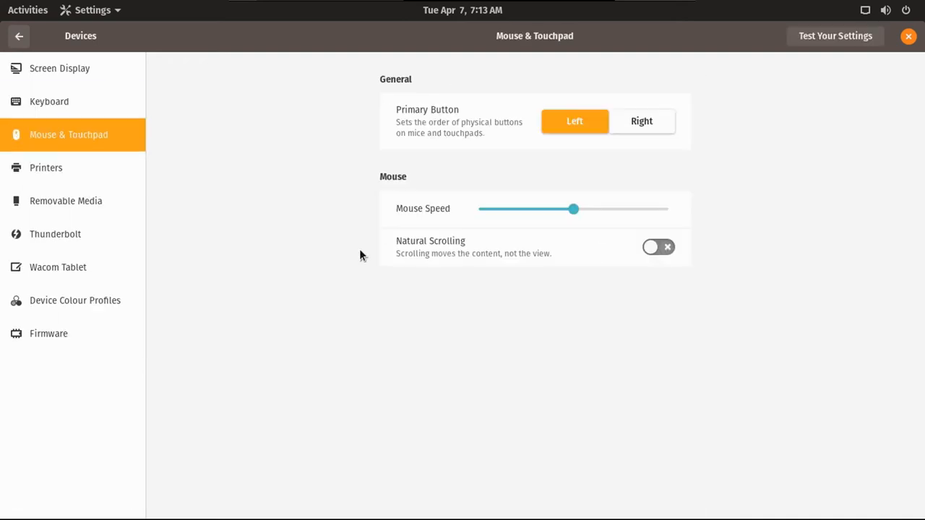
pyautogui.moveTo(151, 229)
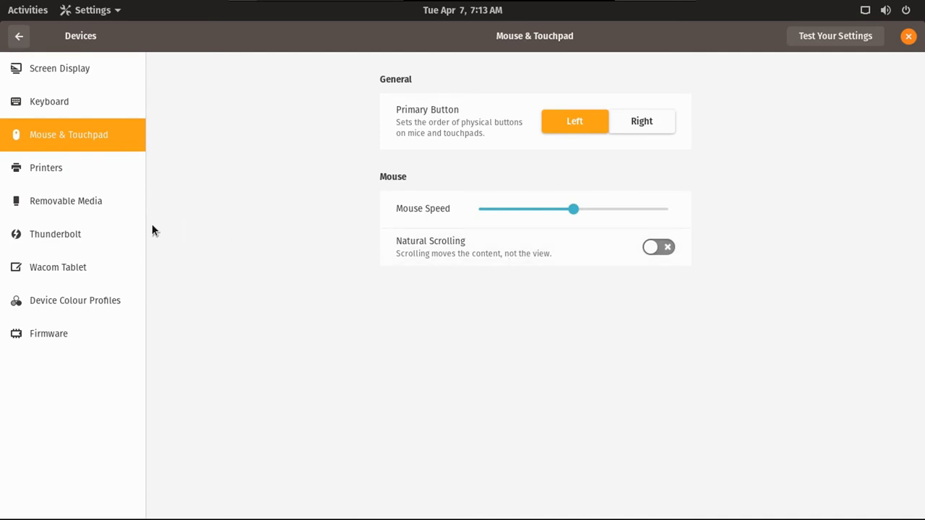
pyautogui.click(50, 332)
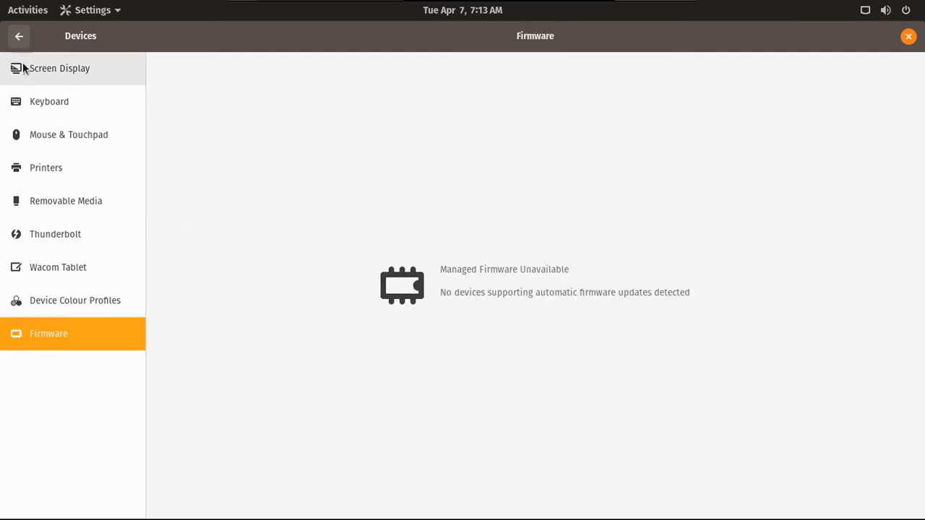
pyautogui.click(27, 9)
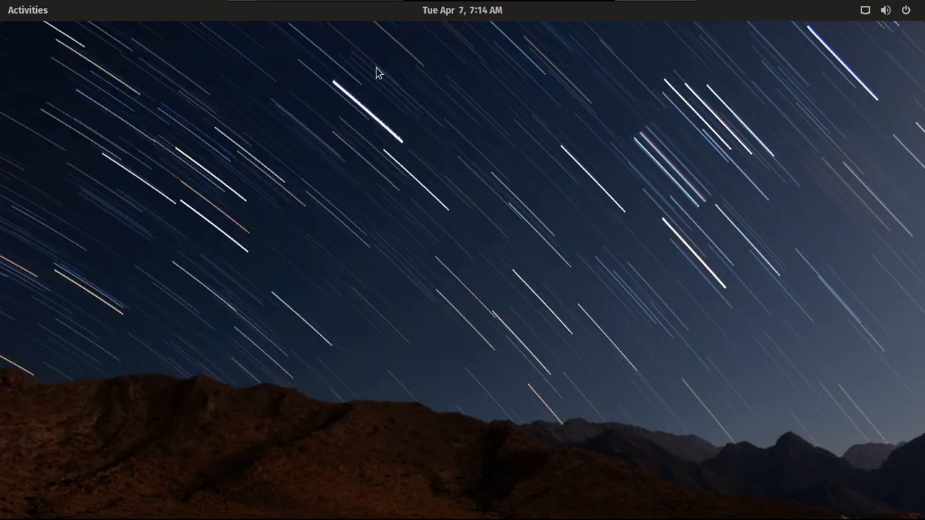
# In Pop!_Shop, search 'spotify', install Spotify and accept its license.
pyautogui.click(28, 9)
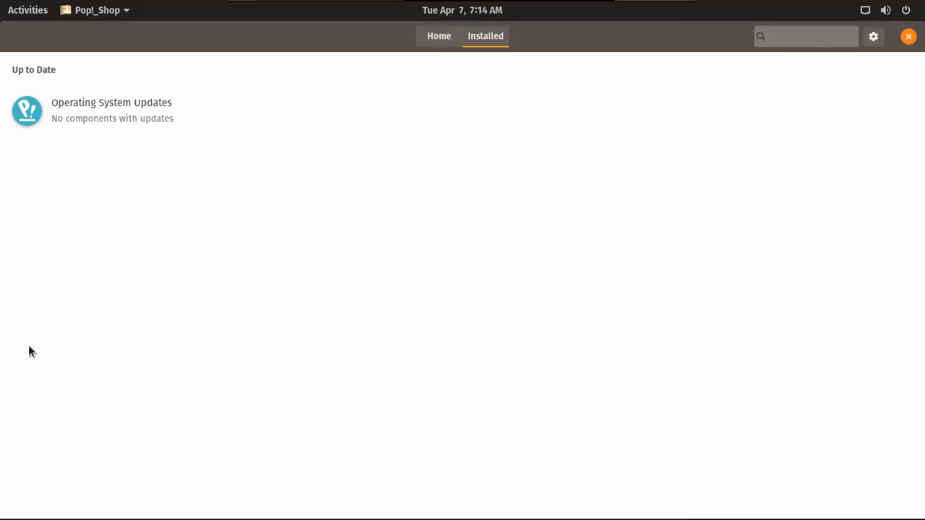
pyautogui.click(440, 34)
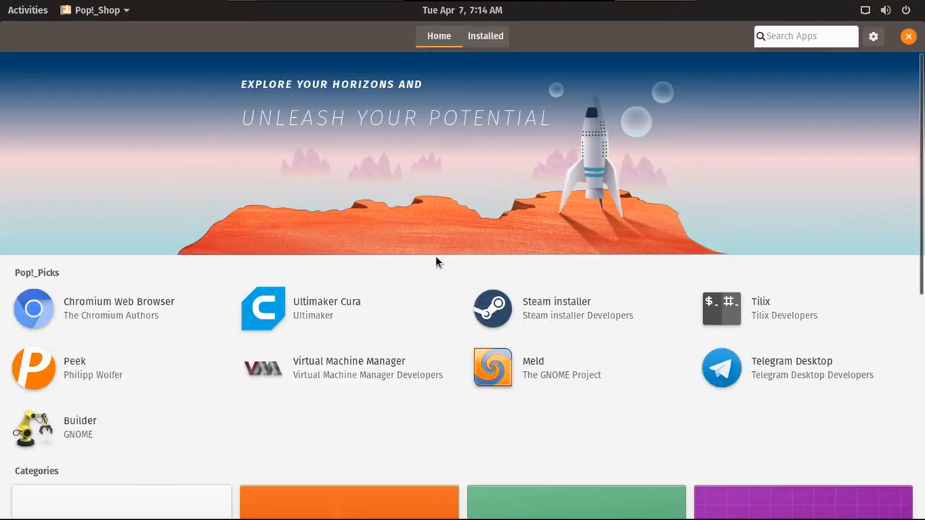
pyautogui.moveTo(540, 310)
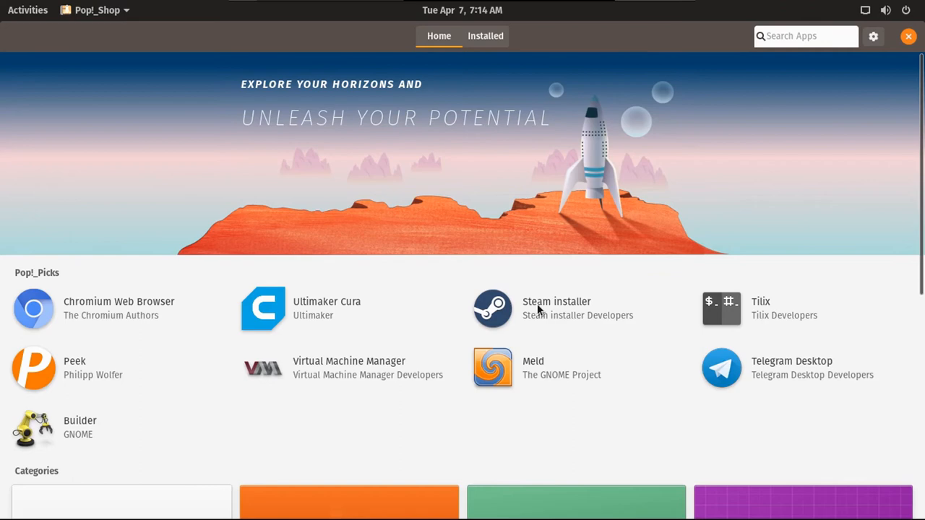
pyautogui.moveTo(344, 275)
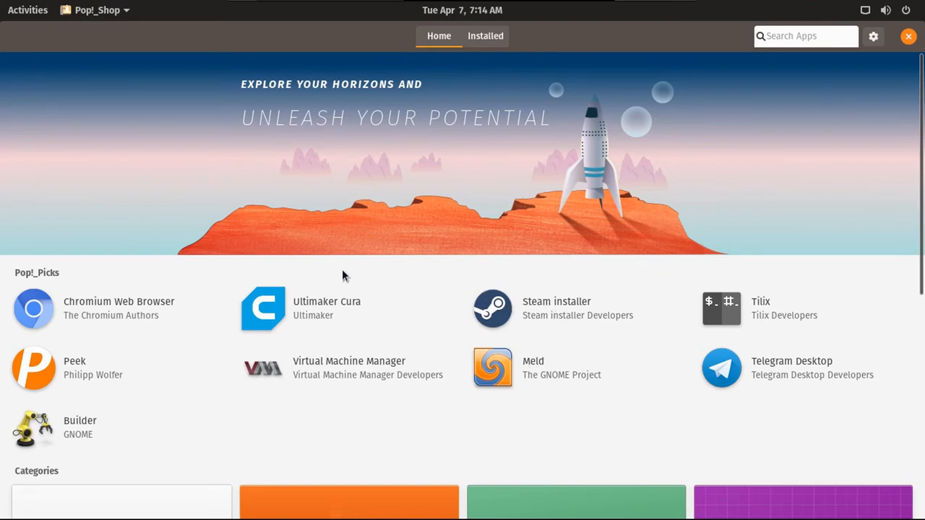
pyautogui.click(806, 36)
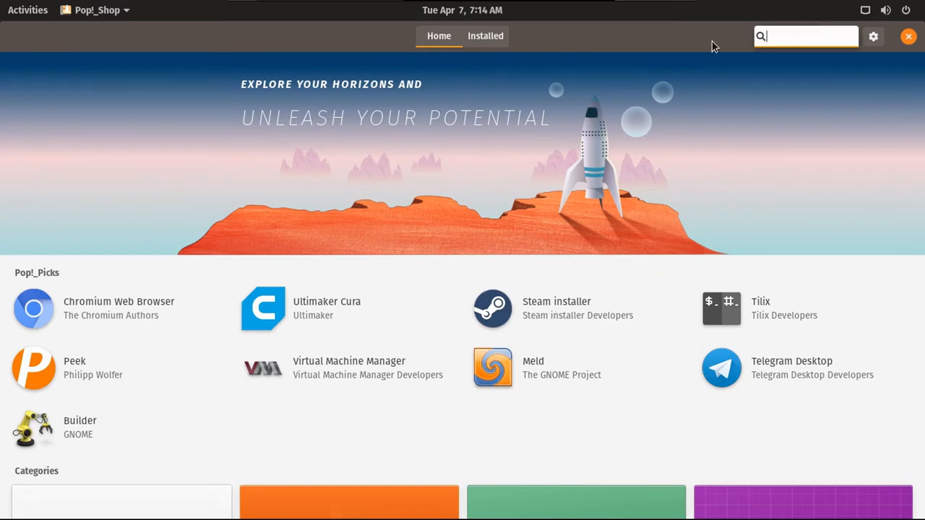
pyautogui.write('spotify')
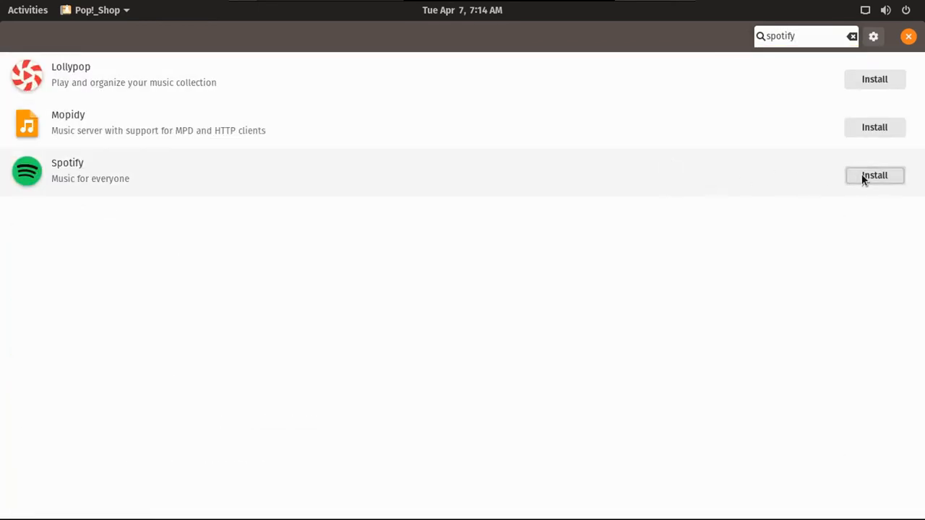
pyautogui.click(874, 175)
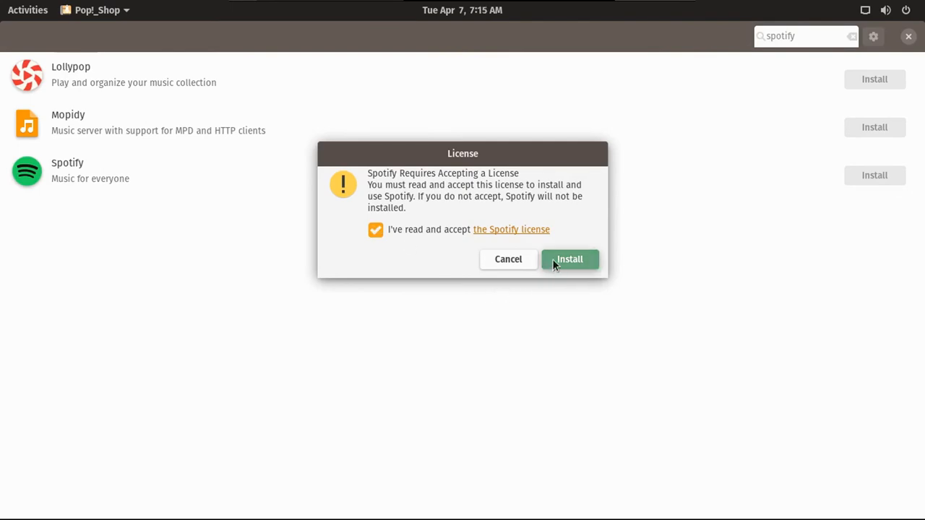
pyautogui.click(569, 259)
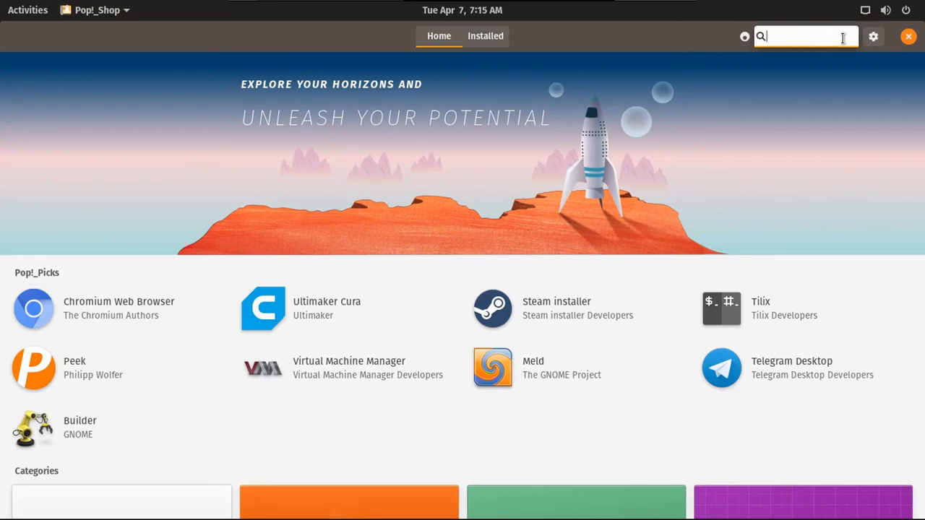
# Search 'flowblade', start installing Flowblade Movie Editor and return to the shop home.
pyautogui.write('flowblade')
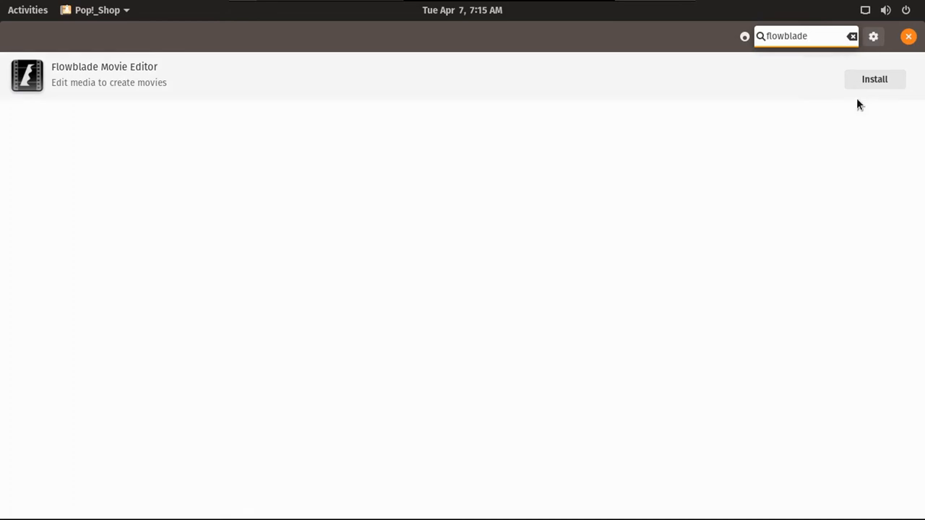
pyautogui.click(875, 78)
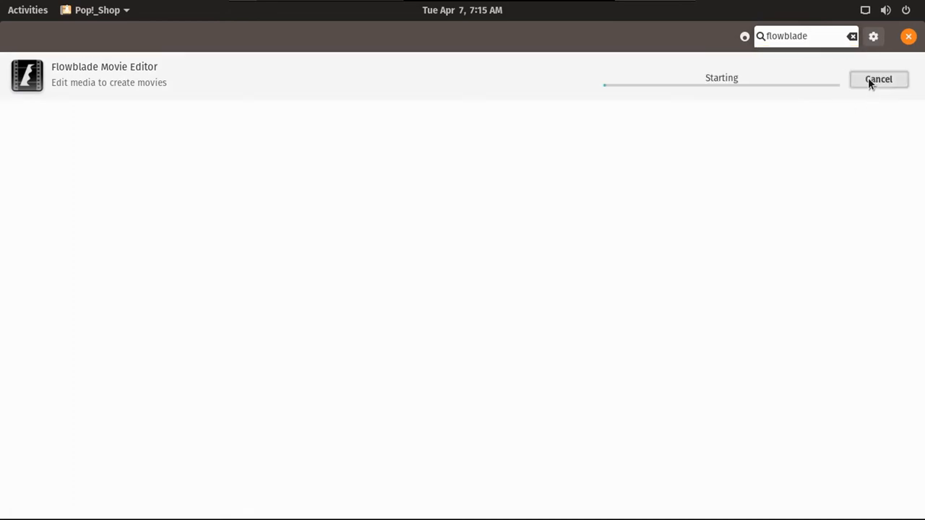
pyautogui.click(878, 80)
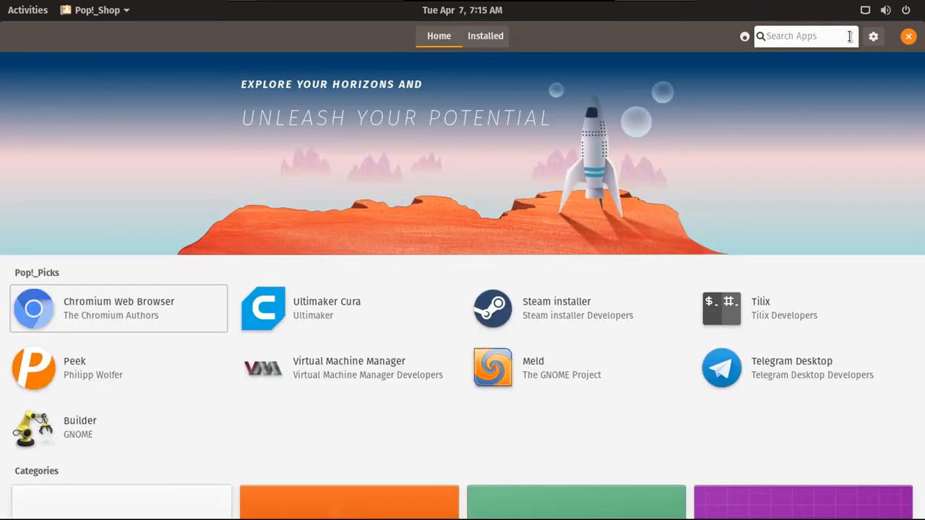
# Launch the newly installed Spotify to its sign-up screen, then return to the Activities overview.
pyautogui.write('gn')
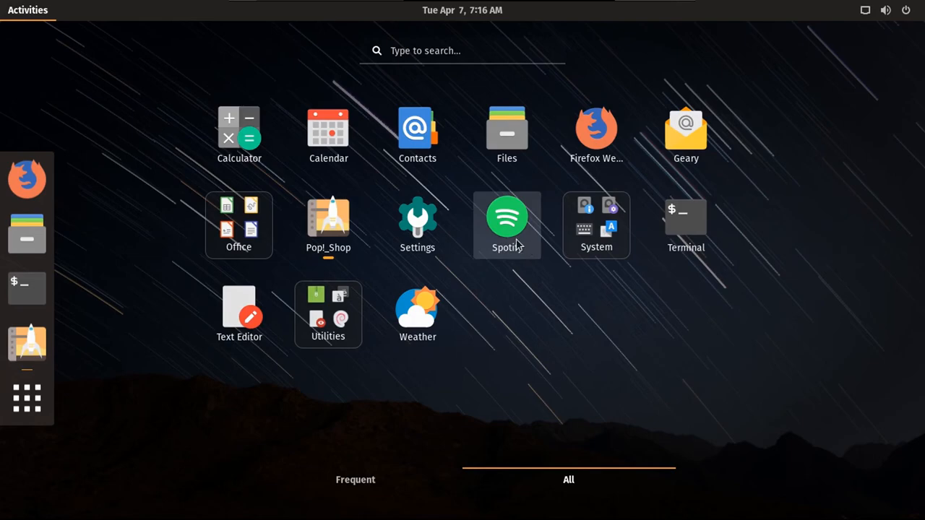
pyautogui.moveTo(516, 248)
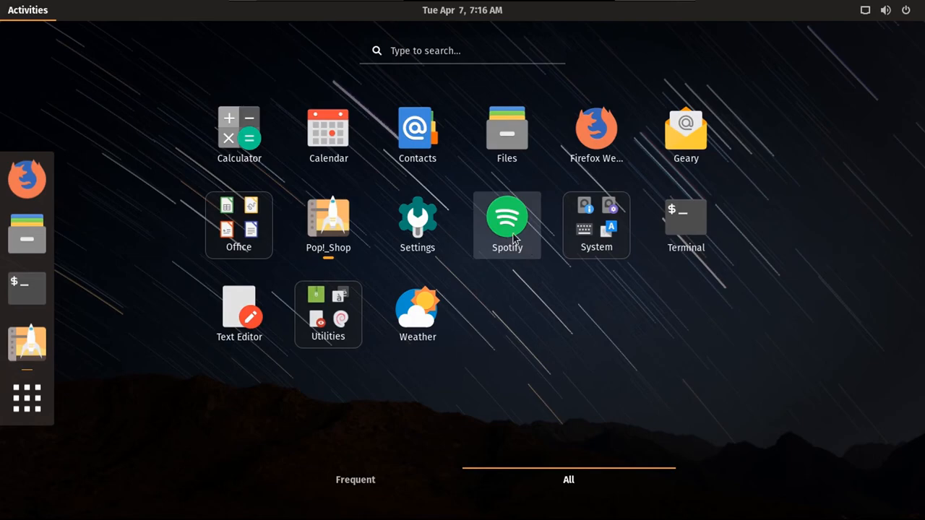
pyautogui.click(506, 217)
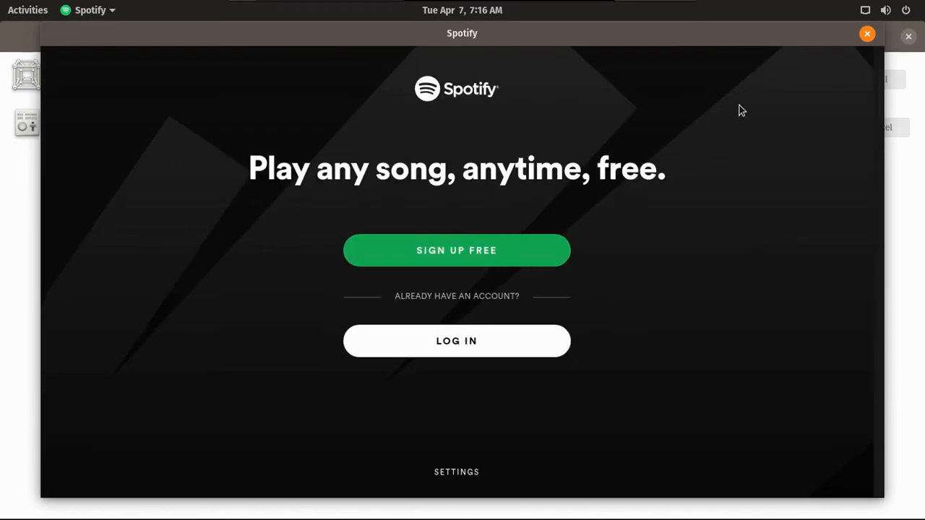
pyautogui.moveTo(667, 123)
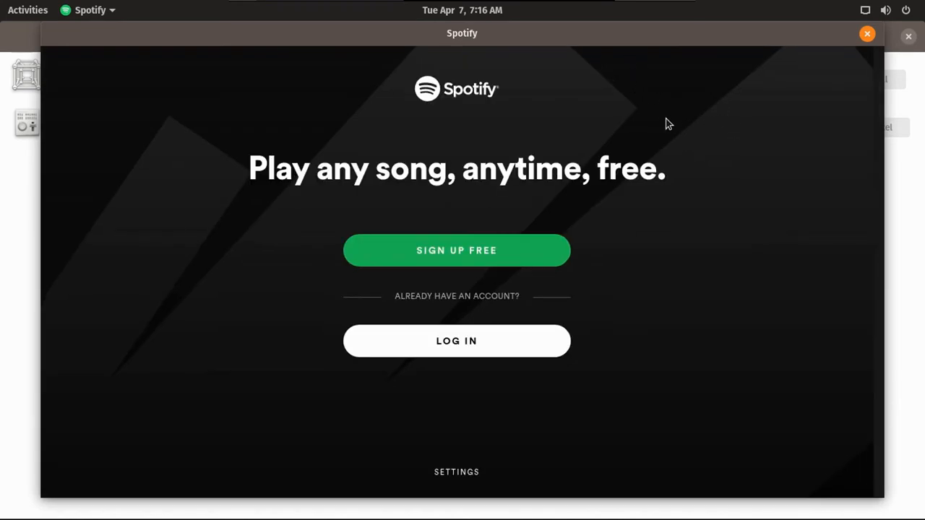
pyautogui.moveTo(819, 150)
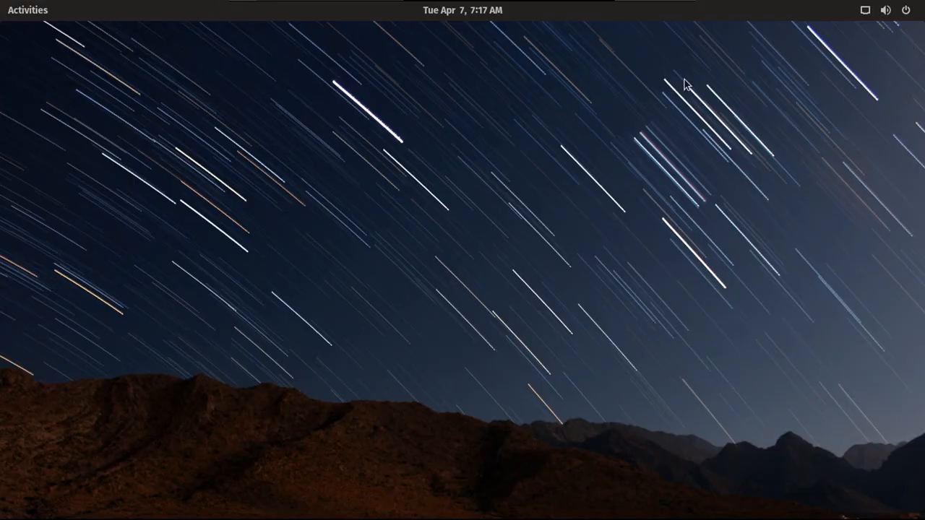
pyautogui.click(26, 9)
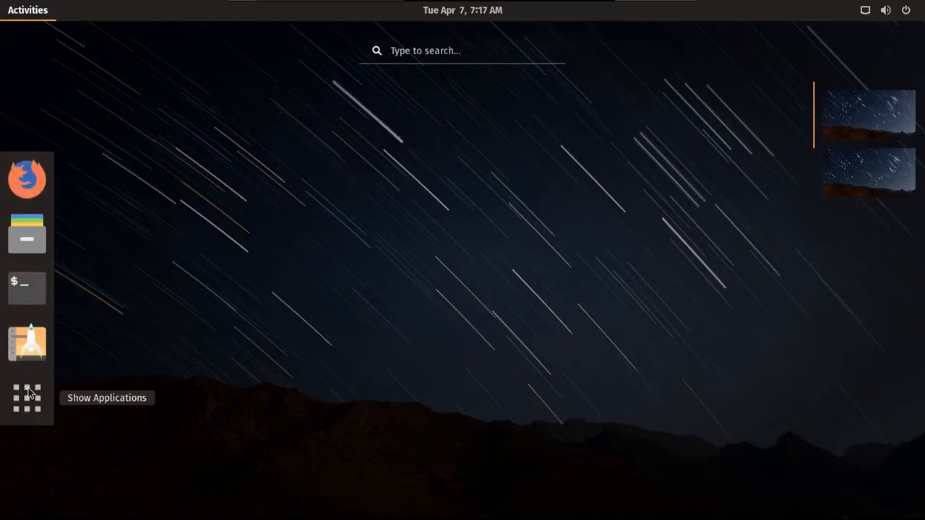
# In GNOME Tweaks Windows page, enable Maximize and Minimize buttons with Left placement, then view Appearance.
pyautogui.click(26, 403)
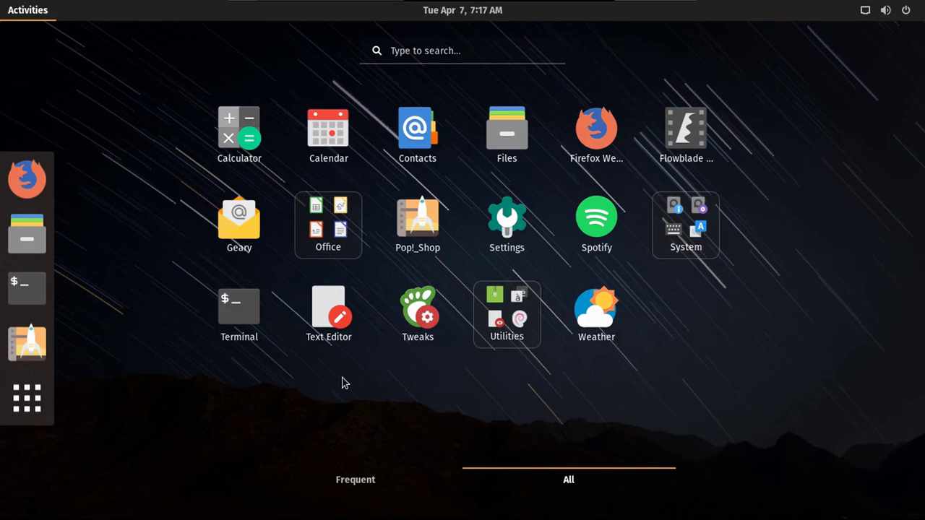
pyautogui.moveTo(418, 315)
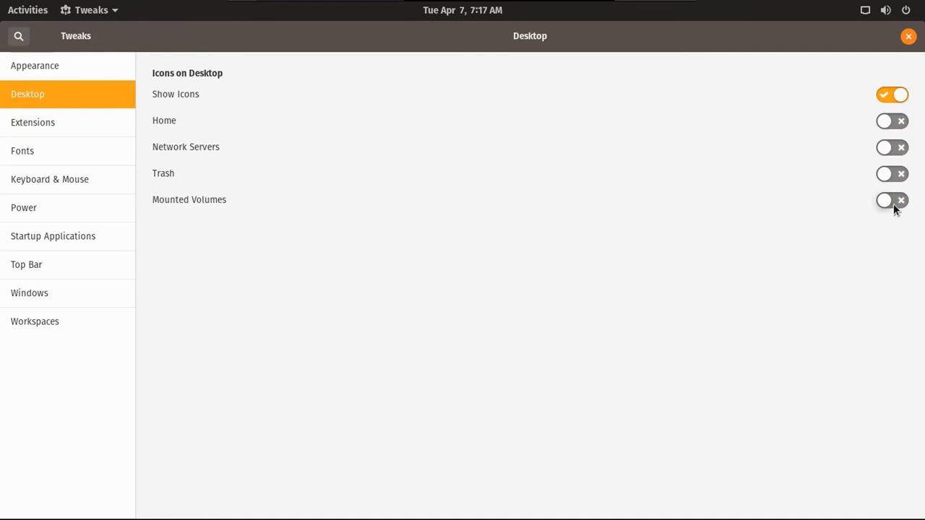
pyautogui.click(32, 122)
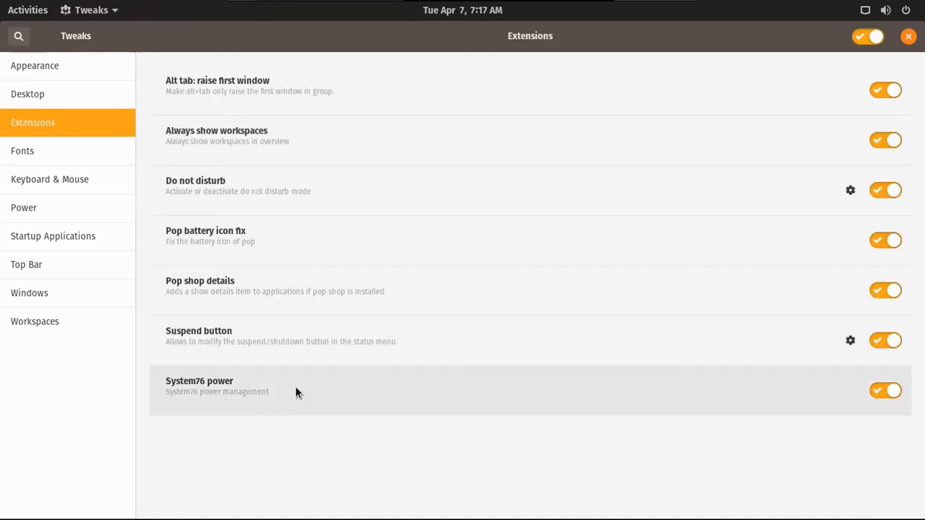
pyautogui.click(29, 292)
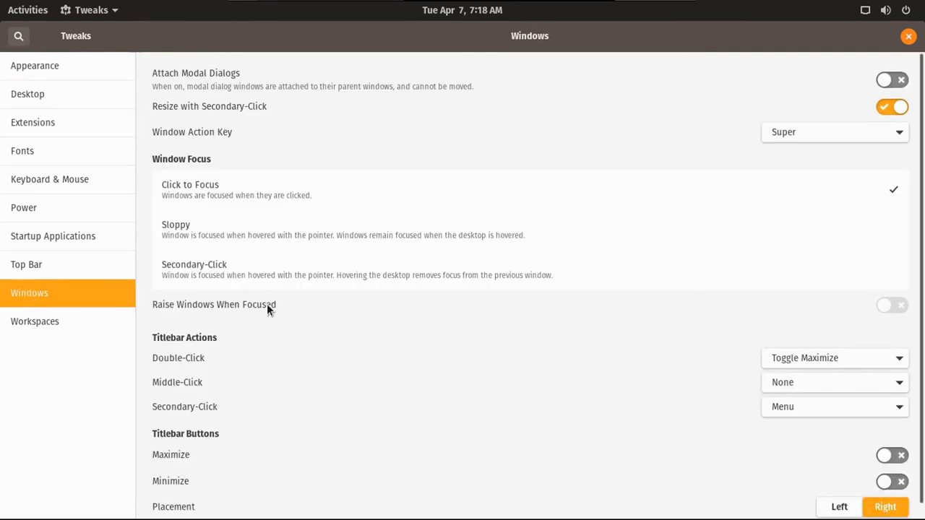
pyautogui.scroll(-3)
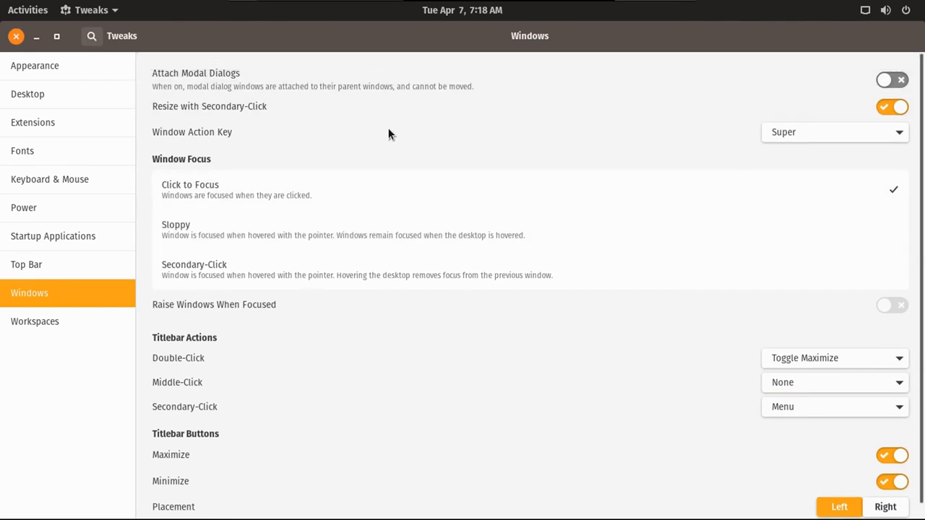
pyautogui.click(35, 66)
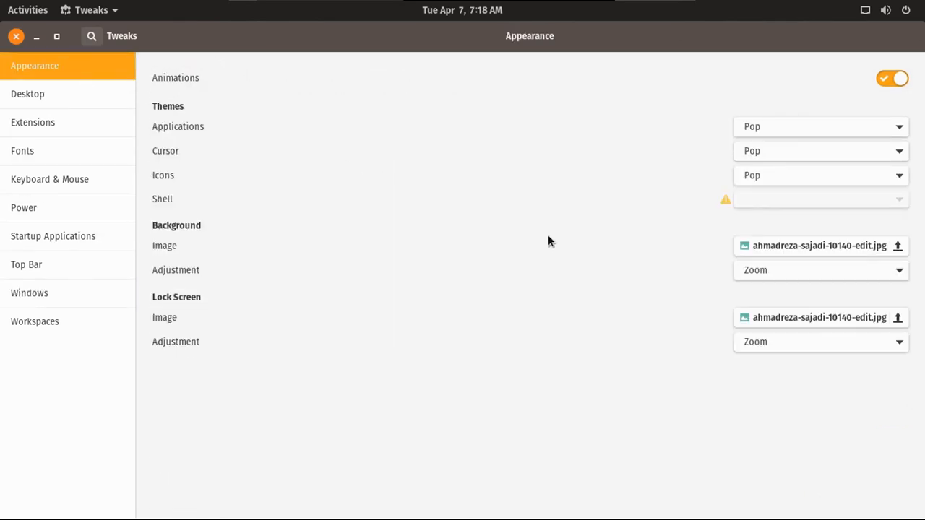
# Look over the Flowblade window and close its untitled project, reaching the save prompt.
pyautogui.click(821, 127)
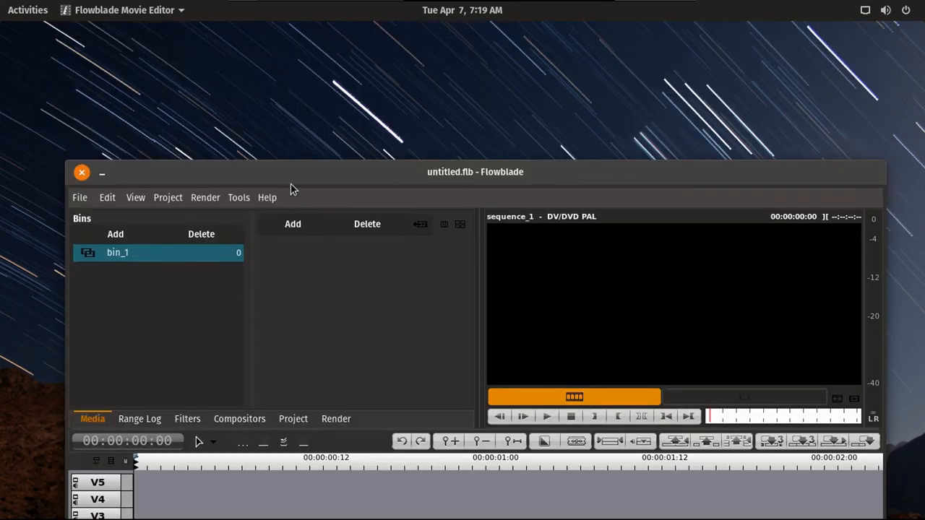
pyautogui.click(81, 173)
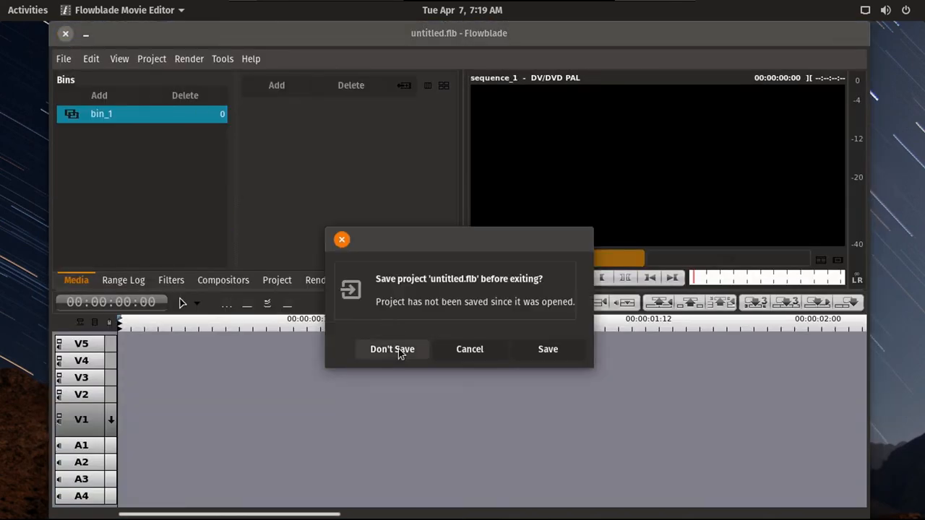
# Quit Flowblade without saving, then close Geary without adding an email account.
pyautogui.click(391, 348)
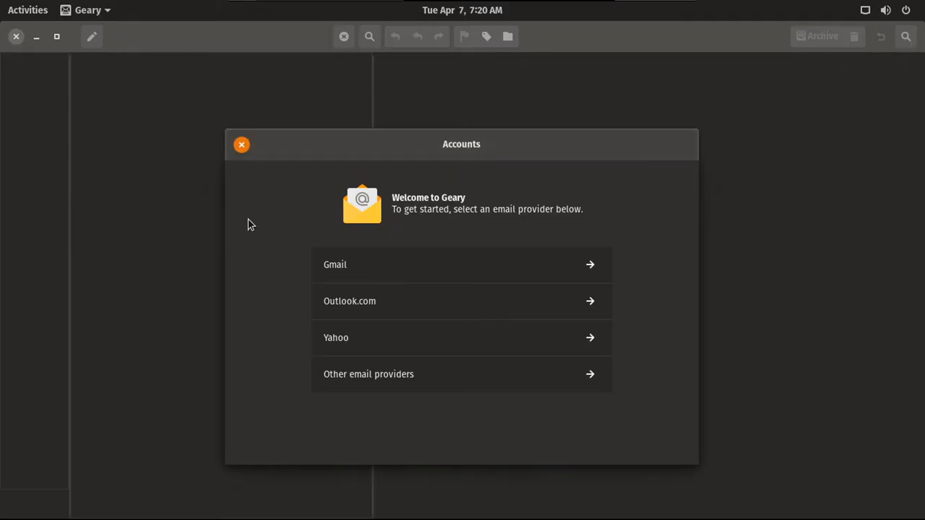
pyautogui.moveTo(399, 275)
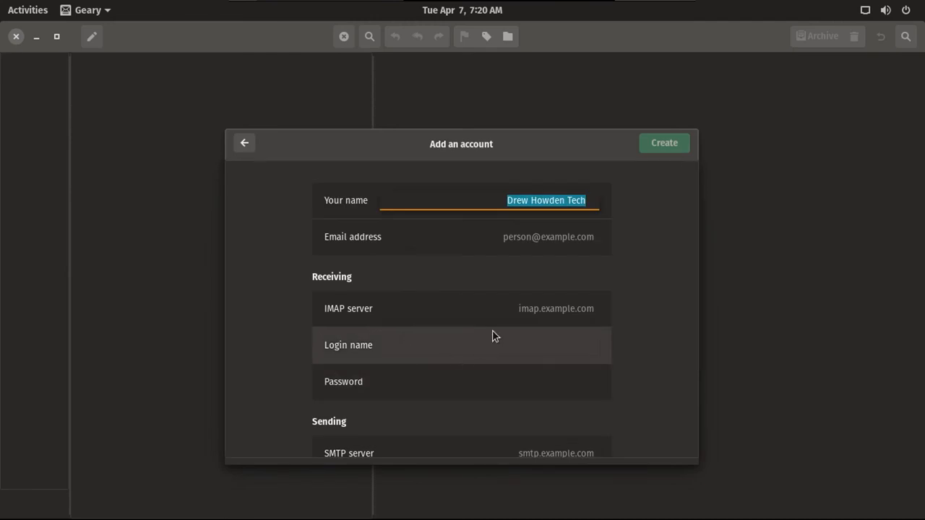
pyautogui.moveTo(569, 253)
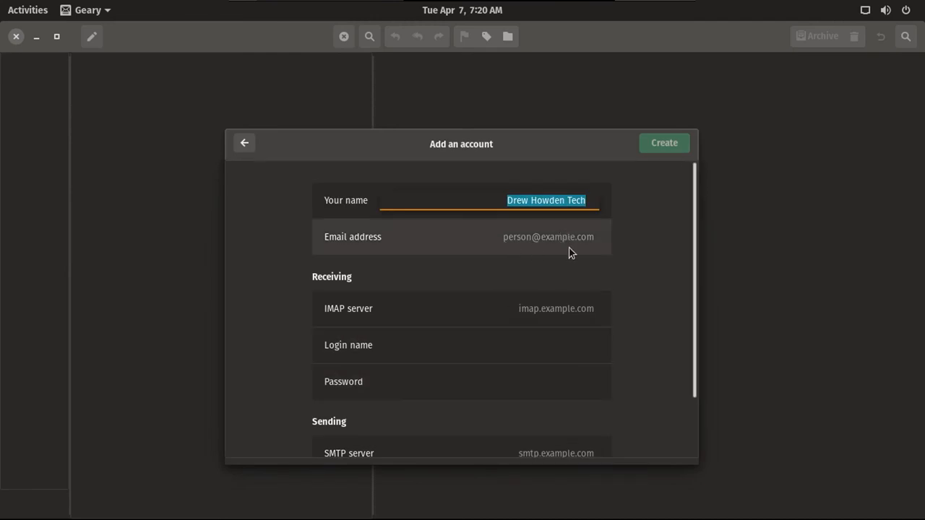
pyautogui.moveTo(613, 280)
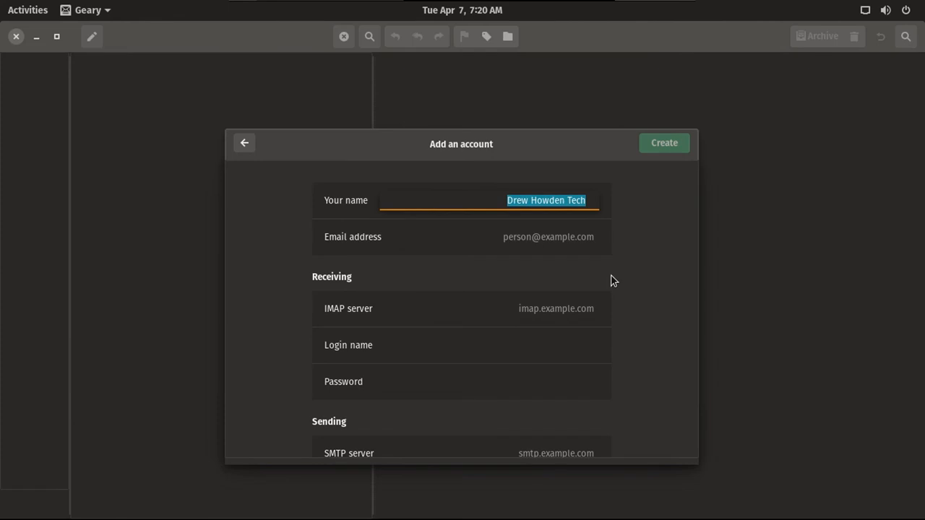
pyautogui.click(244, 143)
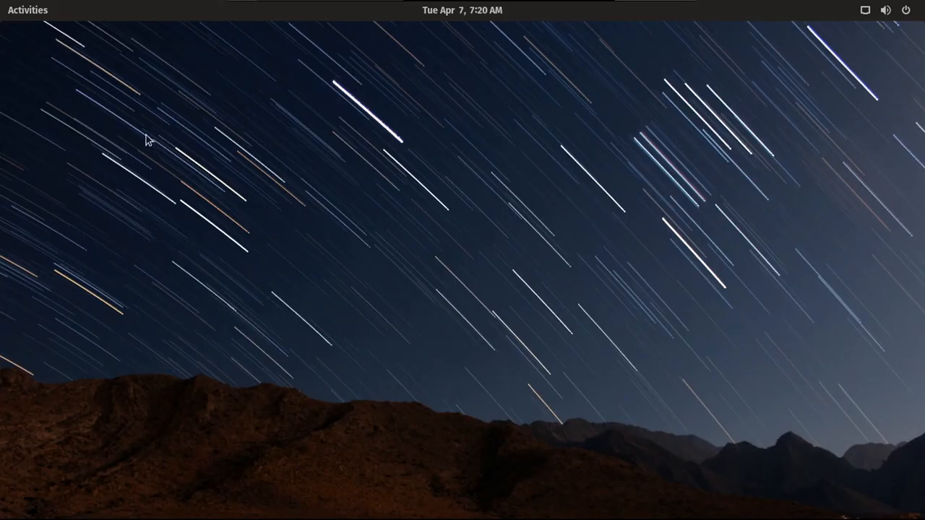
# Run uname in a new GNOME Terminal window.
pyautogui.click(27, 9)
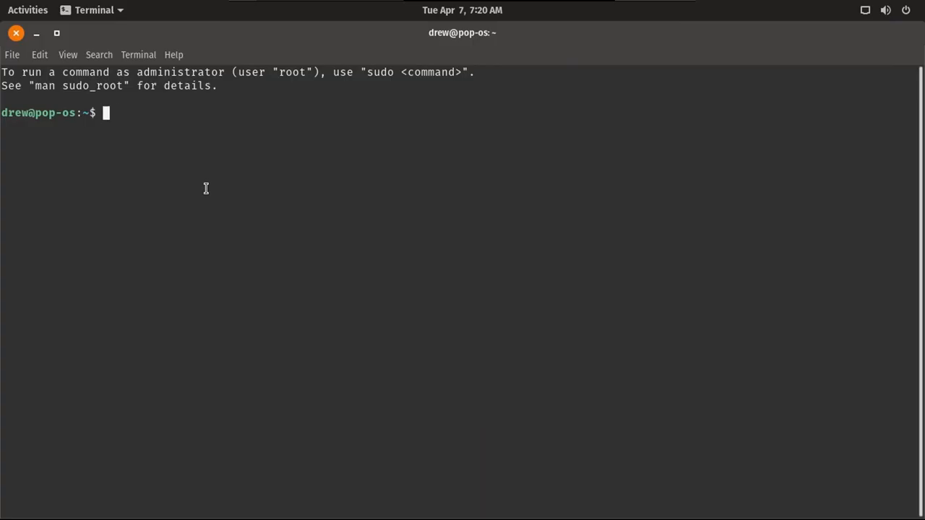
pyautogui.write('uname')
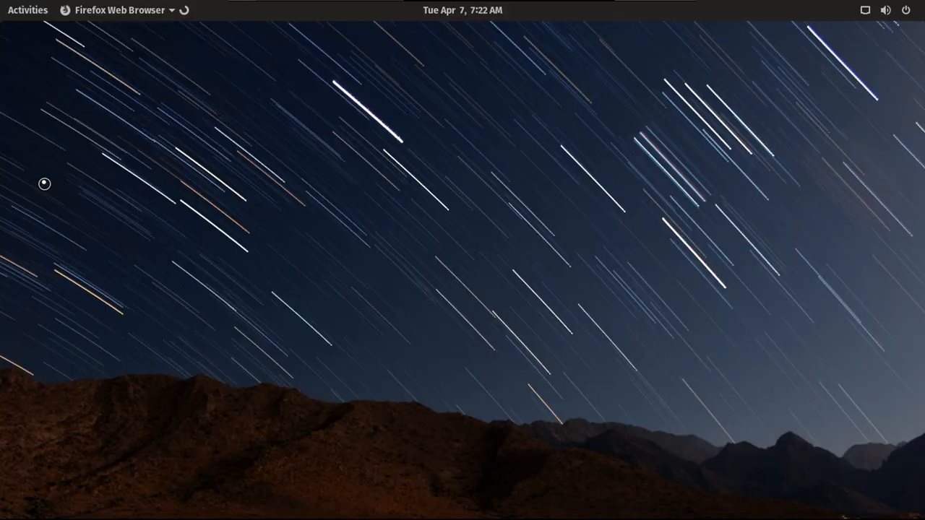
# On YouTube, search 'drew howde', open the Drew Howden Tech channel and play its featured video full screen.
pyautogui.write('youtube.com')
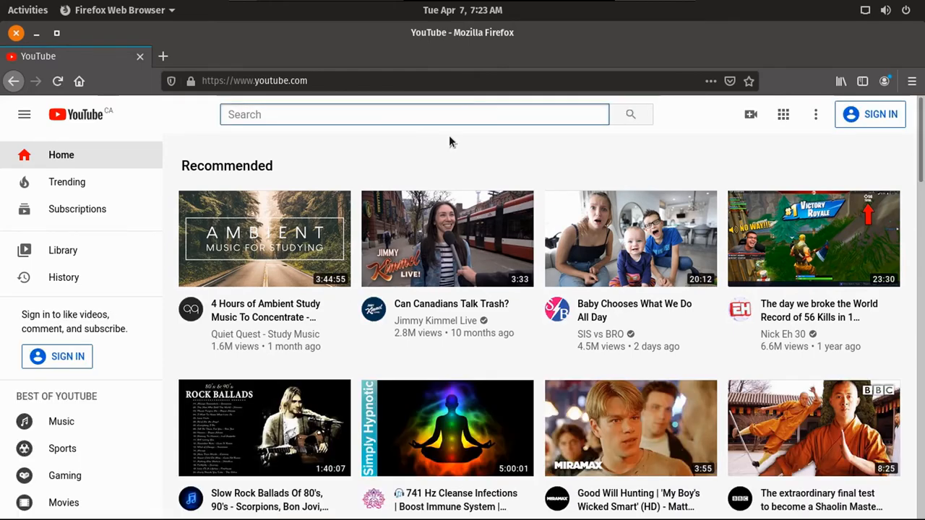
pyautogui.write('drew howden tech')
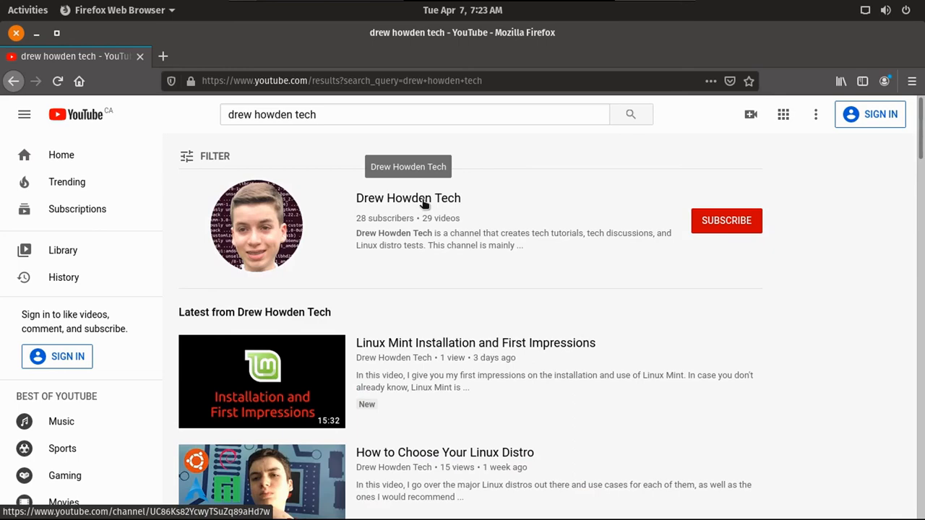
pyautogui.click(408, 198)
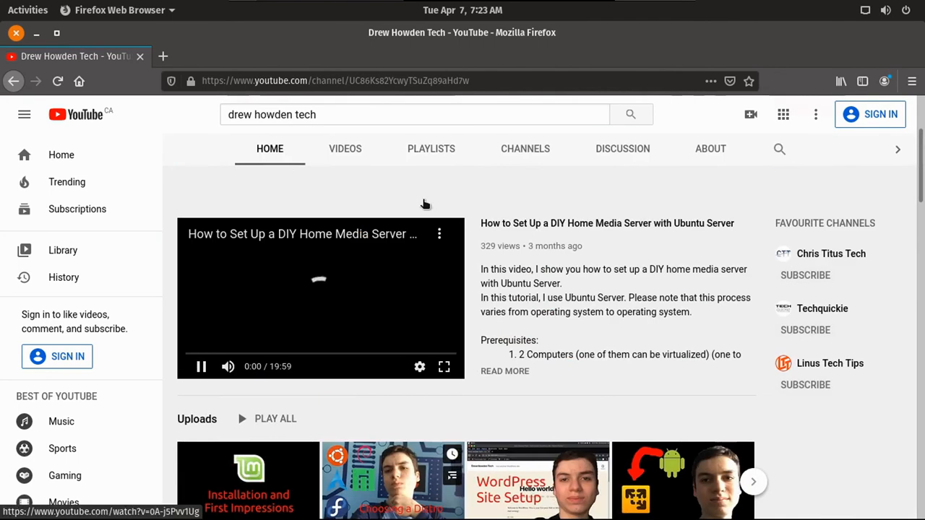
pyautogui.scroll(-3)
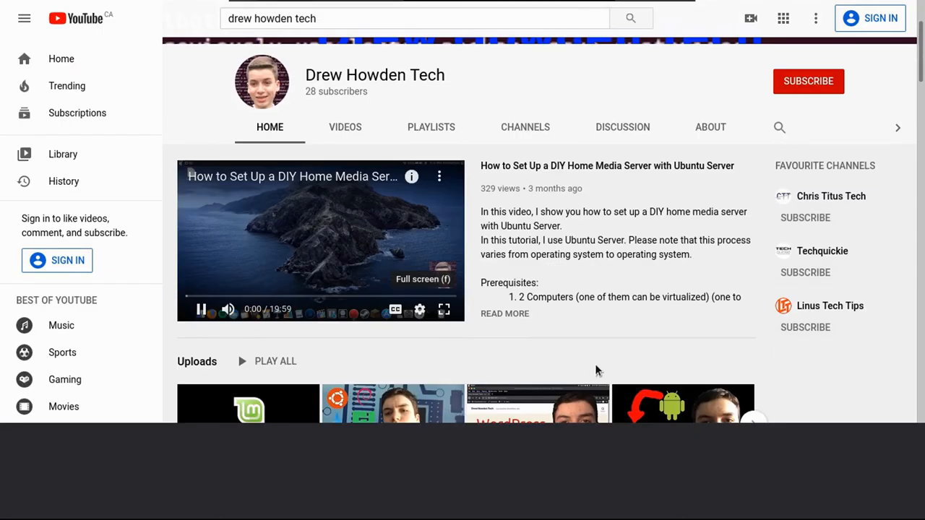
pyautogui.click(444, 310)
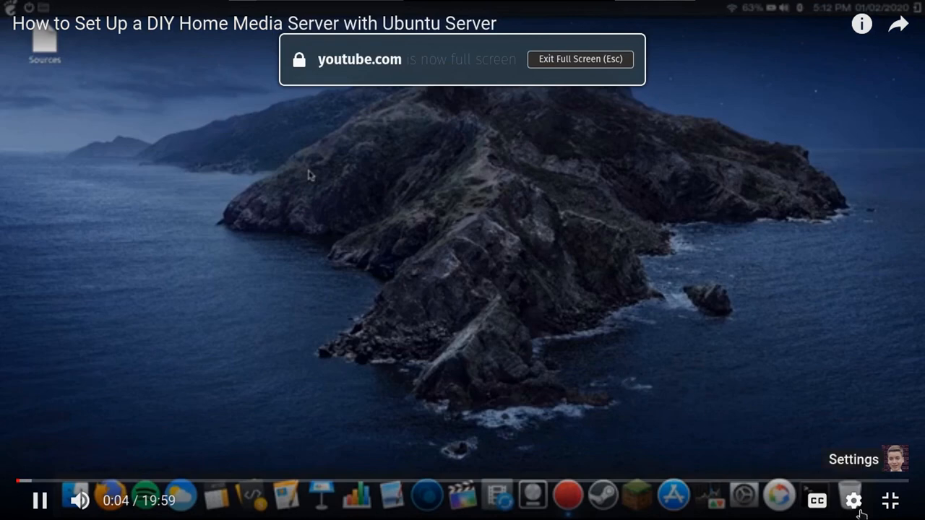
# View the full-screen video's playback settings and its Quality options.
pyautogui.click(852, 500)
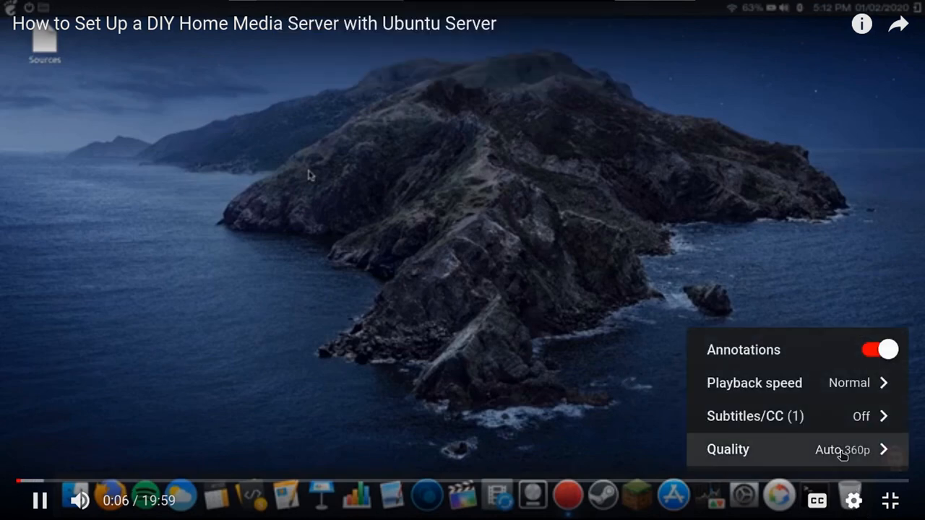
pyautogui.click(728, 449)
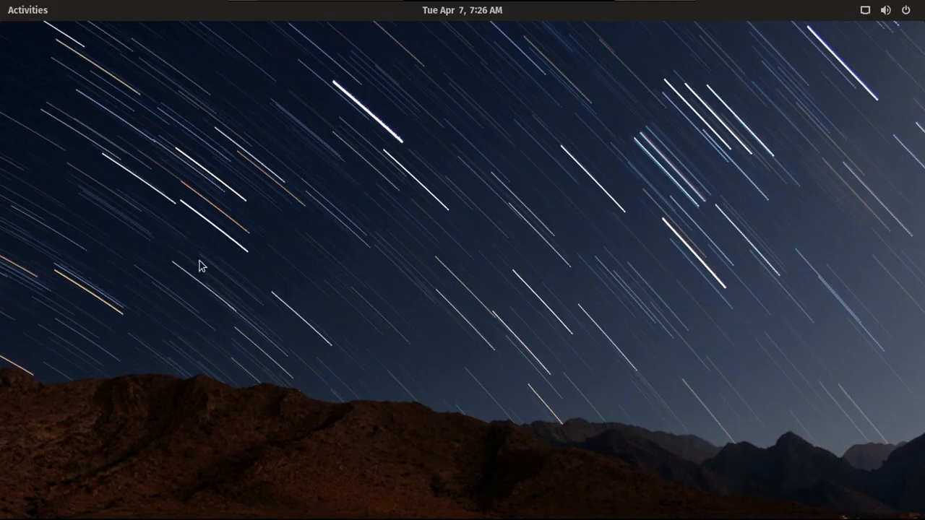
pyautogui.moveTo(176, 109)
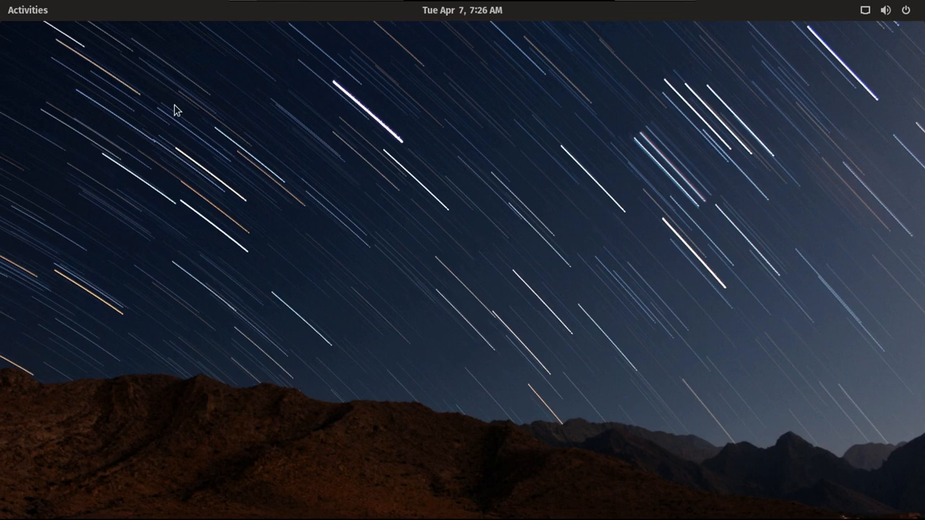
pyautogui.moveTo(636, 208)
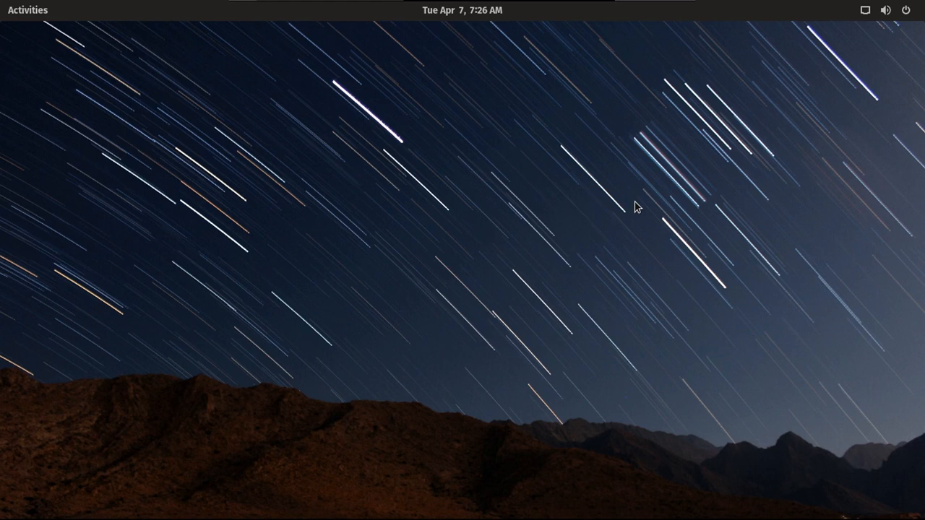
pyautogui.moveTo(559, 200)
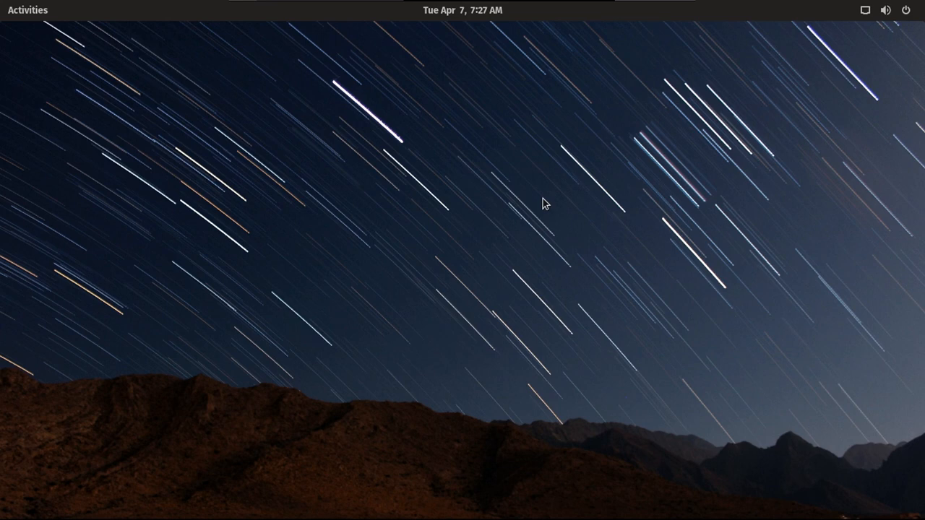
pyautogui.moveTo(624, 160)
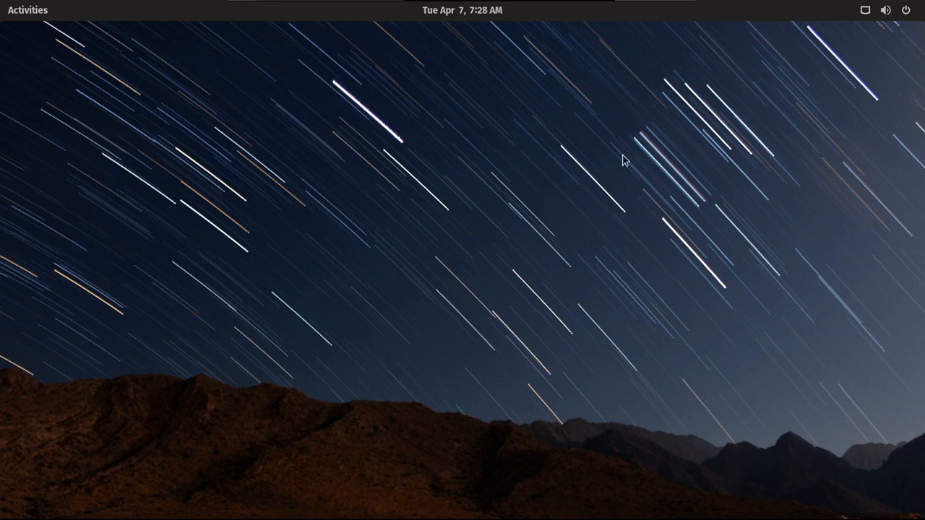